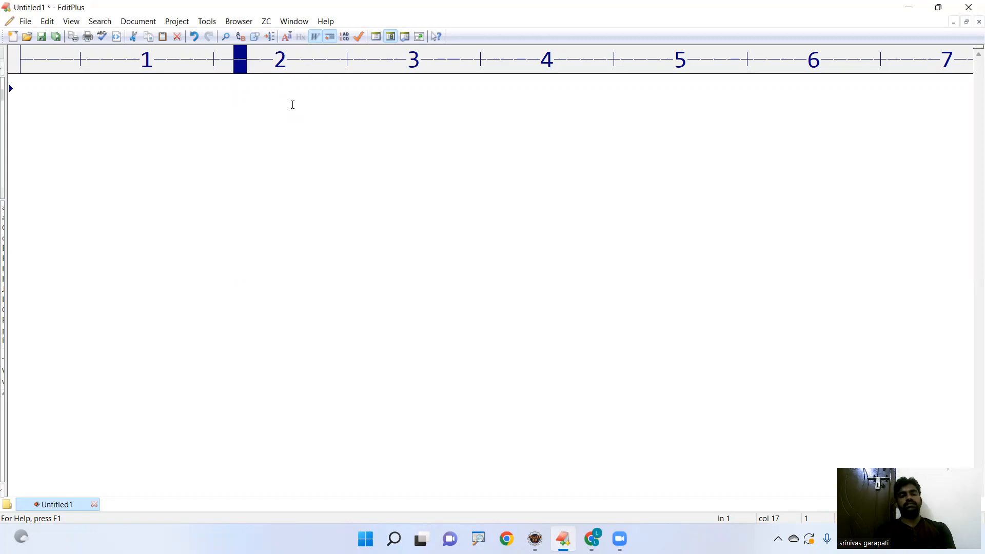
# Write the heading 'JDBC Driver Loading' and start the class Class with its opening brace.
pyautogui.write('JDBC')
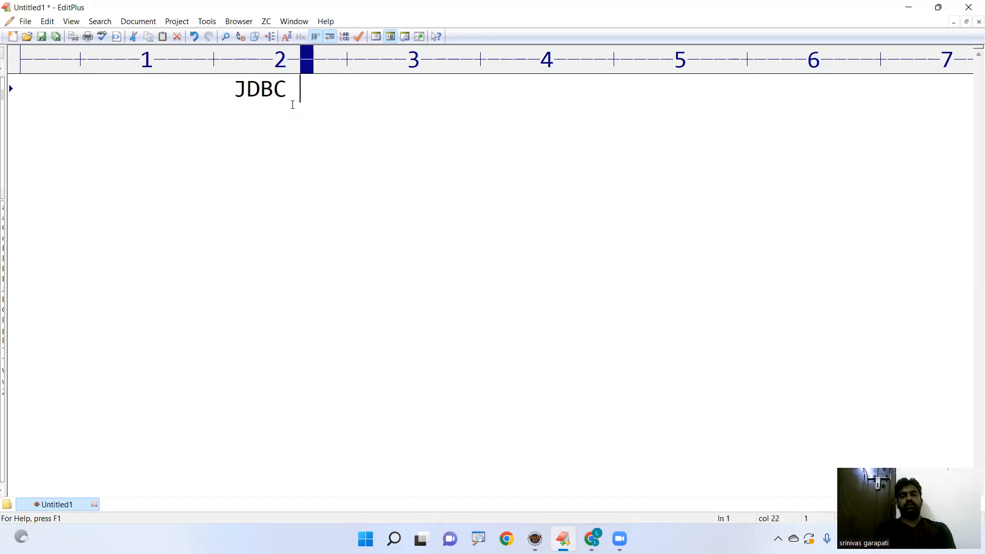
pyautogui.write('Driver Load')
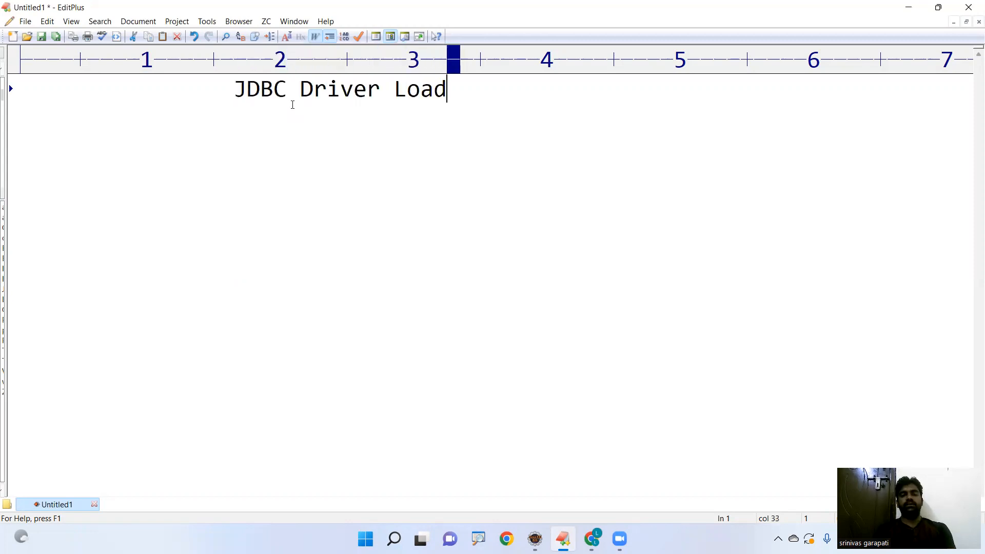
pyautogui.write('ing')
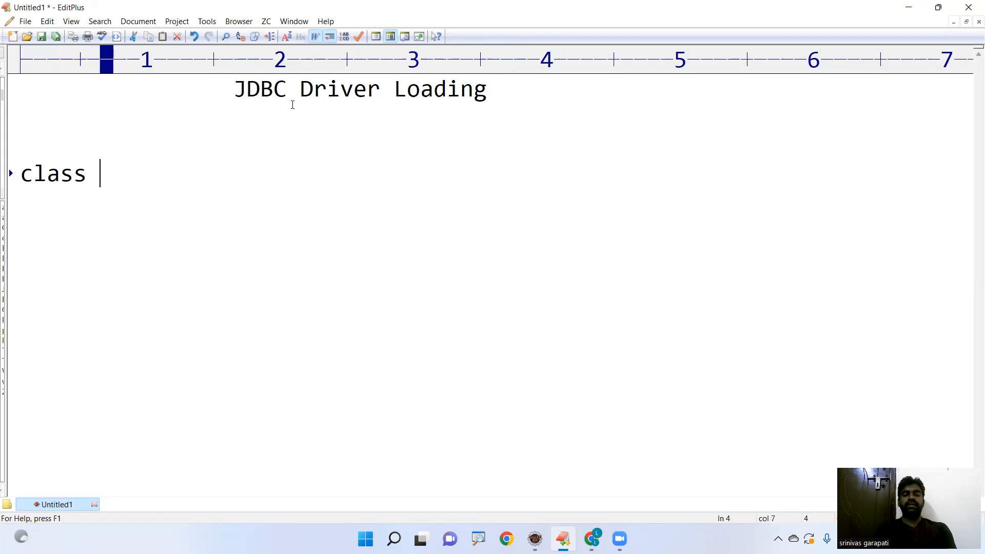
pyautogui.write('Class')
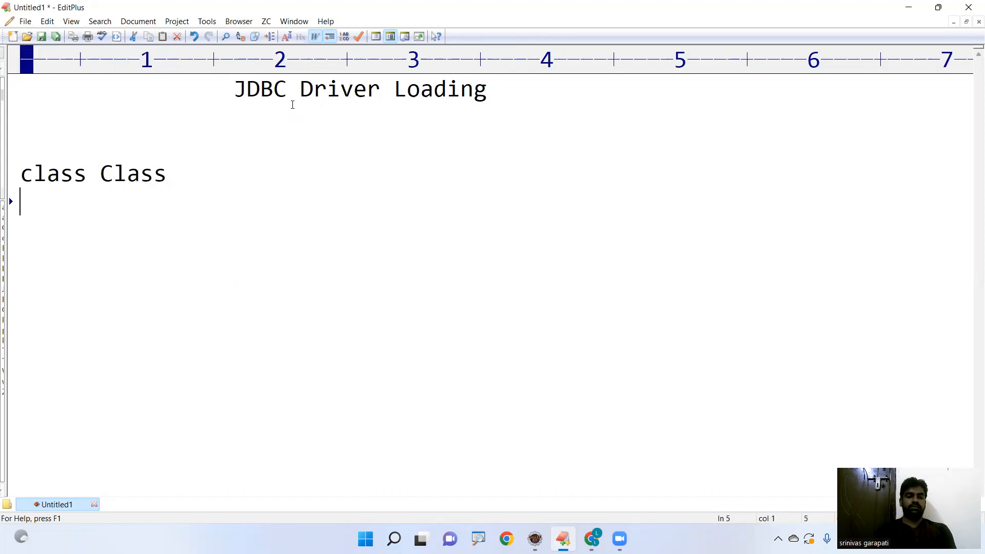
pyautogui.write('{')
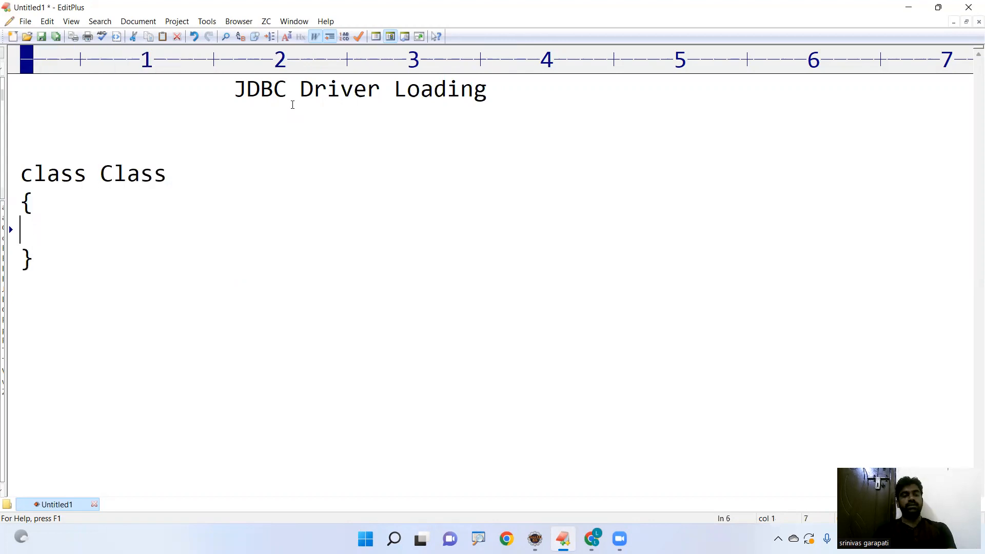
# Add an indented forName(String name) line inside the class body, correcting the parameter to name.
pyautogui.press('tab')
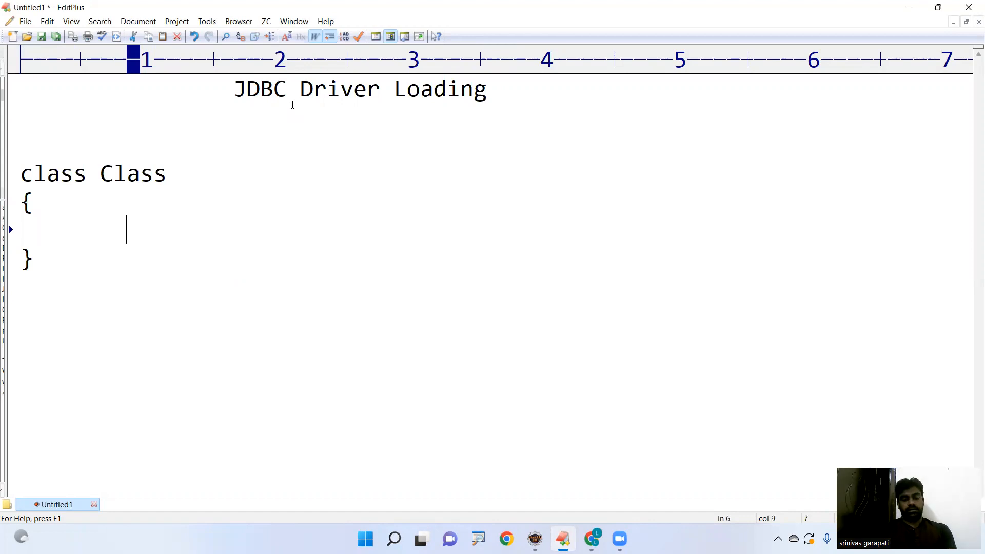
pyautogui.write('forName')
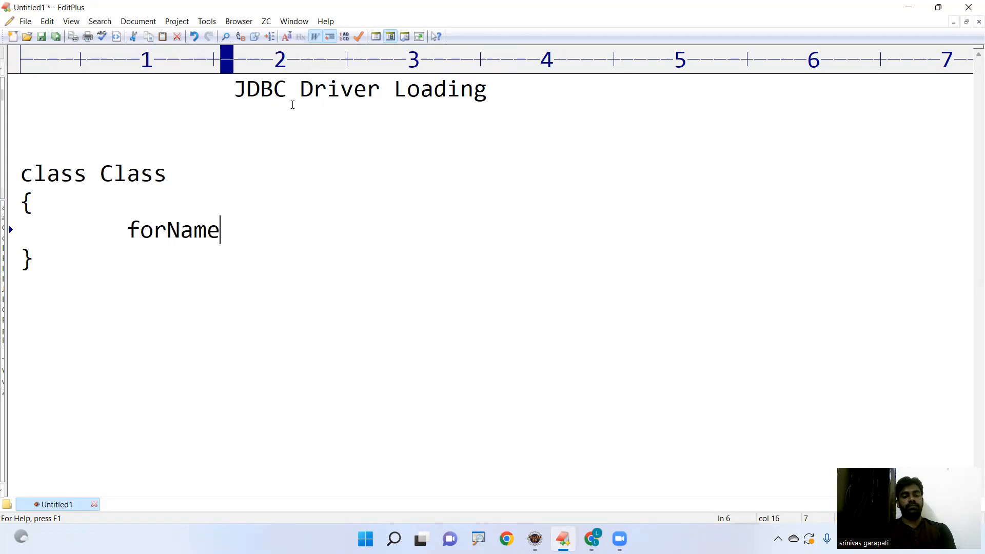
pyautogui.write('(St')
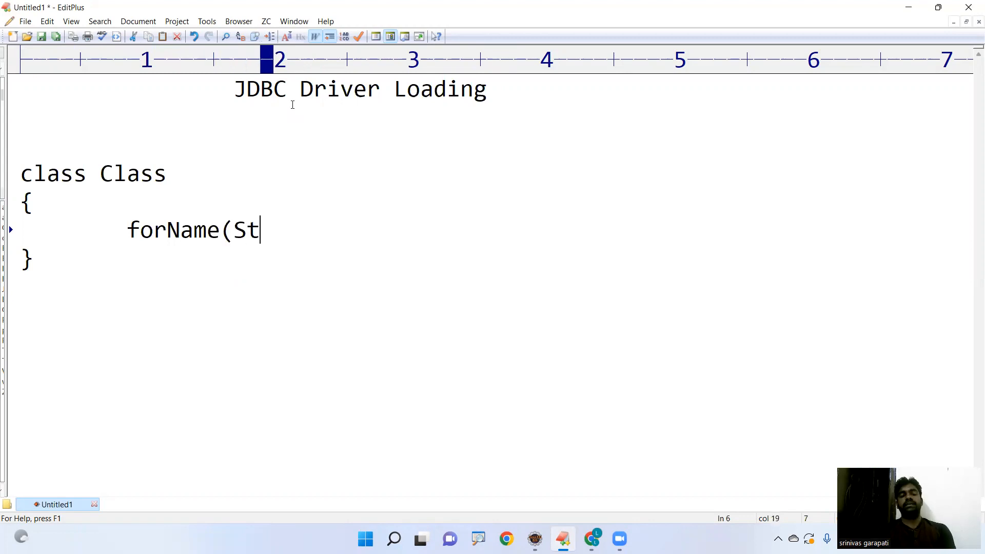
pyautogui.write('ring class')
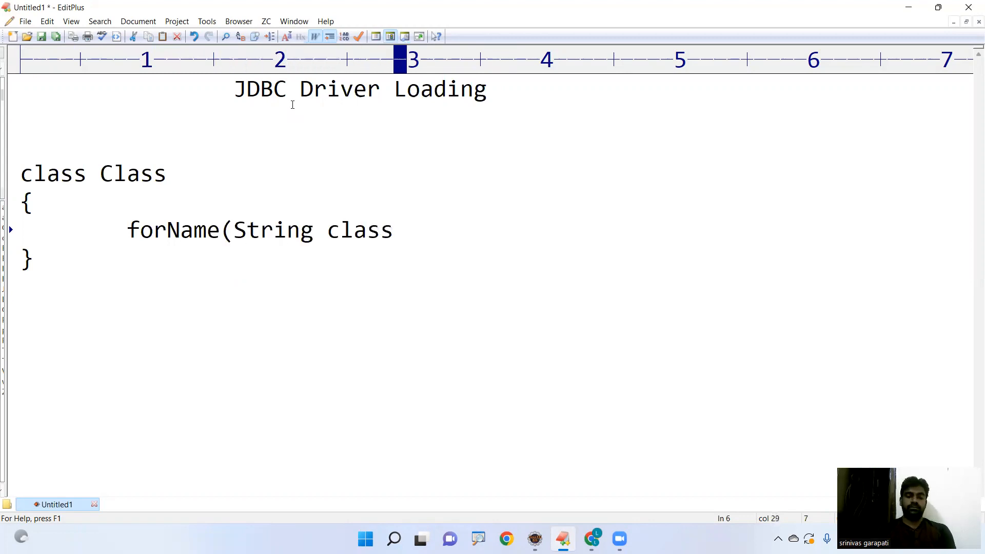
pyautogui.press('BackSpace')
pyautogui.write('name')
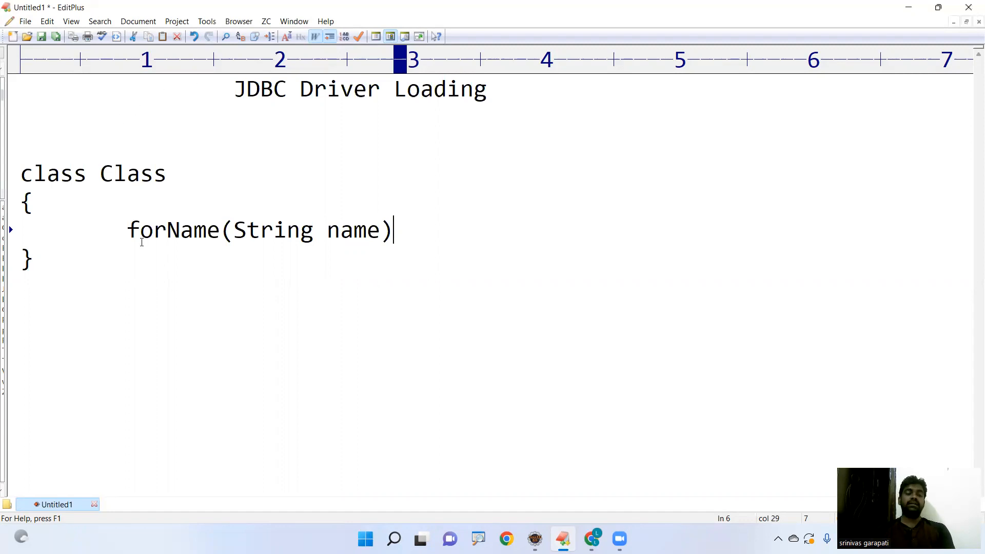
# Make forName static and append 'throws ClassNotFoundException' to its signature.
pyautogui.write('static')
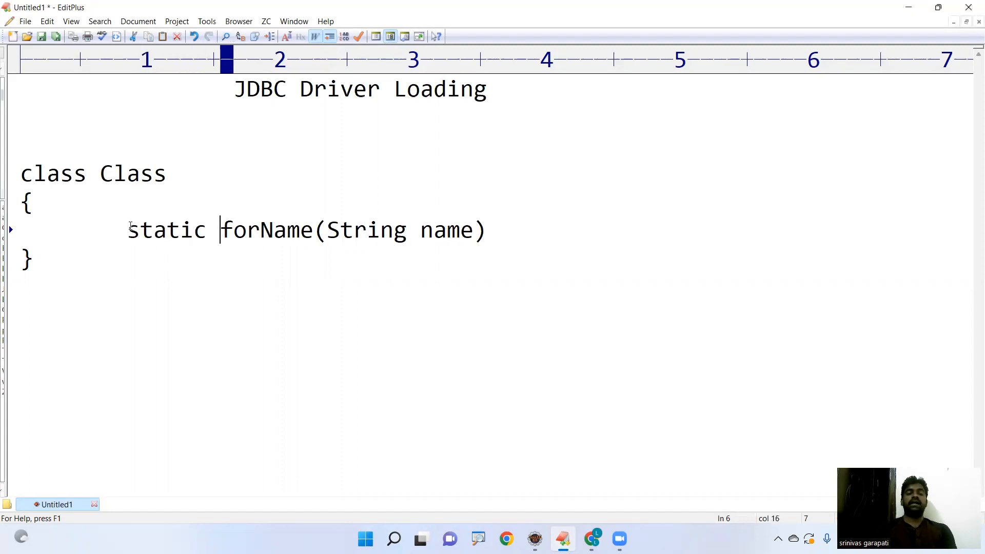
pyautogui.doubleClick(132, 174)
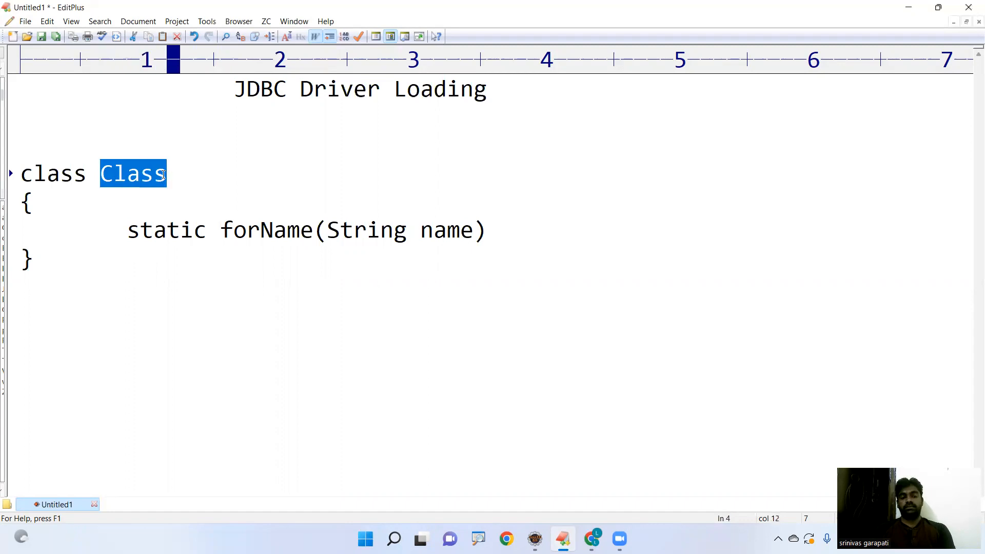
pyautogui.moveTo(345, 239)
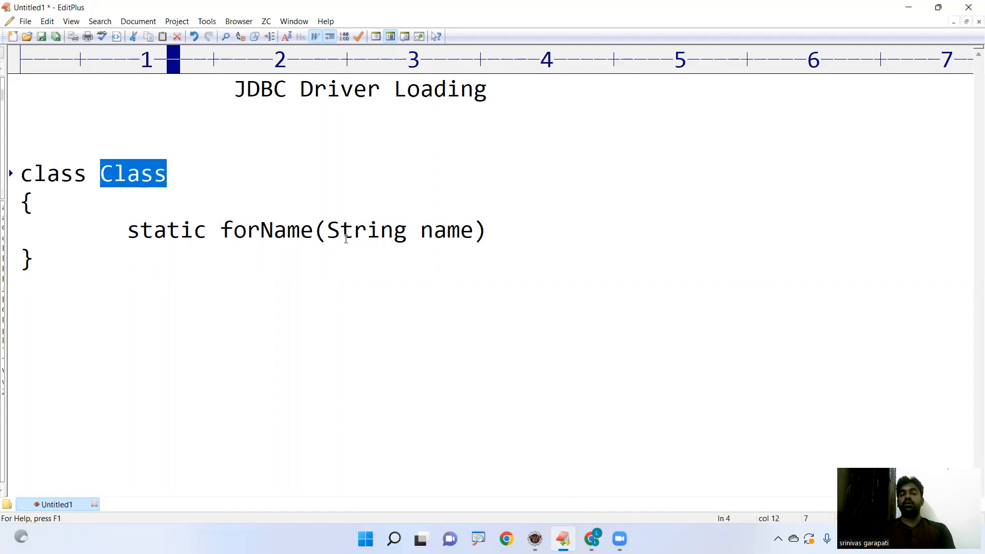
pyautogui.moveTo(328, 229); pyautogui.dragTo(474, 230)
pyautogui.write(' thro')
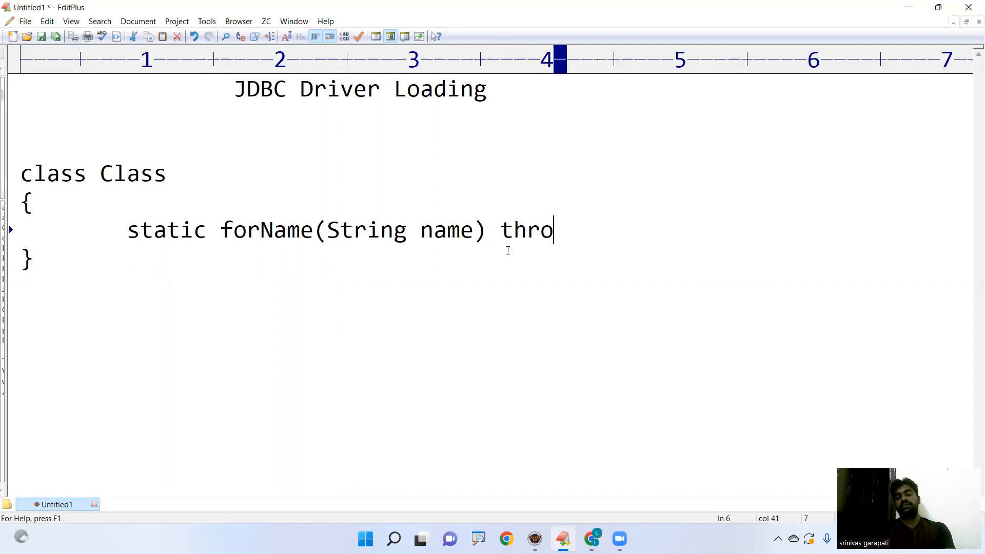
pyautogui.write('ws')
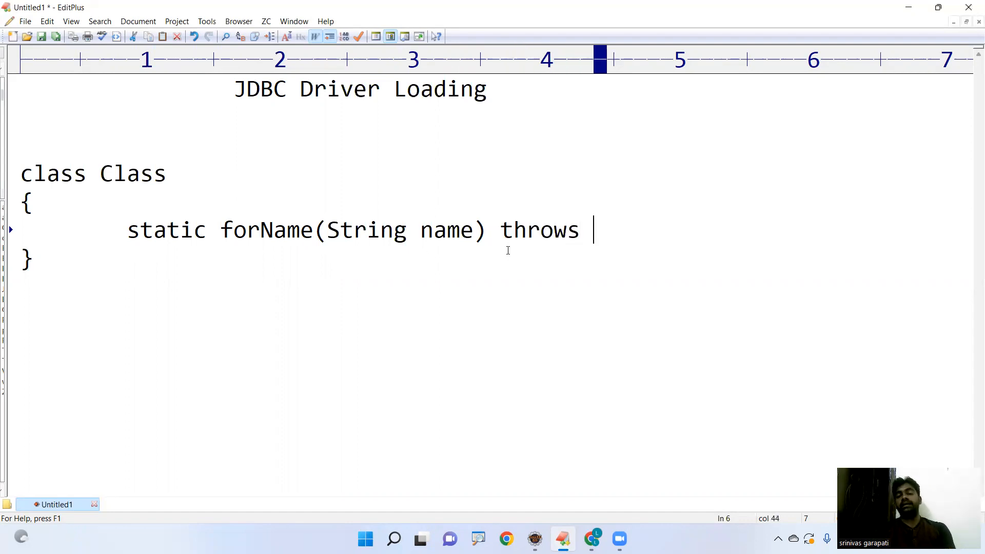
pyautogui.write('ClassNo')
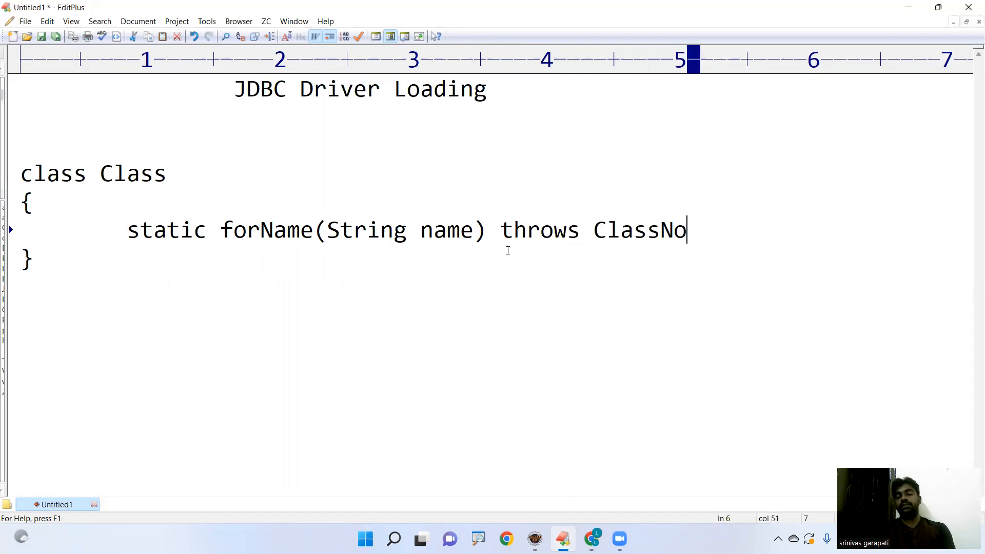
pyautogui.write('tFoundExcep')
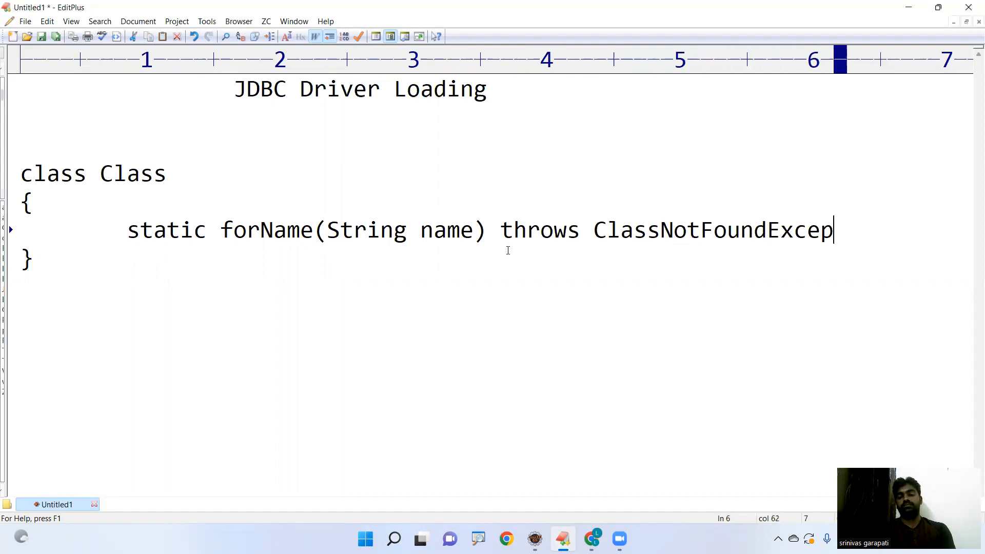
pyautogui.write('tion')
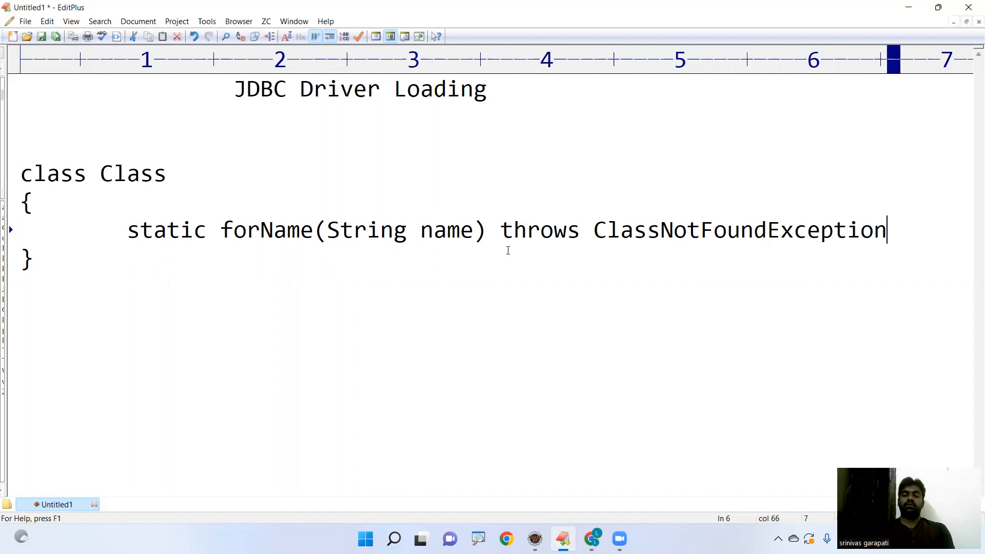
# Highlight the words forName, static and Class in turn to emphasise them.
pyautogui.doubleClick(266, 228)
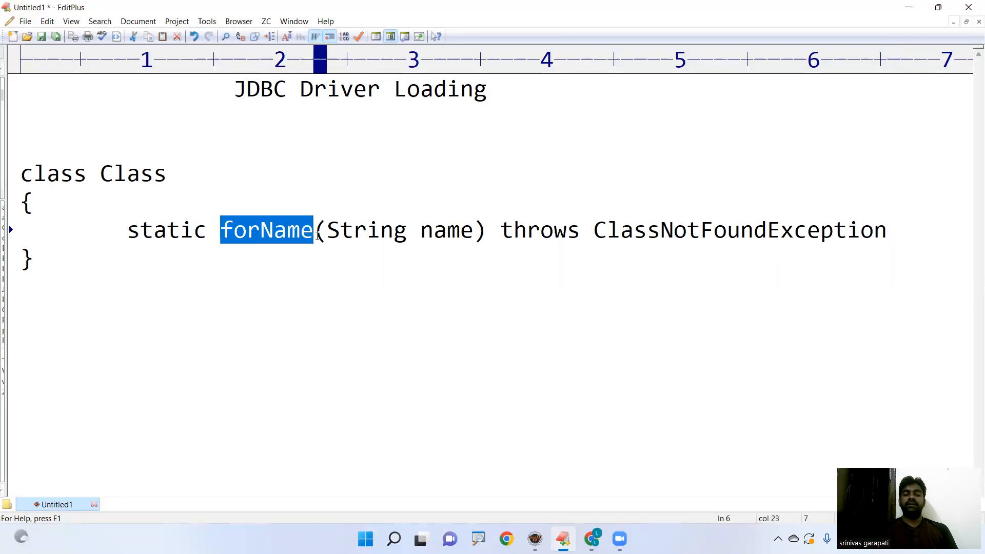
pyautogui.doubleClick(166, 230)
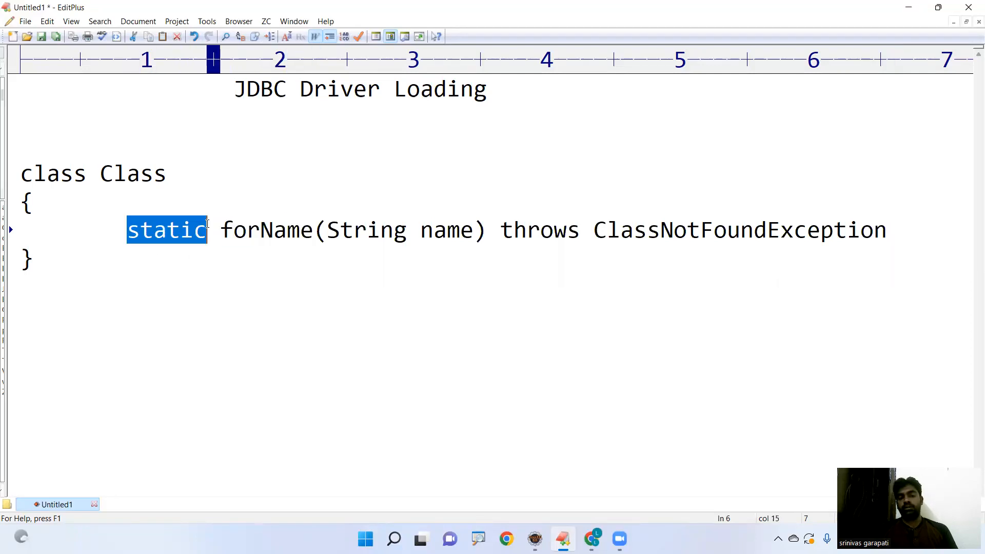
pyautogui.click(110, 174)
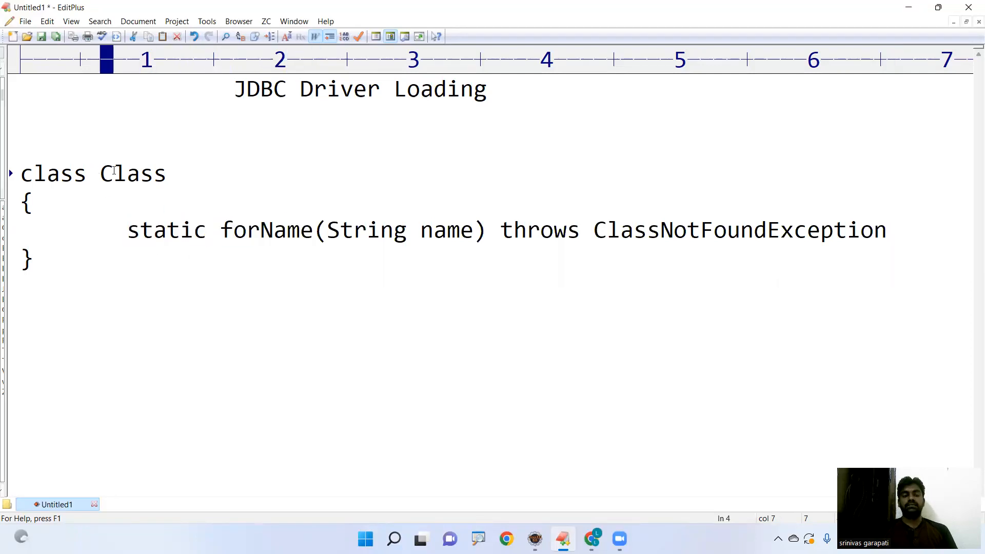
pyautogui.doubleClick(133, 174)
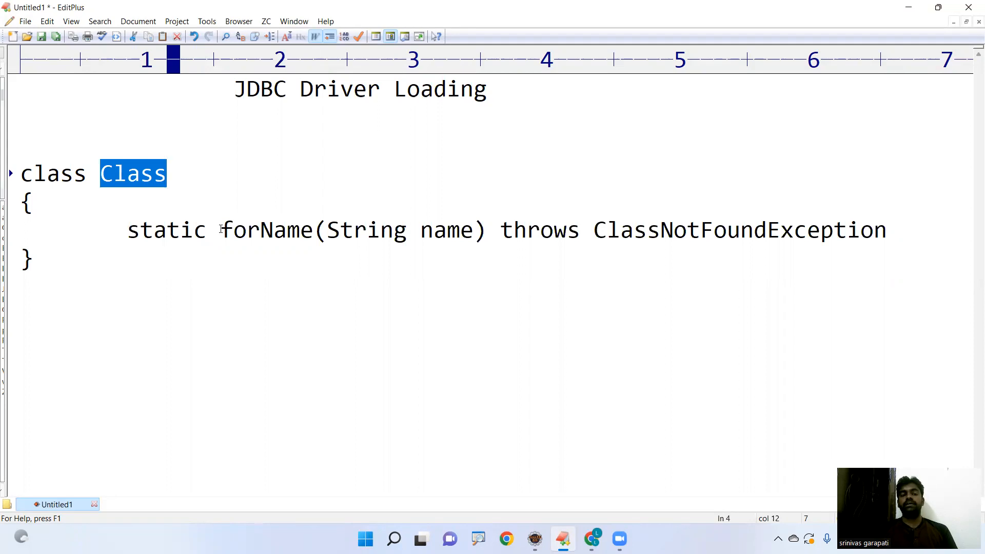
pyautogui.doubleClick(266, 229)
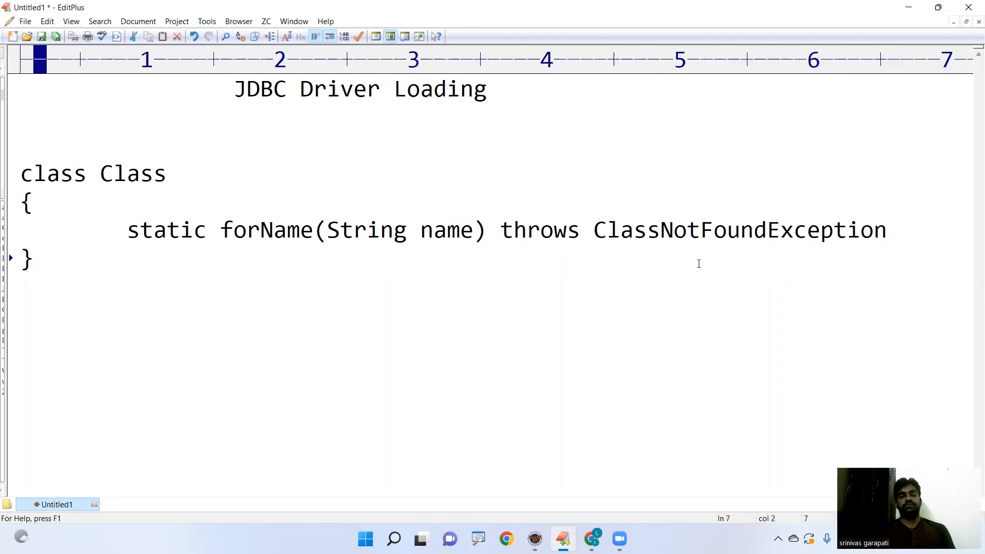
# Point out Driver in the heading and begin an 'Install Oracle :' note below the class.
pyautogui.moveTo(20, 173); pyautogui.dragTo(30, 207)
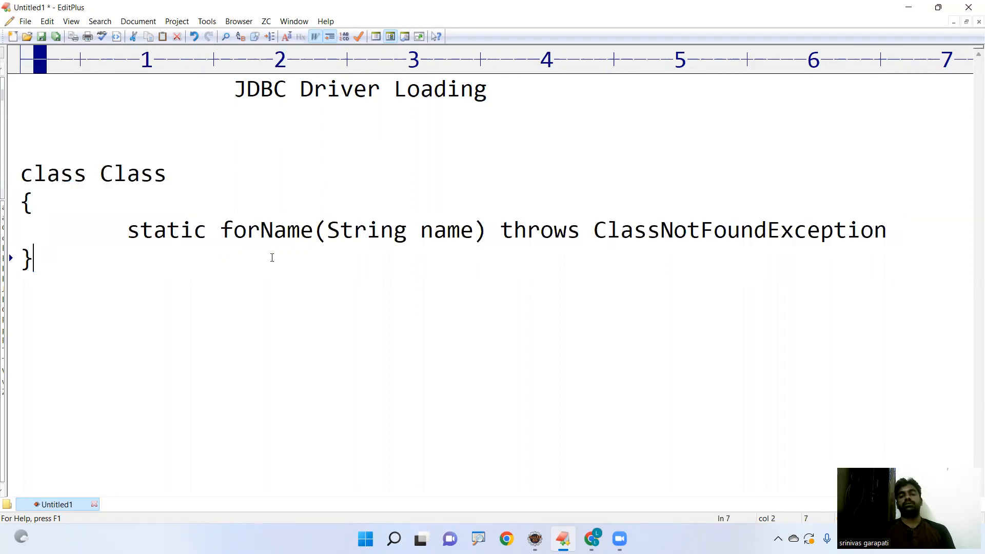
pyautogui.doubleClick(340, 88)
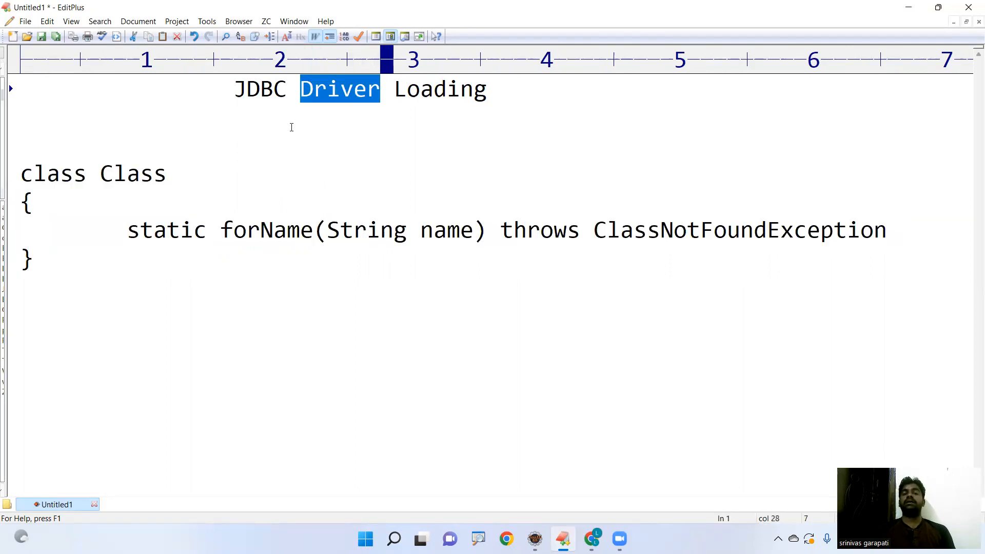
pyautogui.click(20, 315)
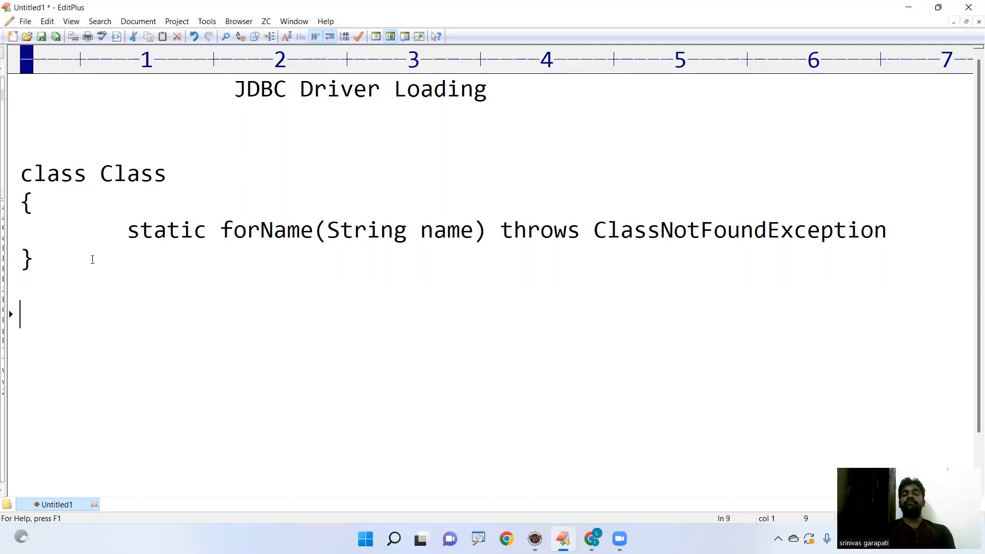
pyautogui.write('Int')
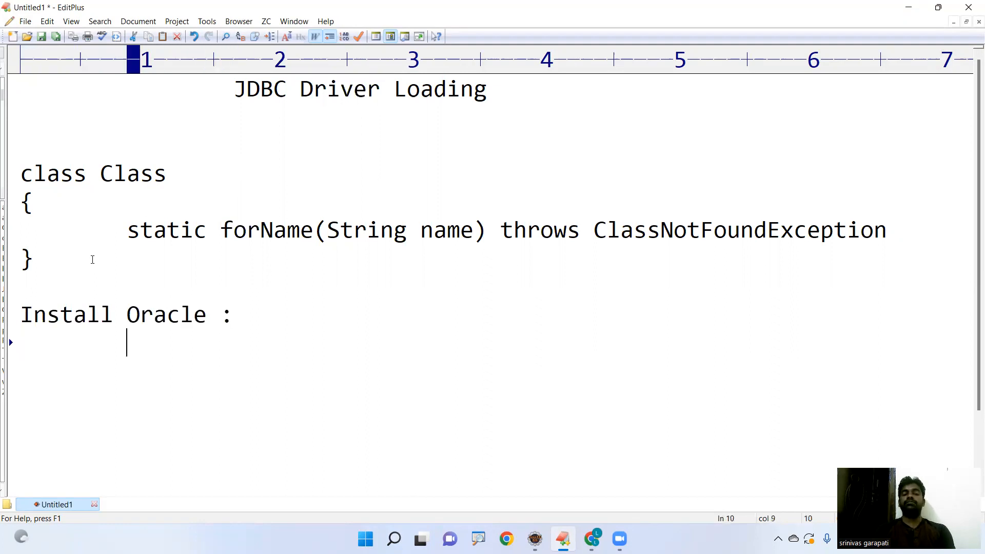
# List OracleDriver.class under the Install Oracle note.
pyautogui.write('Or')
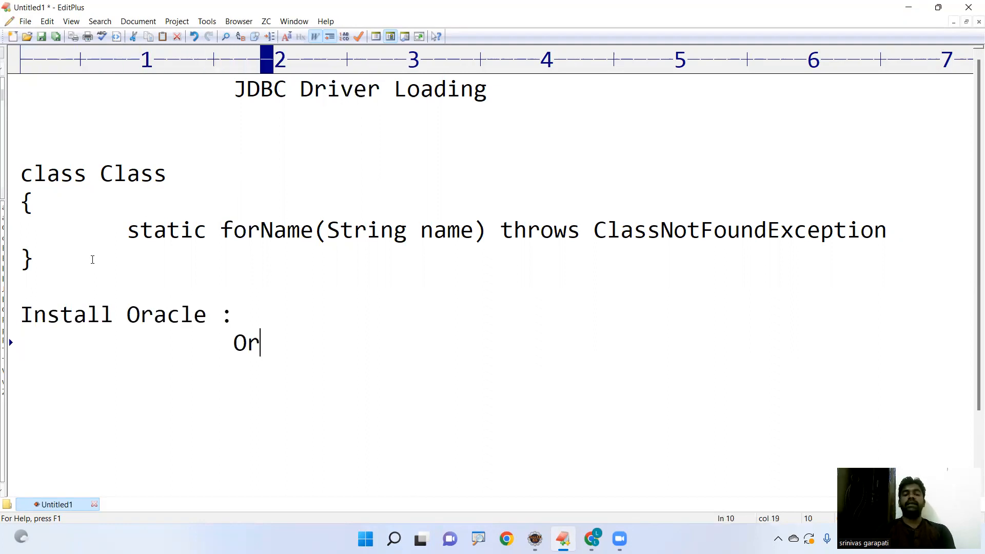
pyautogui.write('acleDri')
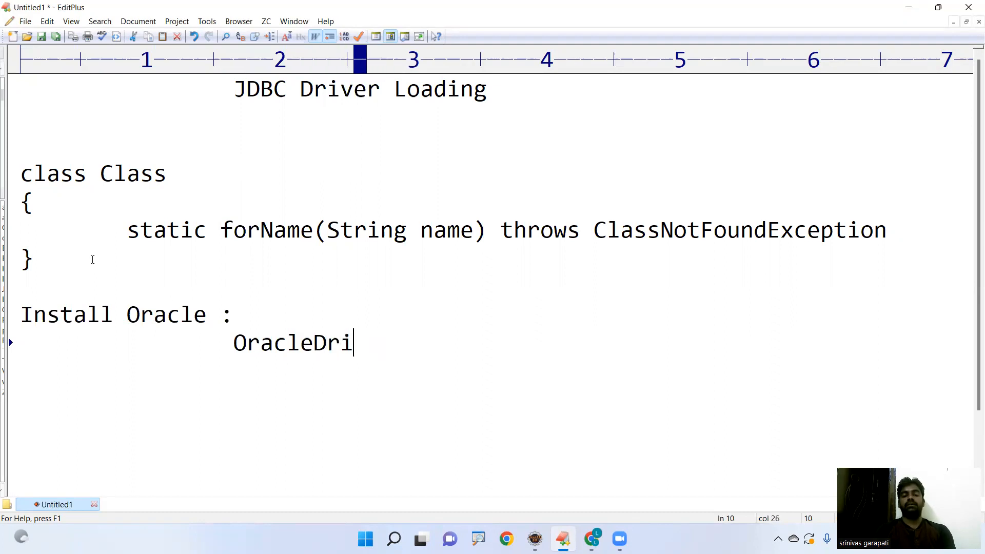
pyautogui.write('ver.class')
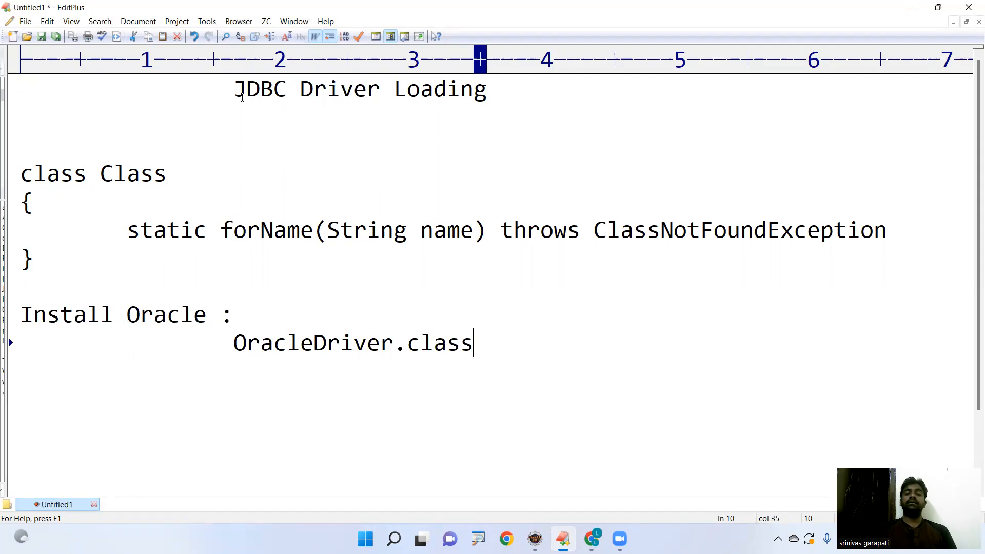
pyautogui.tripleClick(365, 89)
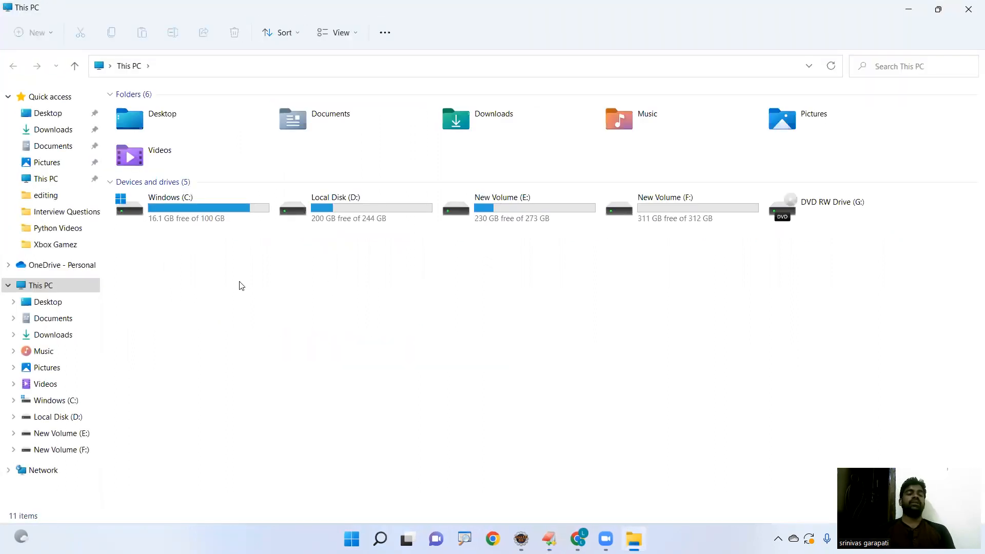
# Browse from Windows (C:) into the oraclexe\app folder.
pyautogui.doubleClick(169, 207)
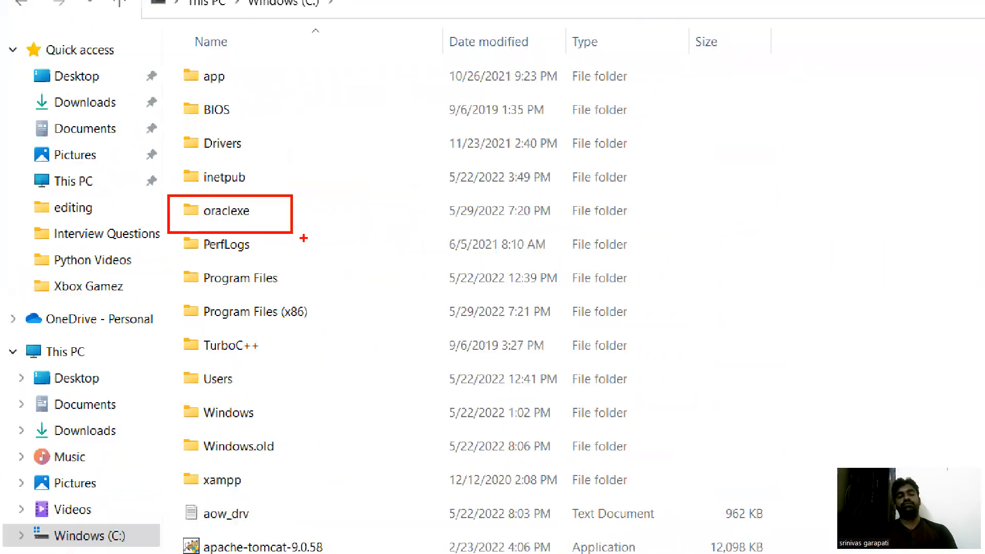
pyautogui.doubleClick(229, 210)
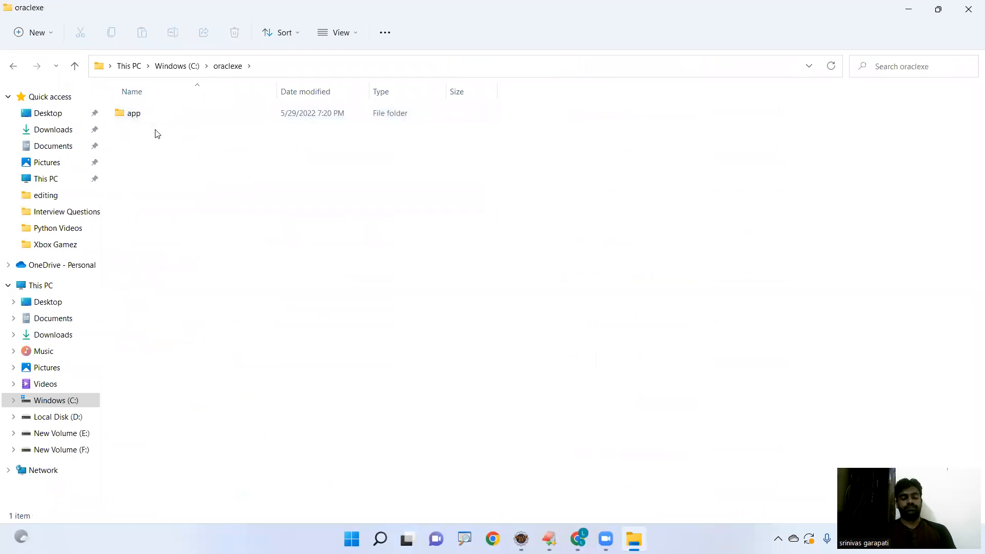
pyautogui.moveTo(139, 127)
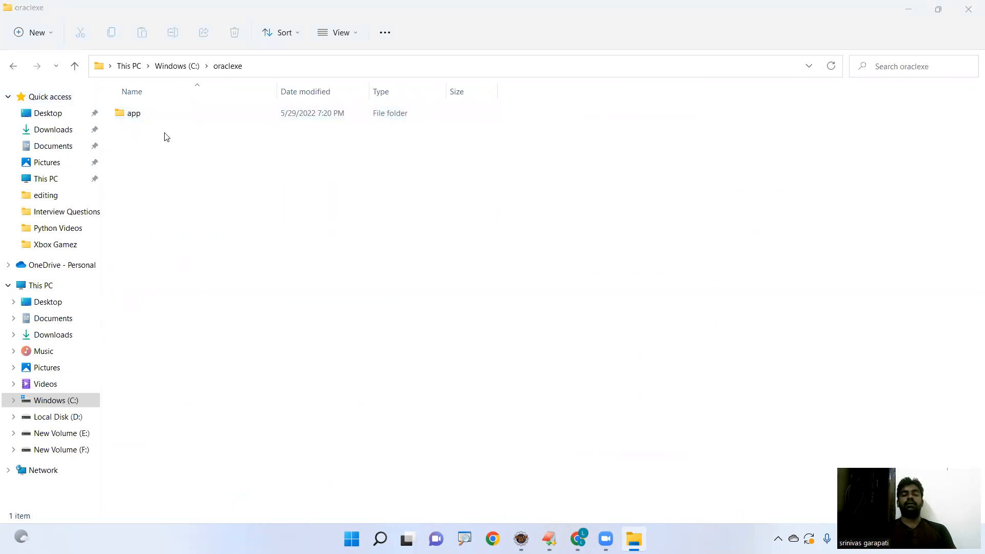
pyautogui.doubleClick(133, 112)
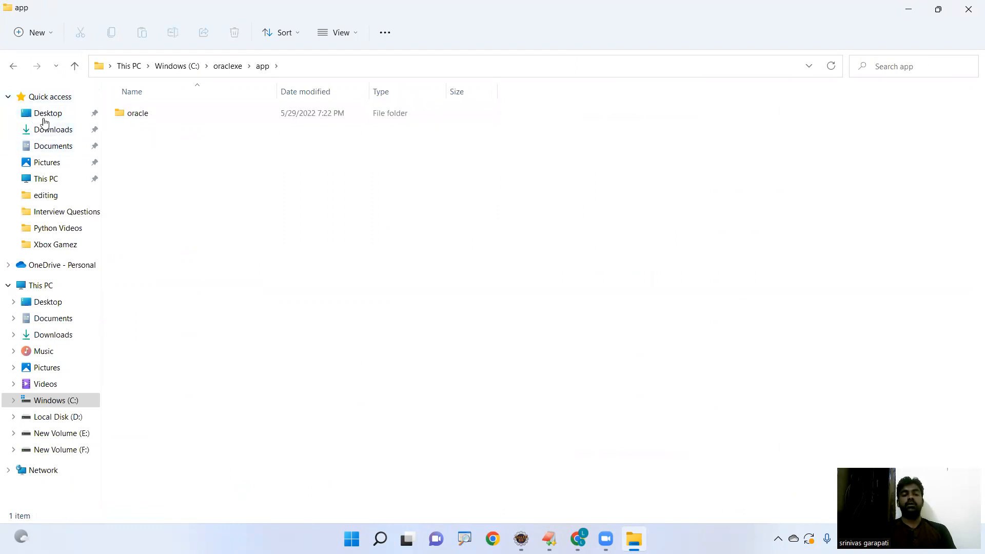
# Continue into oracle\product\11.2.0 to reach the server folder.
pyautogui.click(136, 113)
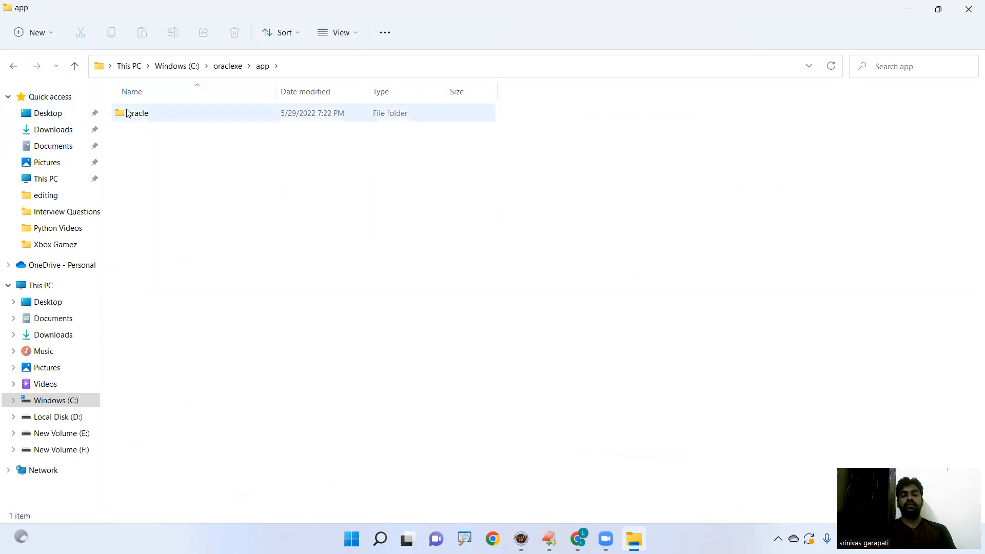
pyautogui.doubleClick(136, 113)
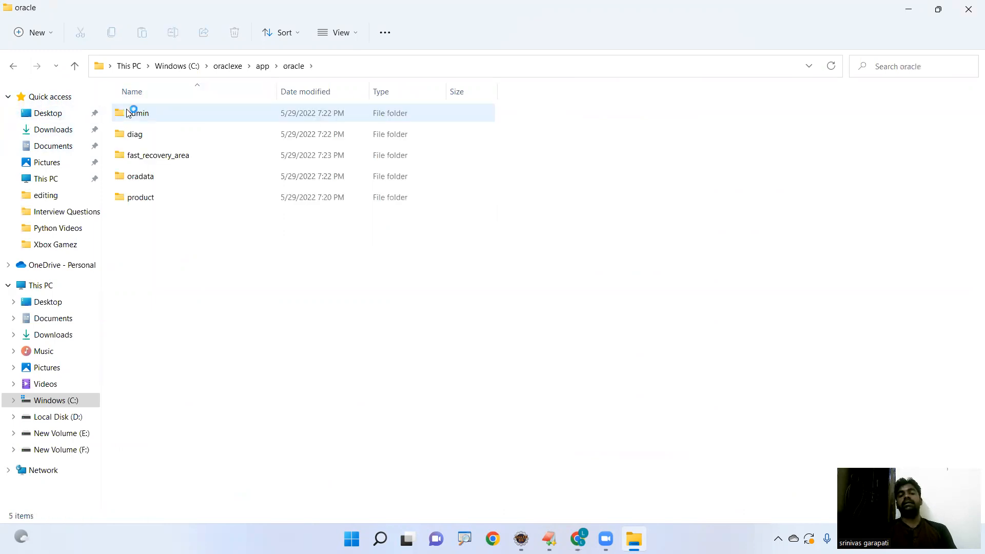
pyautogui.click(141, 197)
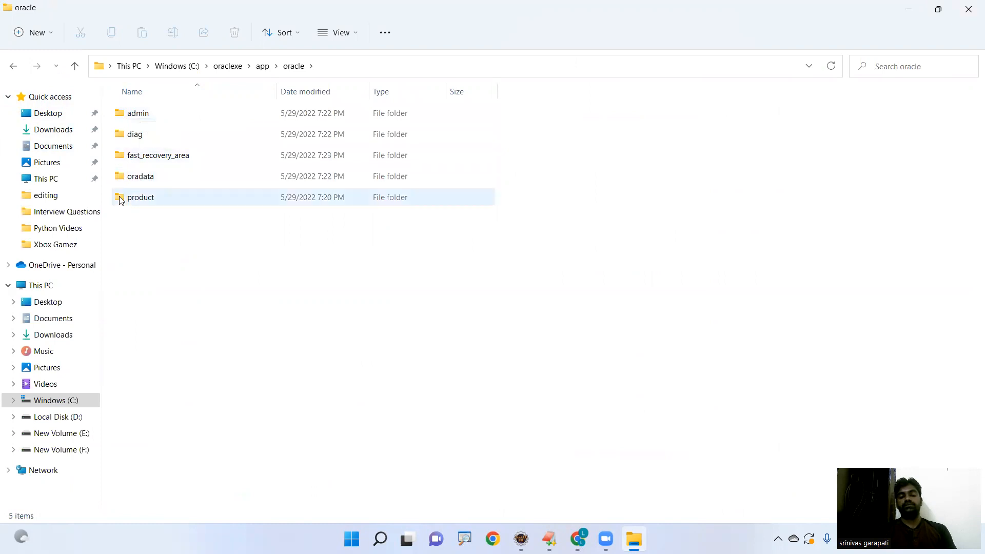
pyautogui.doubleClick(140, 197)
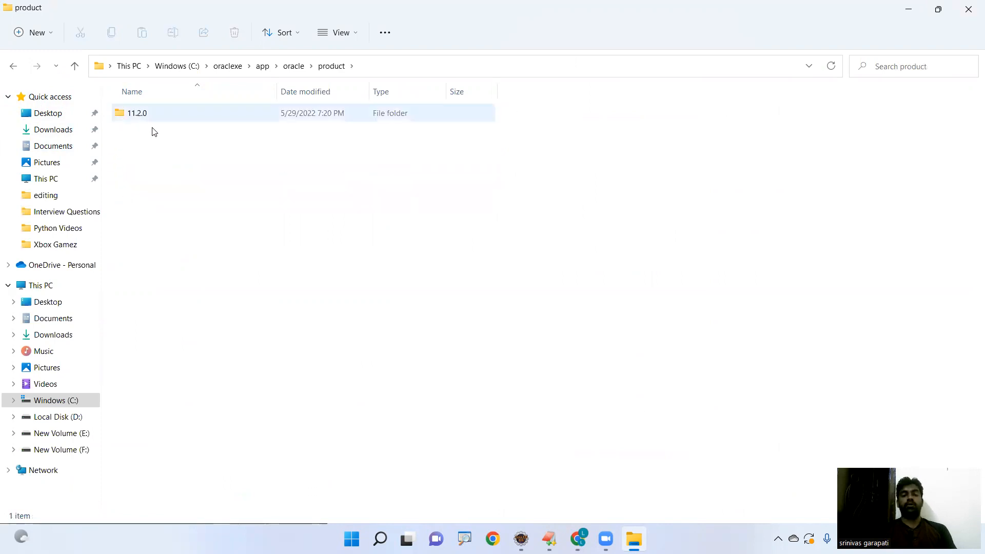
pyautogui.doubleClick(136, 112)
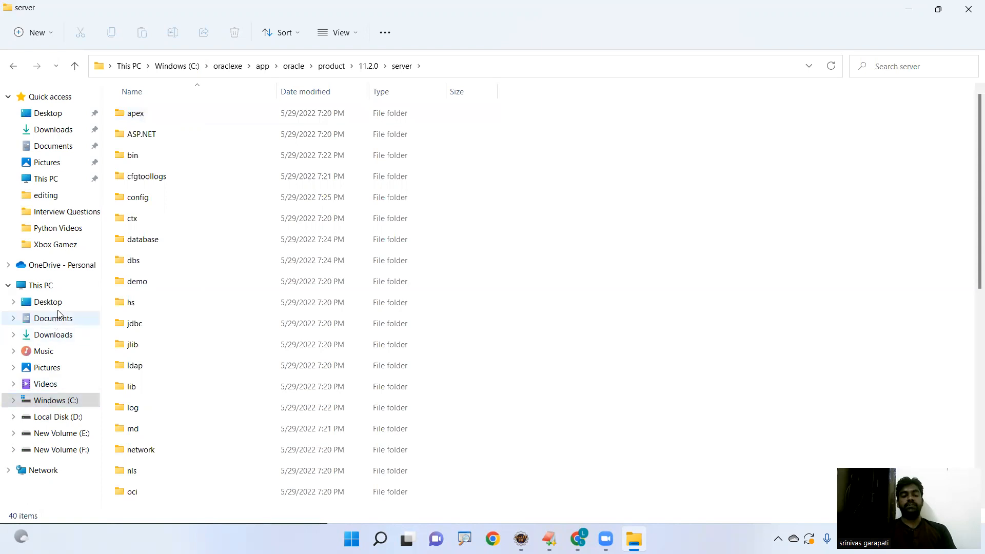
# Reach server\jdbc\lib to find ojdbc5.jar, then point out OracleDriver back in the EditPlus notes.
pyautogui.doubleClick(134, 323)
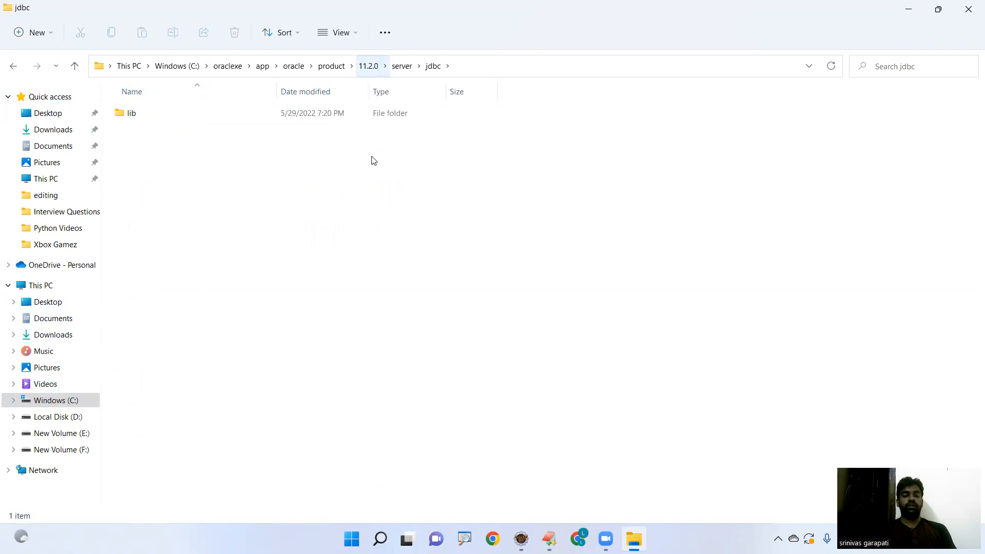
pyautogui.click(131, 113)
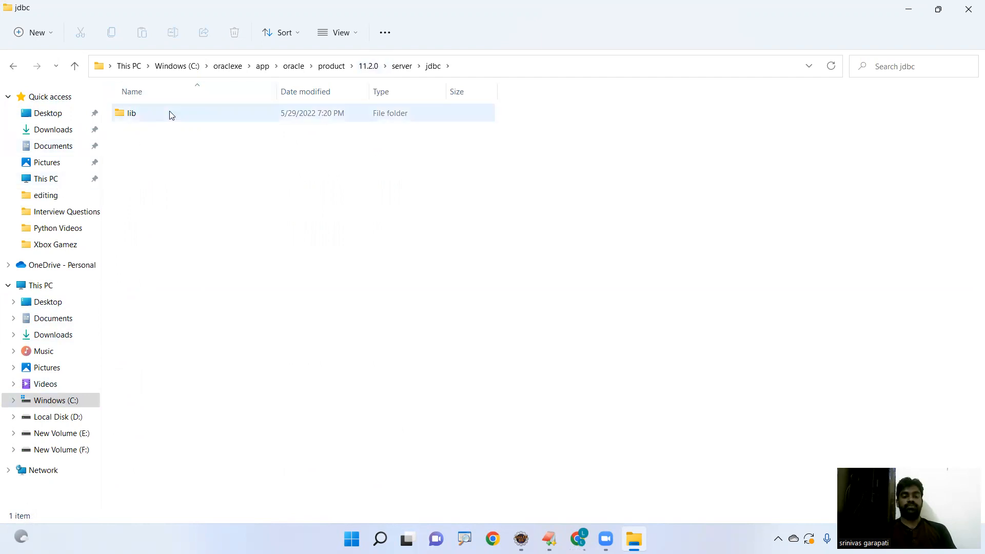
pyautogui.doubleClick(131, 113)
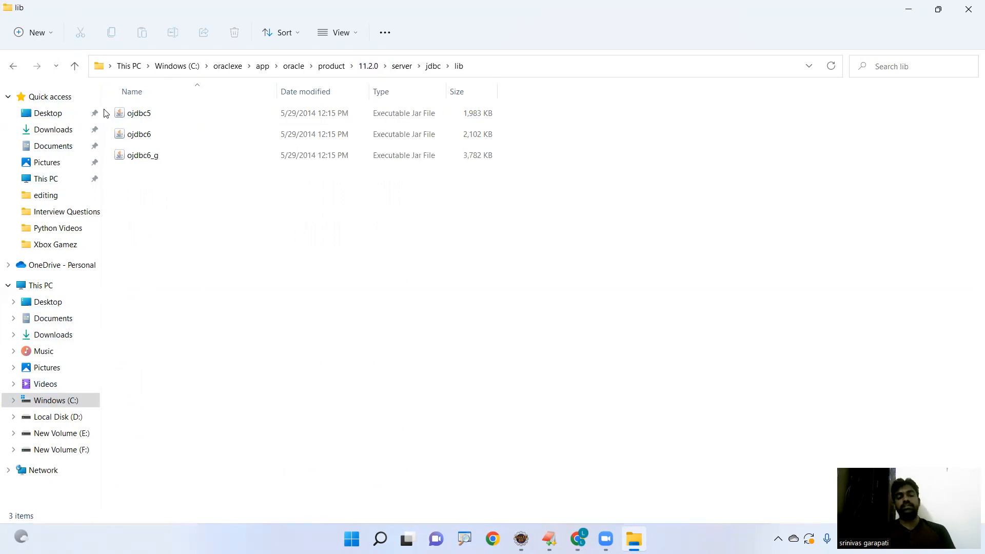
pyautogui.click(139, 113)
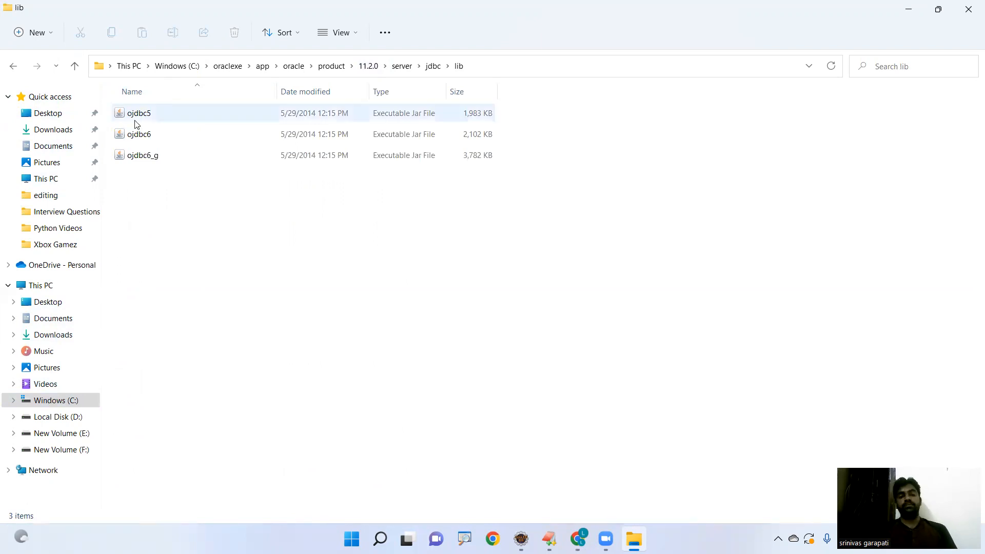
pyautogui.moveTo(137, 113)
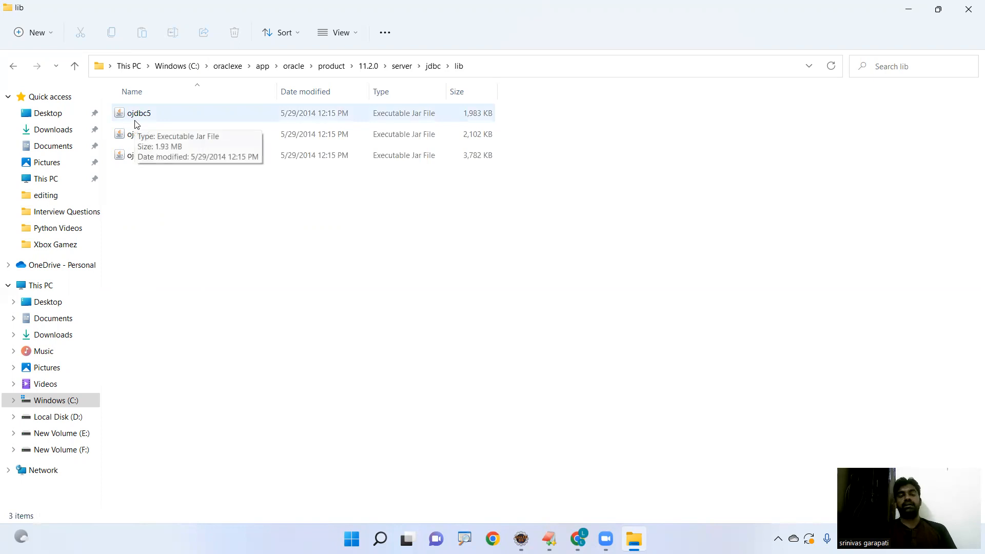
pyautogui.moveTo(245, 144)
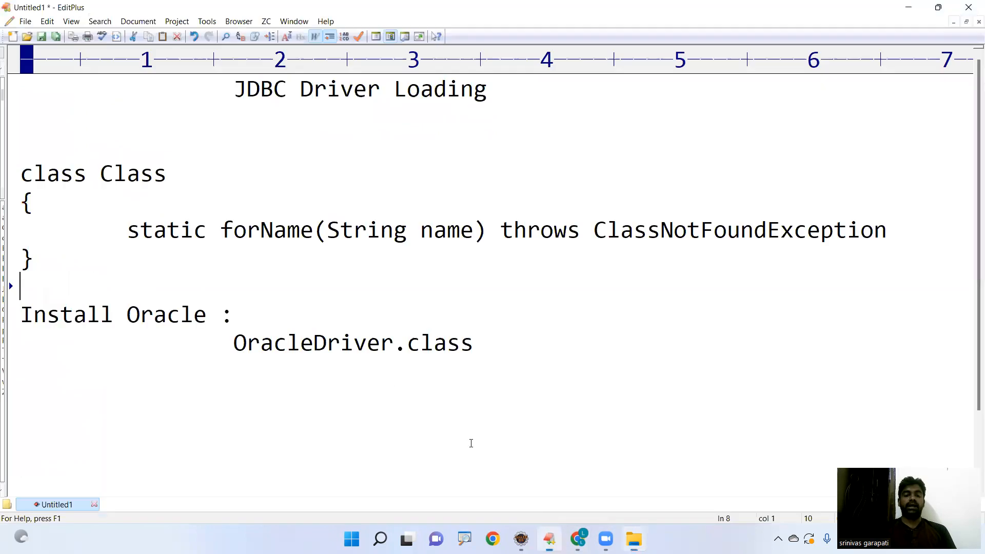
pyautogui.doubleClick(312, 343)
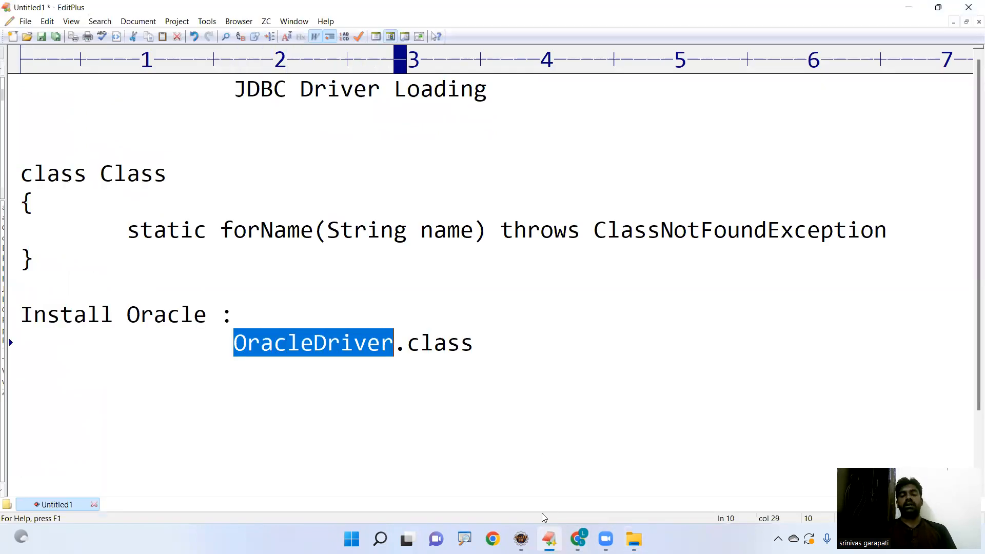
# Create a new Java project named 'JDBC Apps' in the Eclipse workspace beside Core java.
pyautogui.click(521, 539)
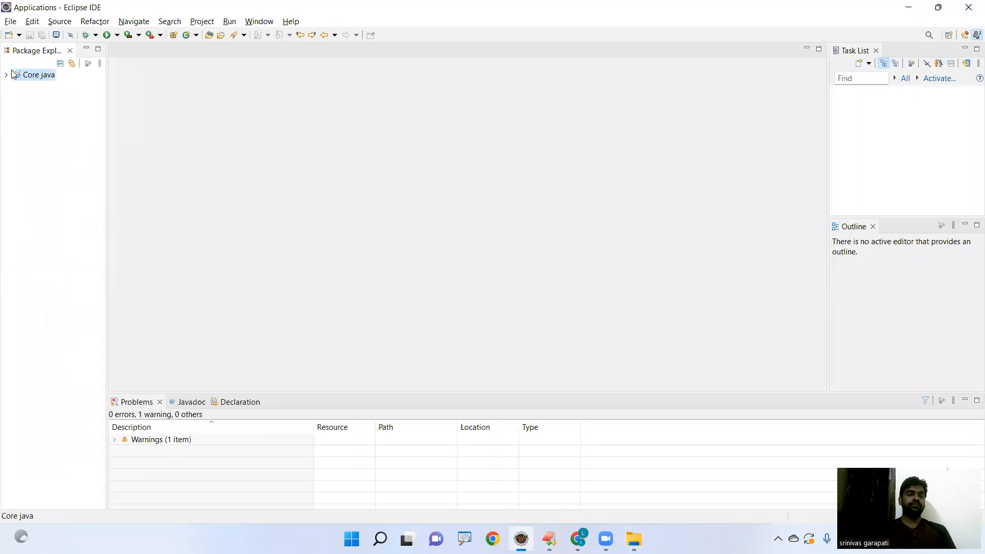
pyautogui.click(10, 21)
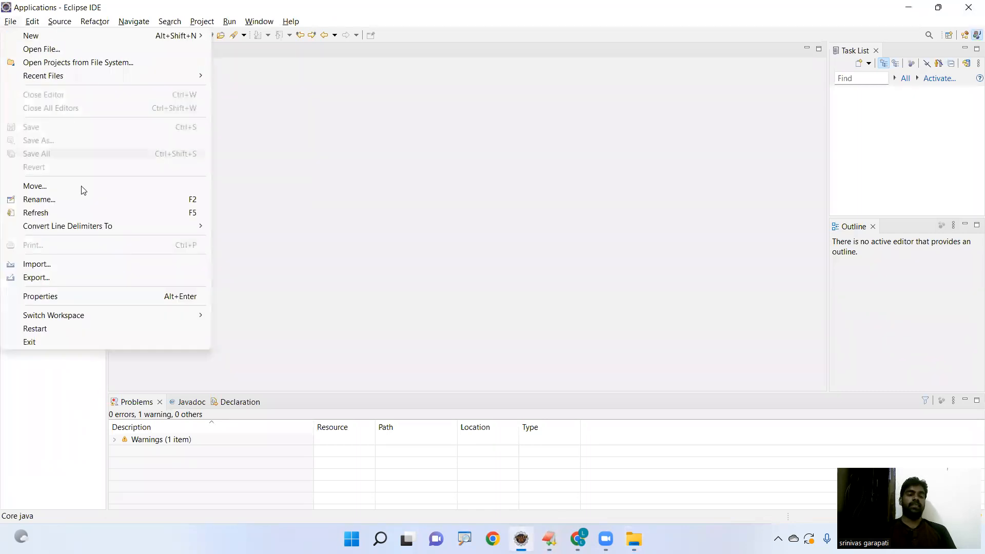
pyautogui.moveTo(31, 35)
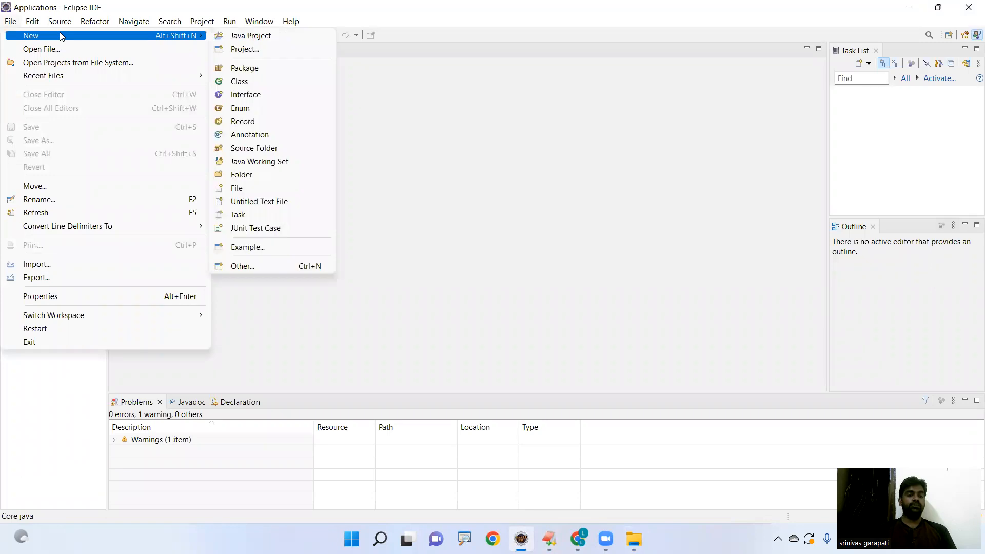
pyautogui.moveTo(250, 35)
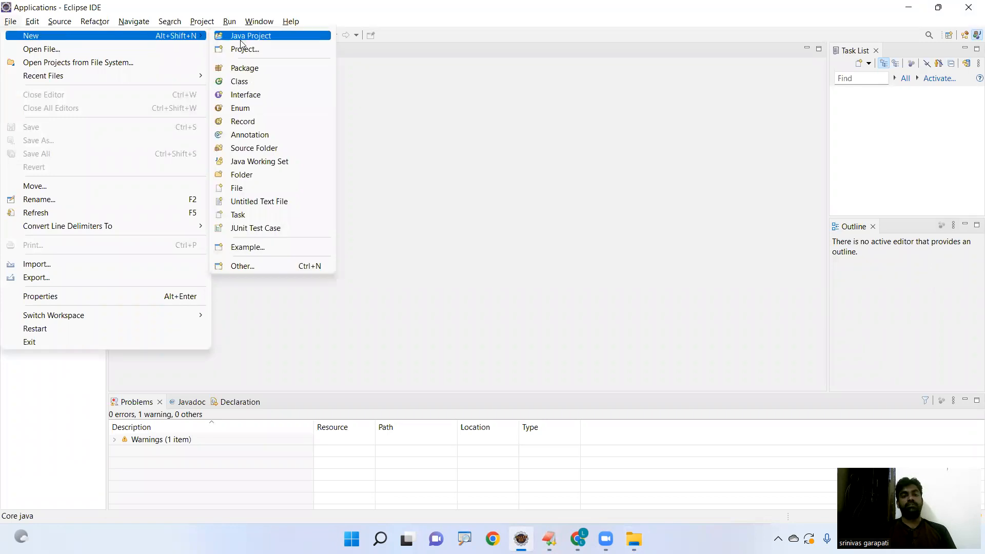
pyautogui.click(250, 35)
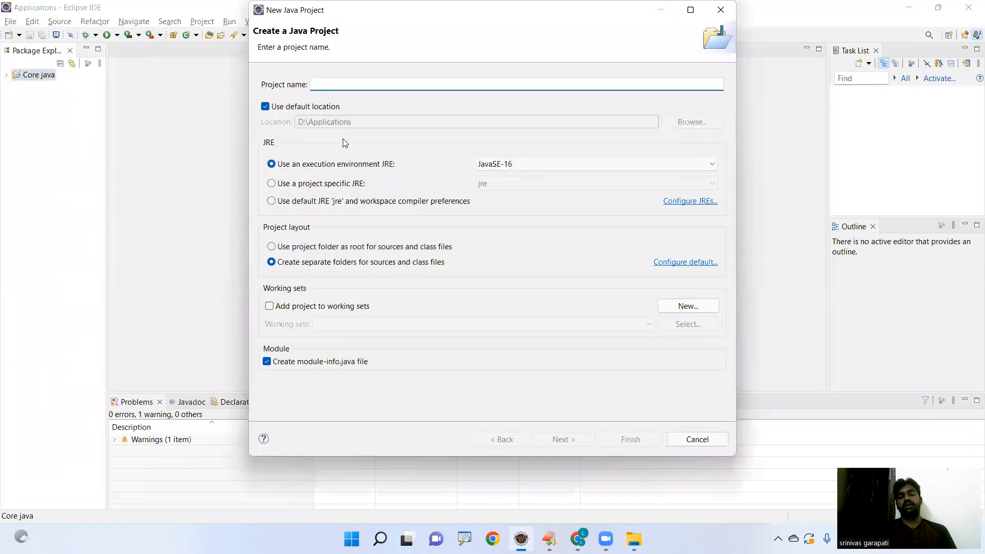
pyautogui.click(515, 84)
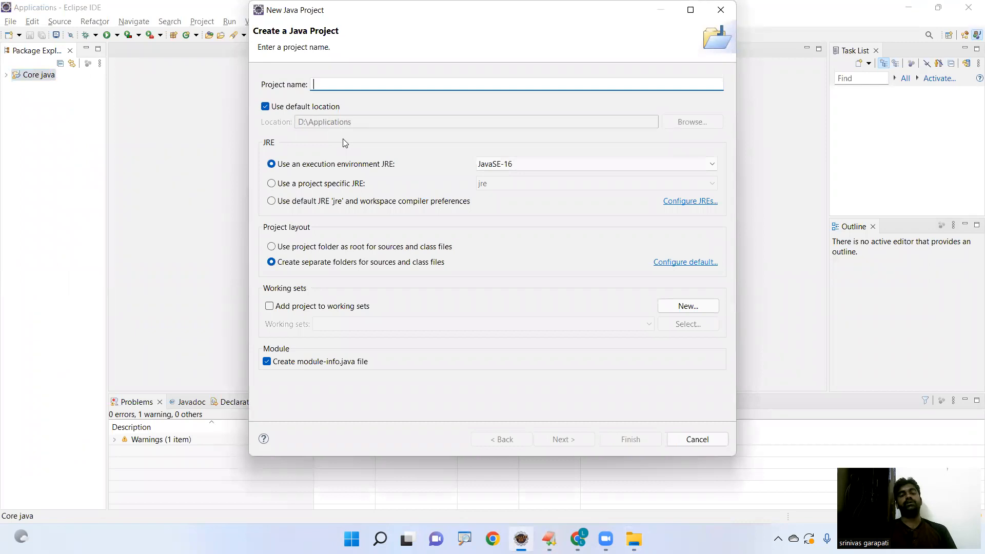
pyautogui.write('JDBC Apps')
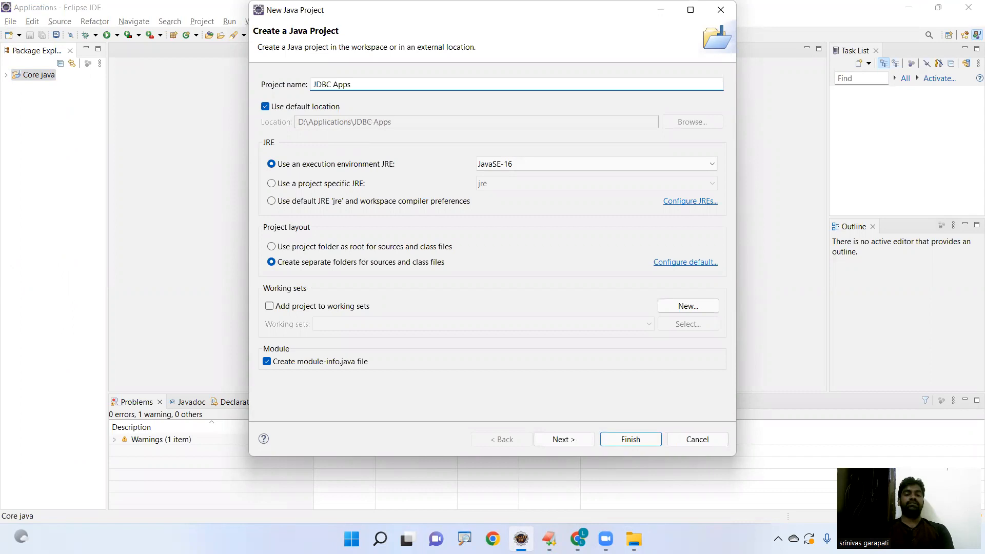
pyautogui.click(560, 439)
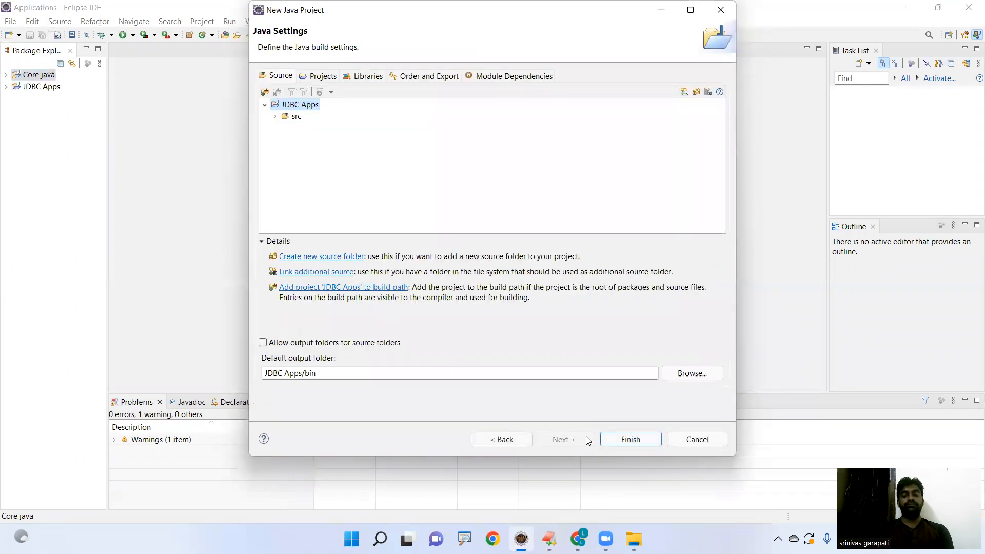
pyautogui.click(631, 439)
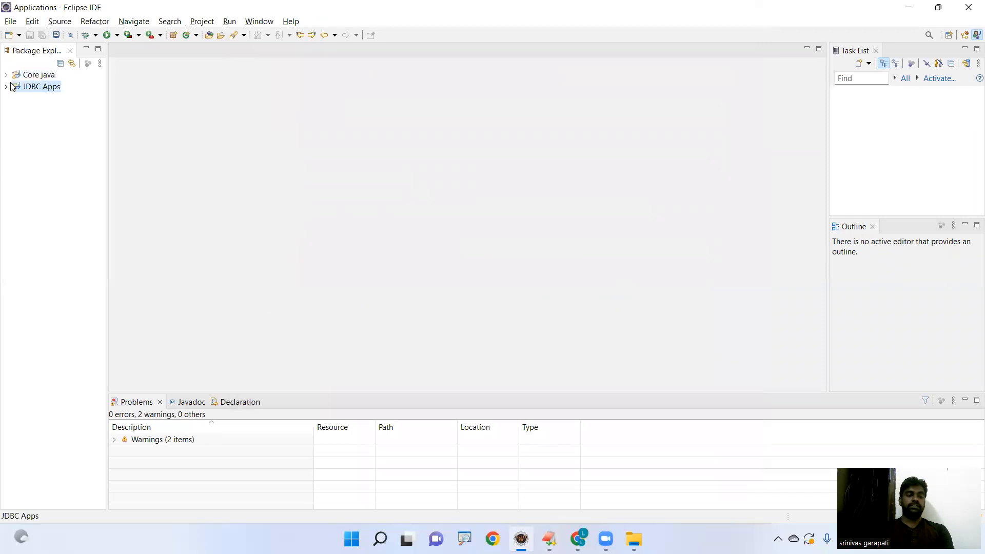
# Start a new Java class from the src folder of the JDBC Apps project.
pyautogui.click(6, 87)
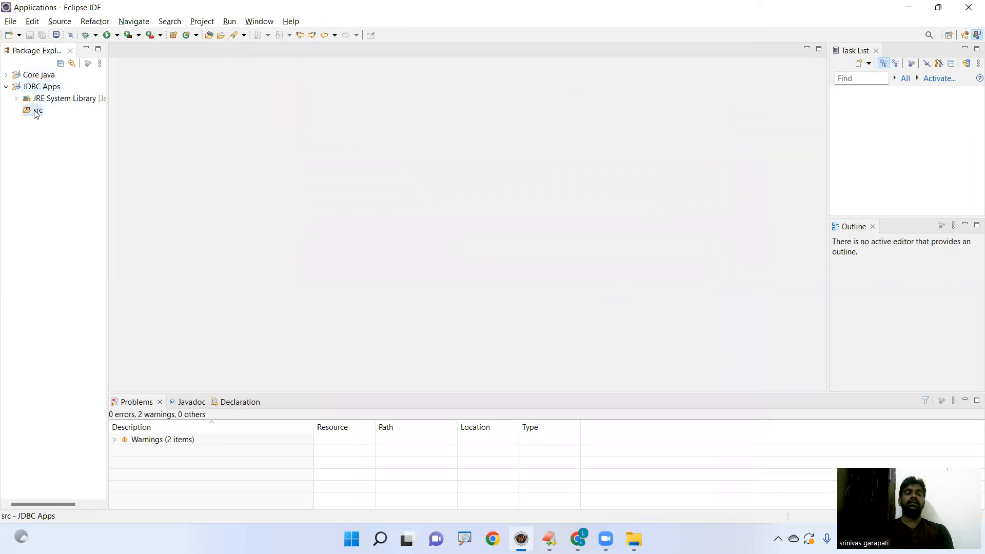
pyautogui.rightClick(38, 111)
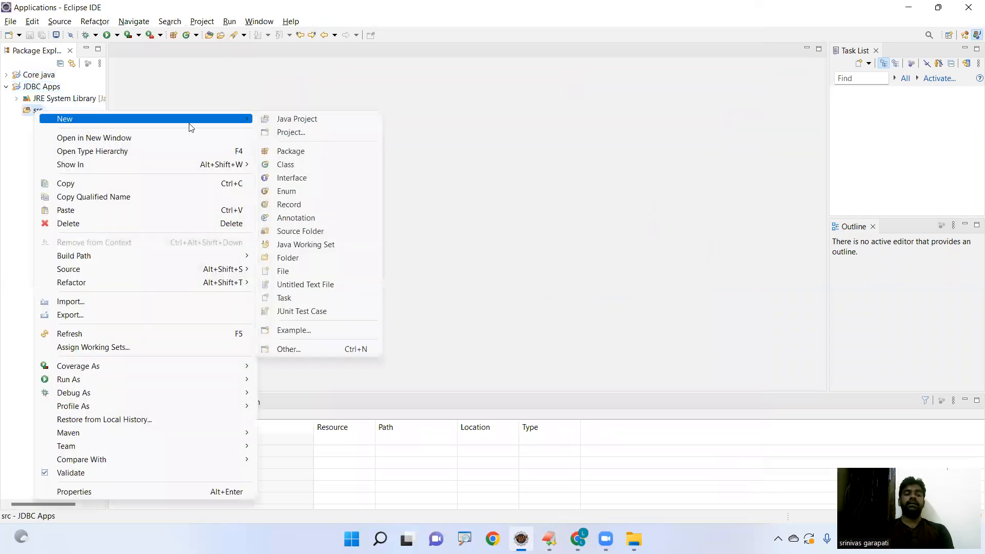
pyautogui.click(285, 164)
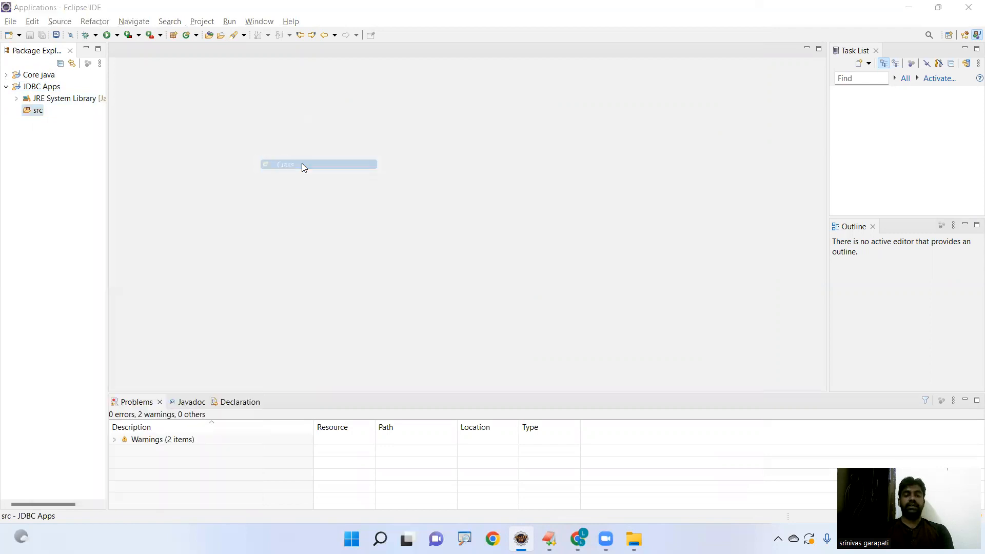
pyautogui.click(284, 165)
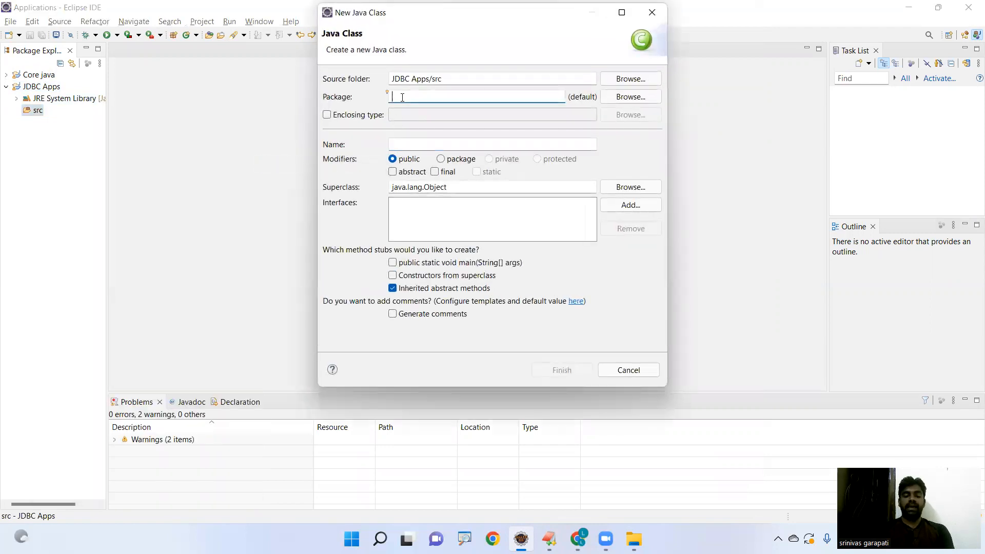
# Name the package online and the class LoadDriver, then finish creating it.
pyautogui.write('online')
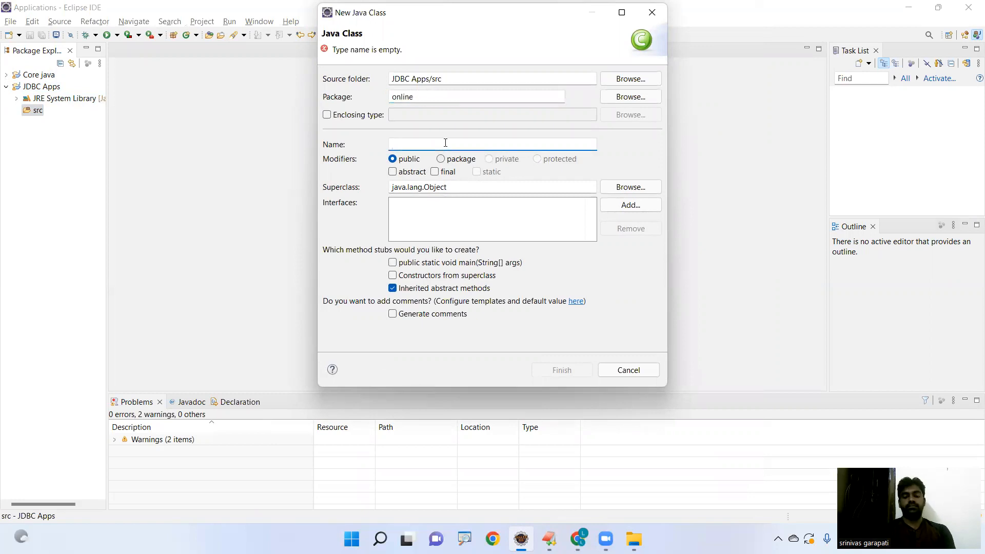
pyautogui.write('LoadDri')
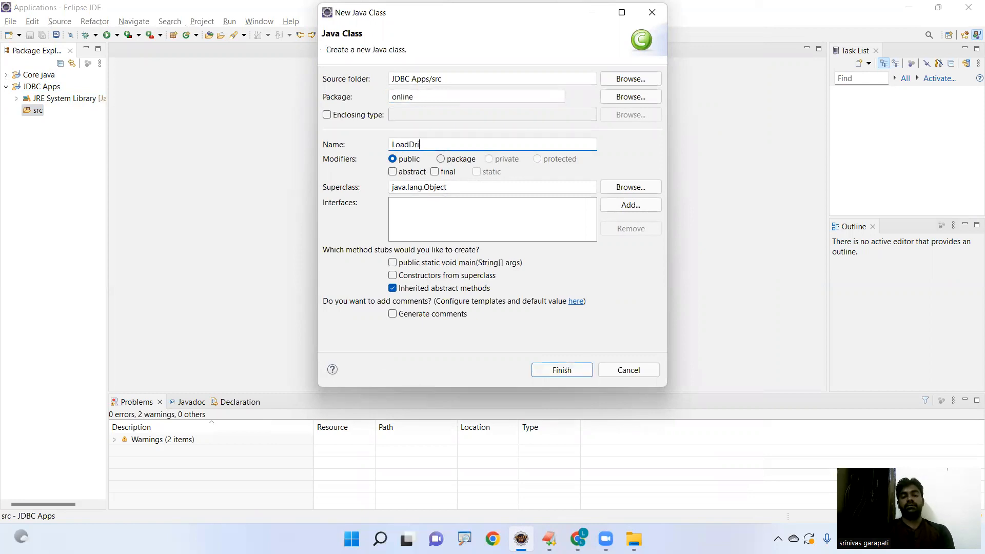
pyautogui.write('ver')
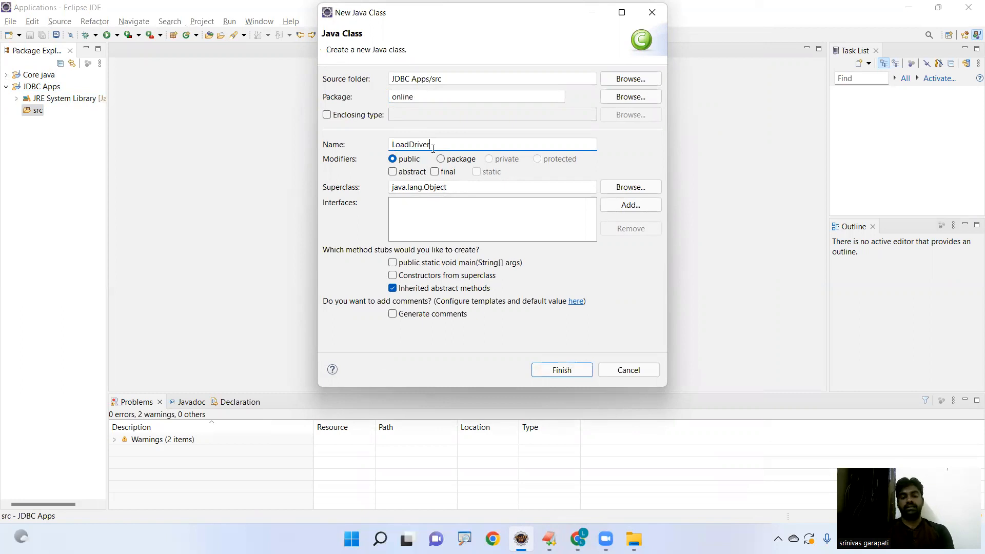
pyautogui.click(561, 369)
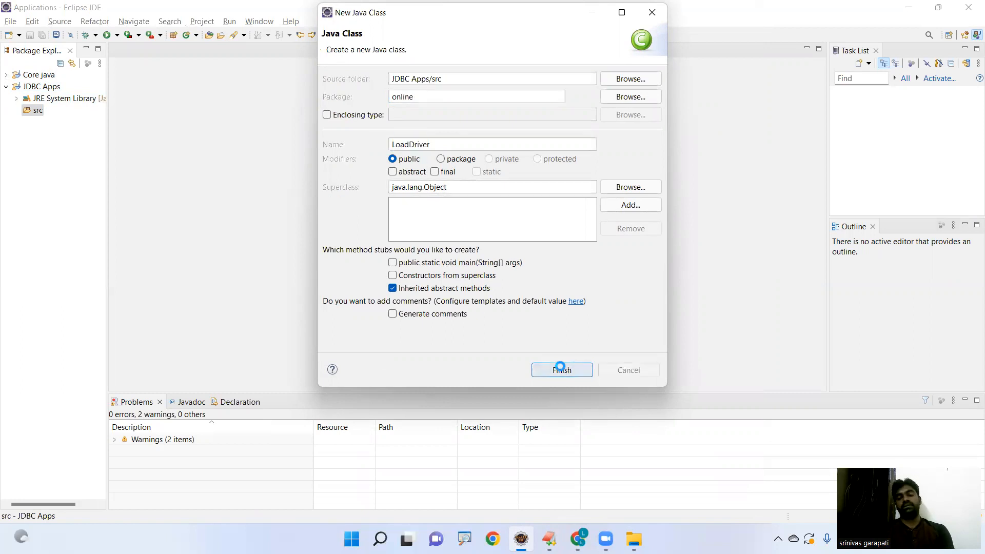
pyautogui.click(560, 370)
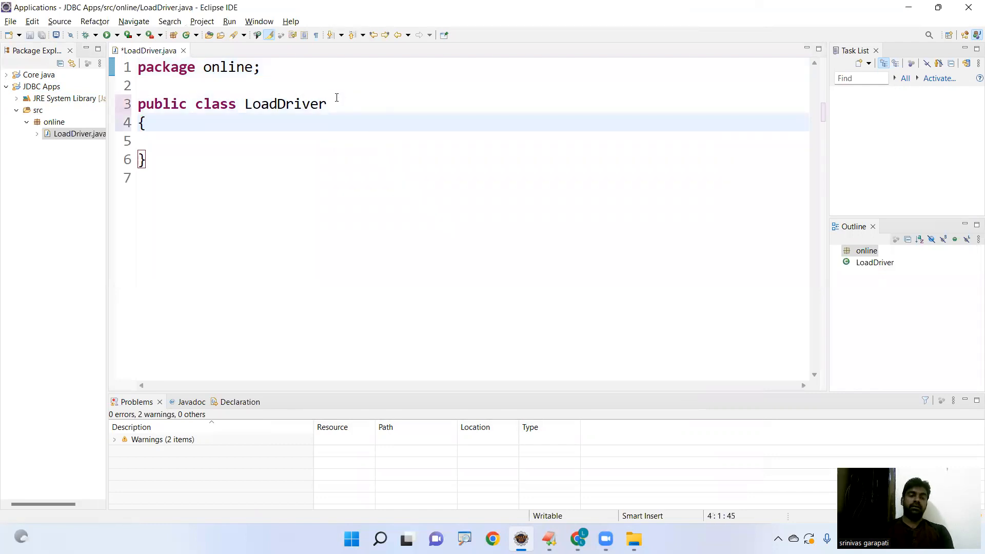
# Write an empty public static void main(String args[]) method inside LoadDriver.
pyautogui.write('pub')
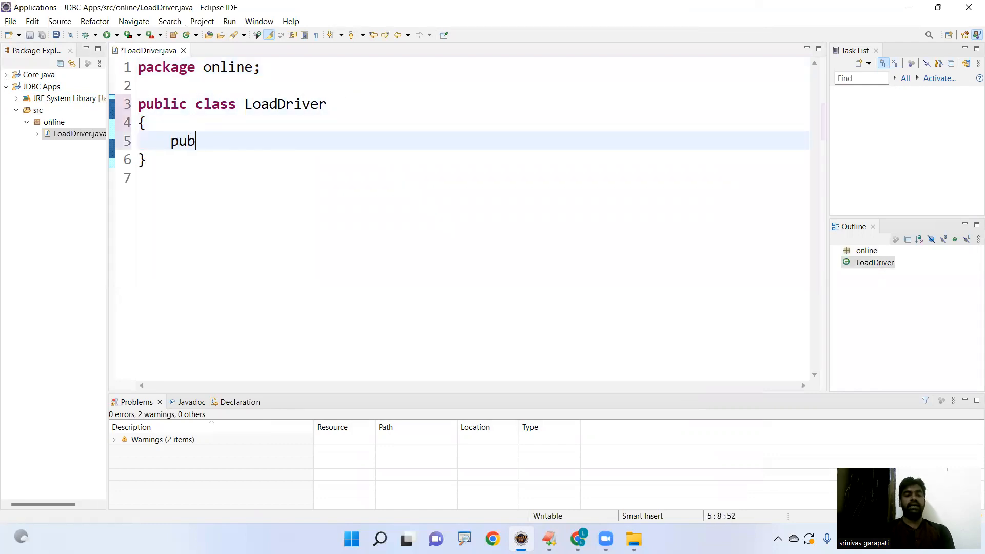
pyautogui.write('lic static void ma')
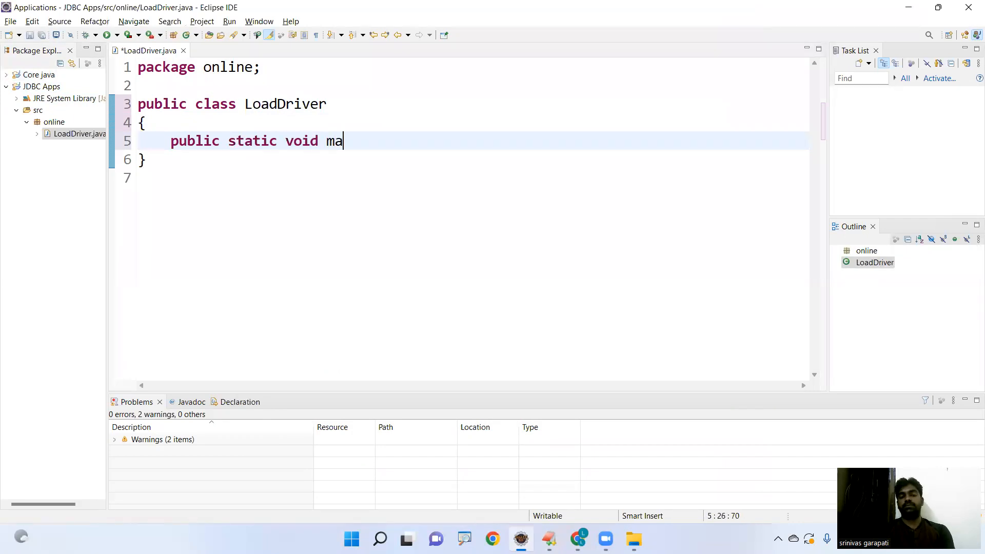
pyautogui.write('in(String args)')
pyautogui.write('{')
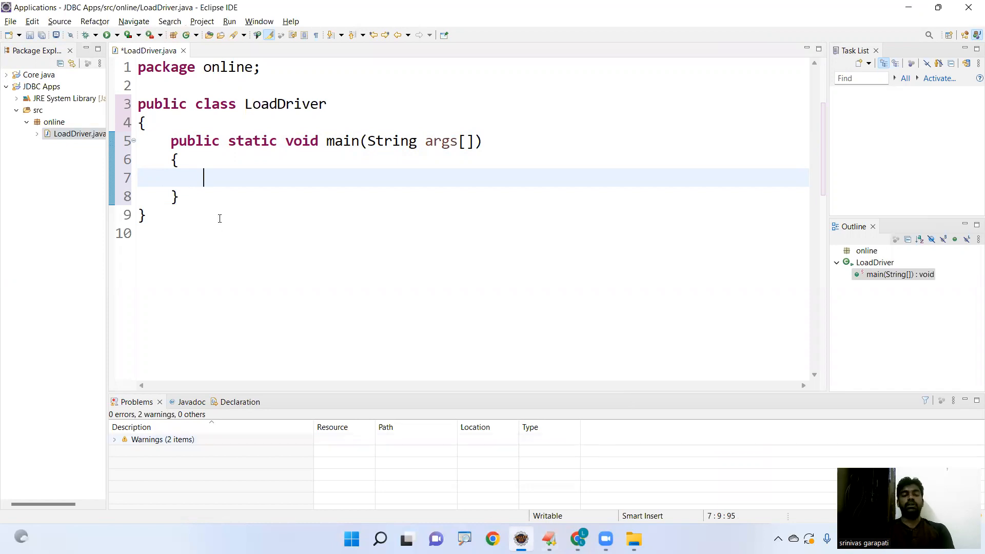
# Write the driver class literal "oracle.jdbc.driver.OracleDriver"; inside main.
pyautogui.write('"or')
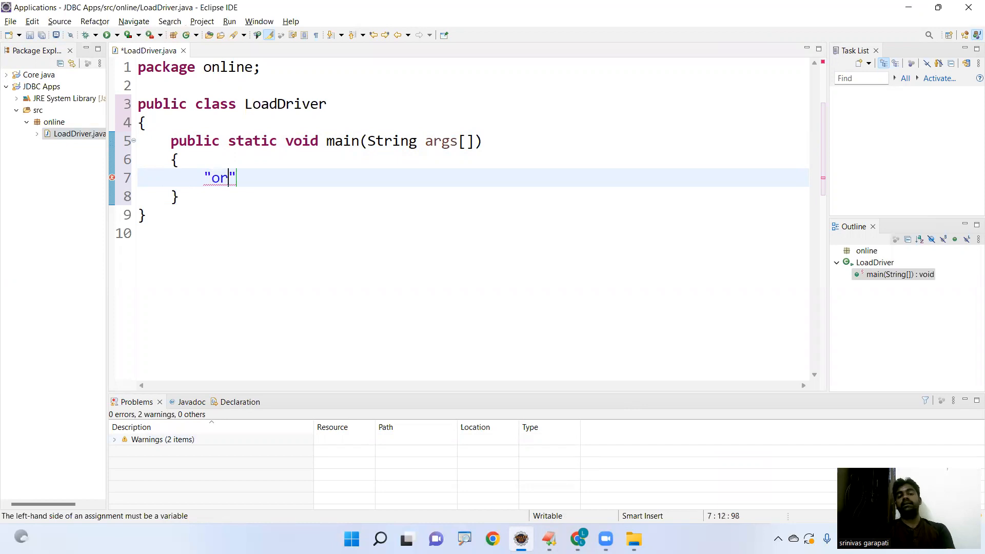
pyautogui.write('acle')
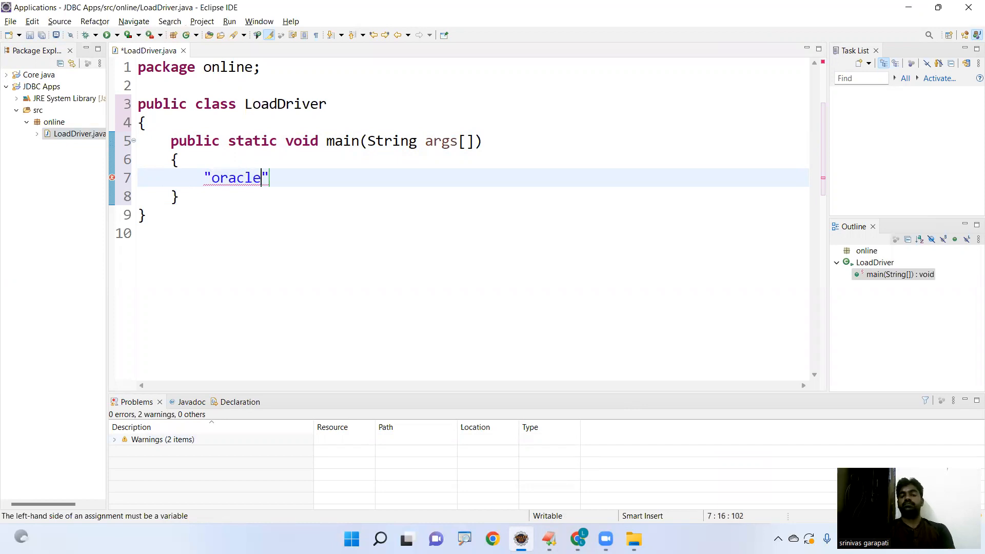
pyautogui.write('.')
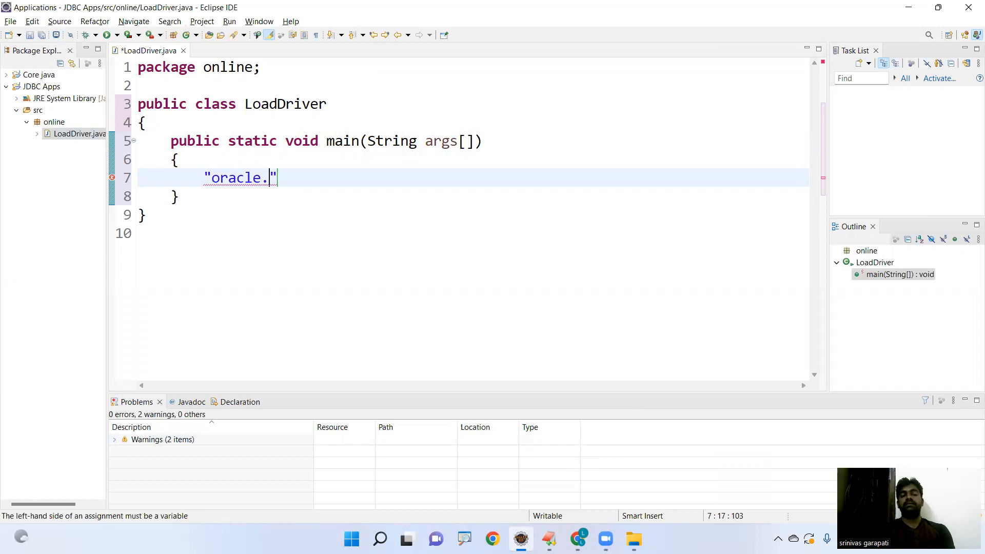
pyautogui.write('jdbc')
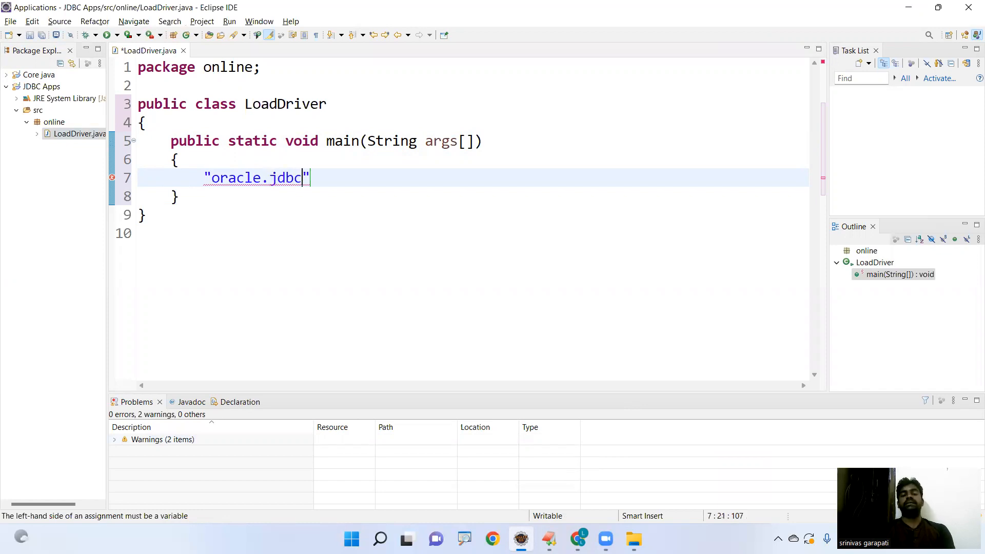
pyautogui.write('.dri')
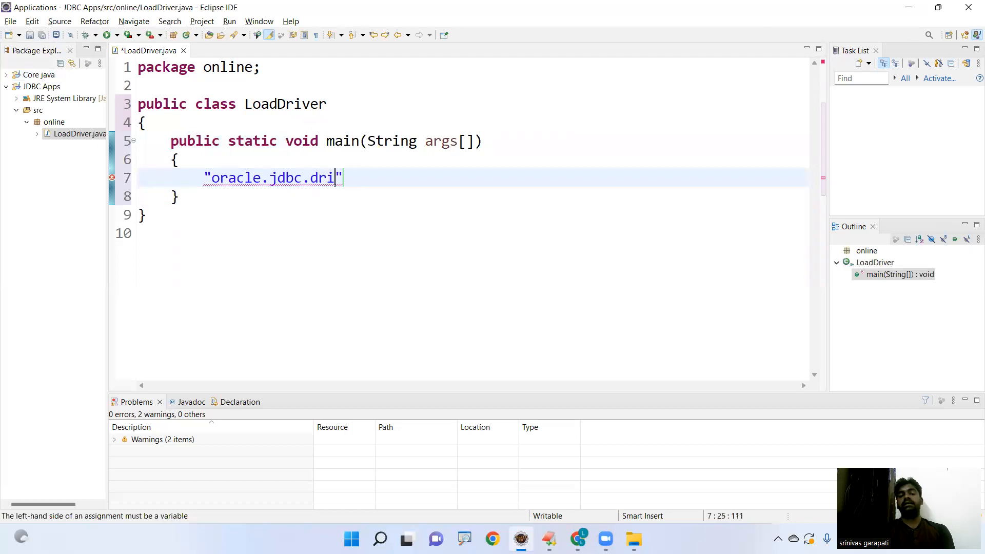
pyautogui.write('ver')
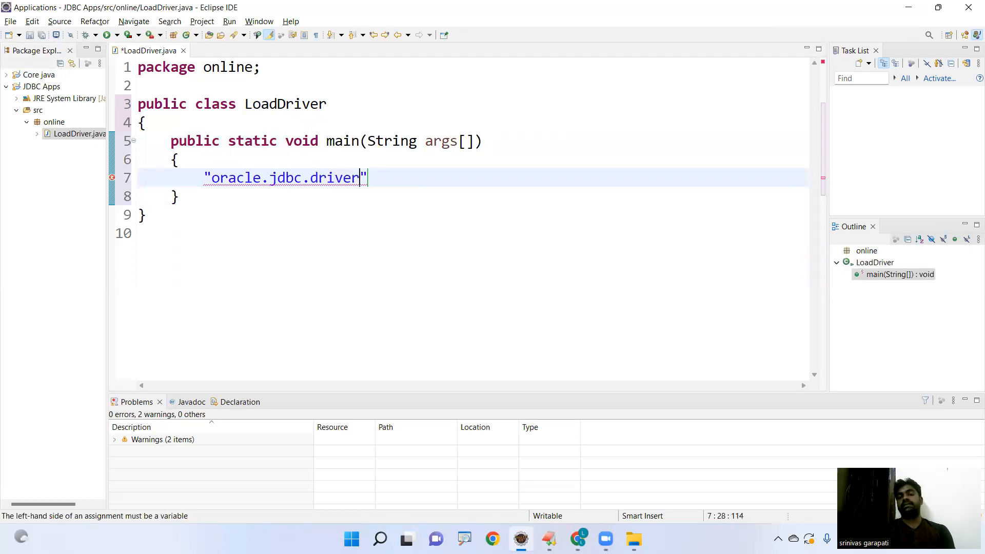
pyautogui.write('.')
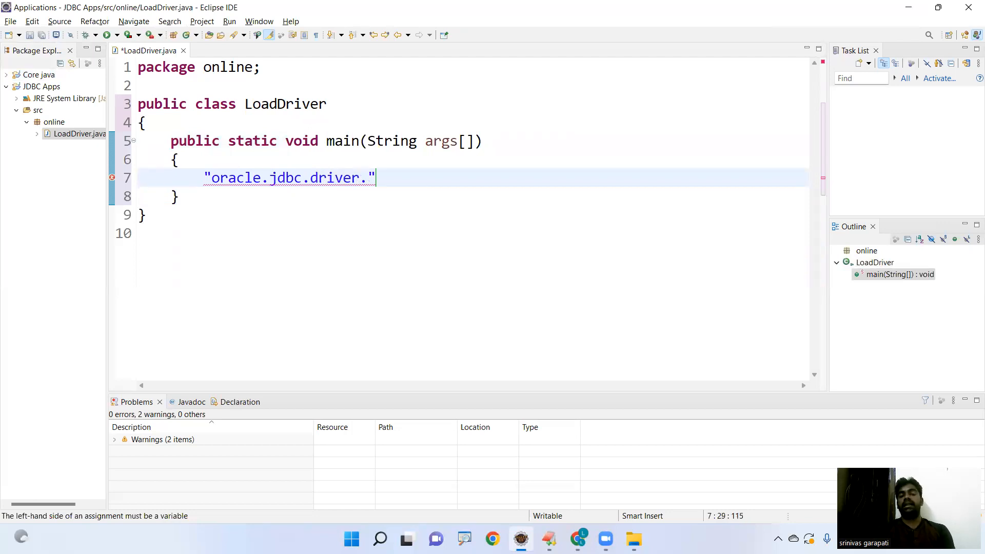
pyautogui.write('OracleDr')
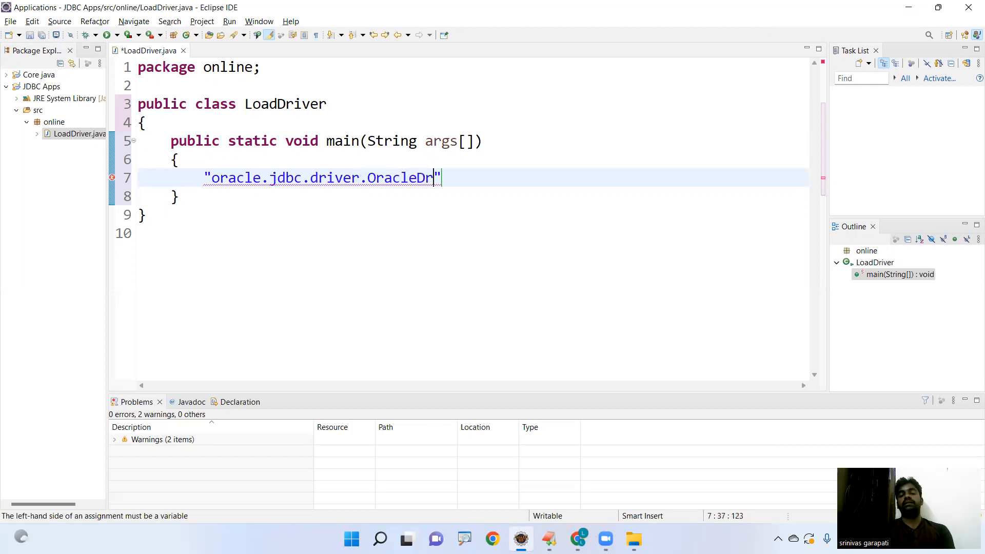
pyautogui.write('iver')
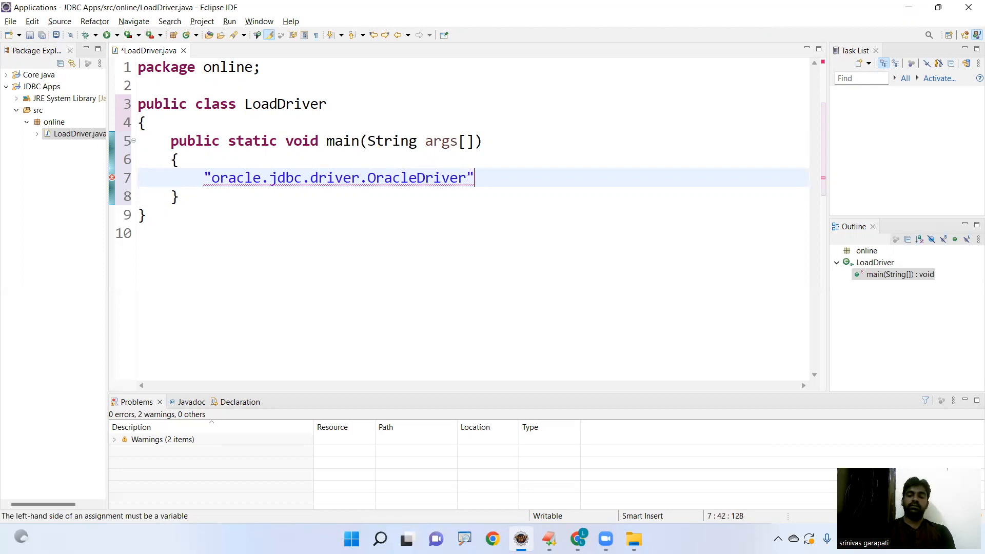
pyautogui.write(';')
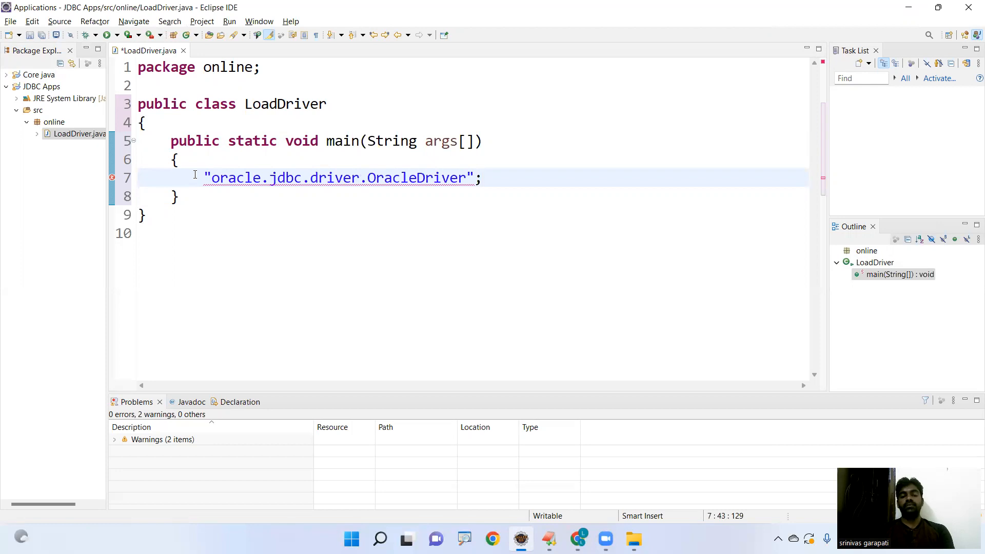
# Prefix it with String driver = to store the name in a variable, and highlight the full string.
pyautogui.write('String')
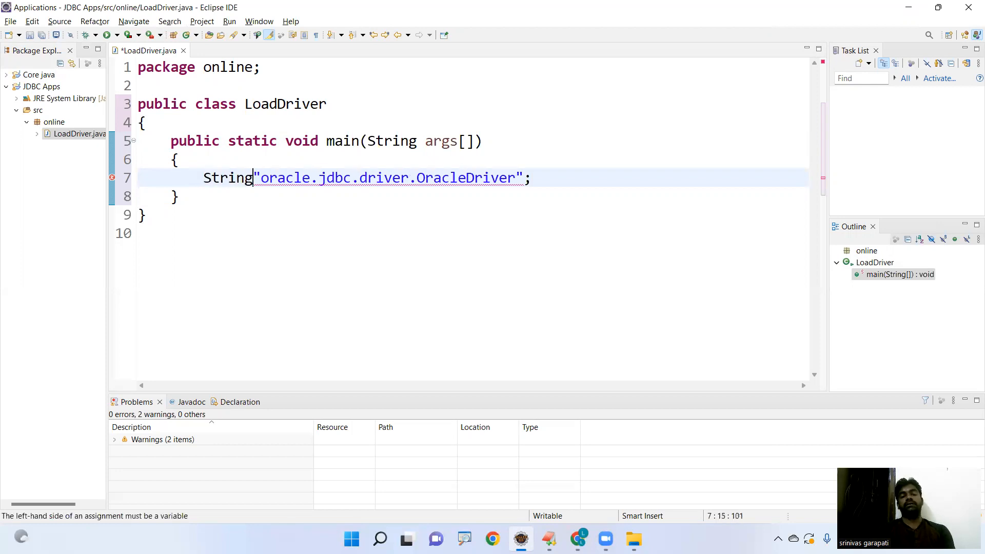
pyautogui.write('driver =')
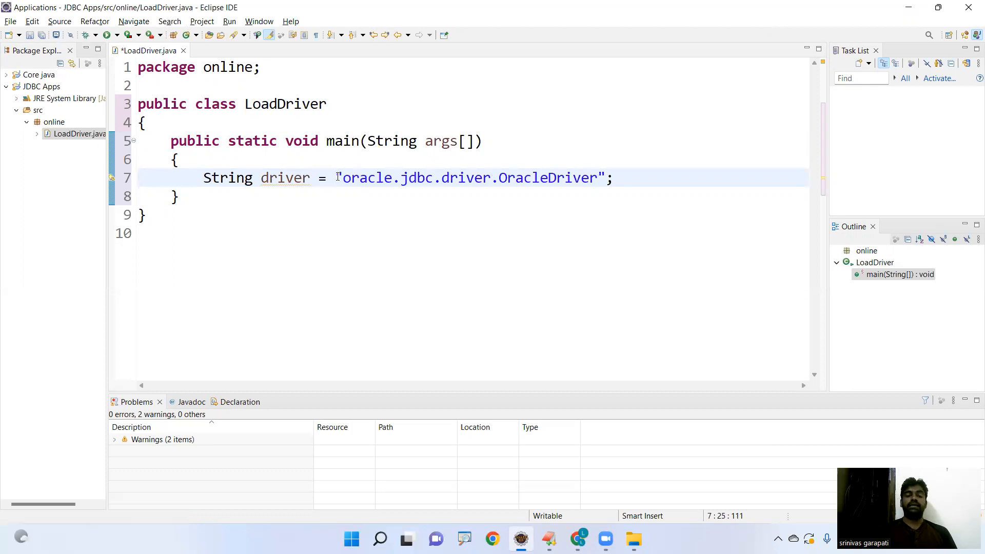
pyautogui.moveTo(336, 178); pyautogui.dragTo(613, 177)
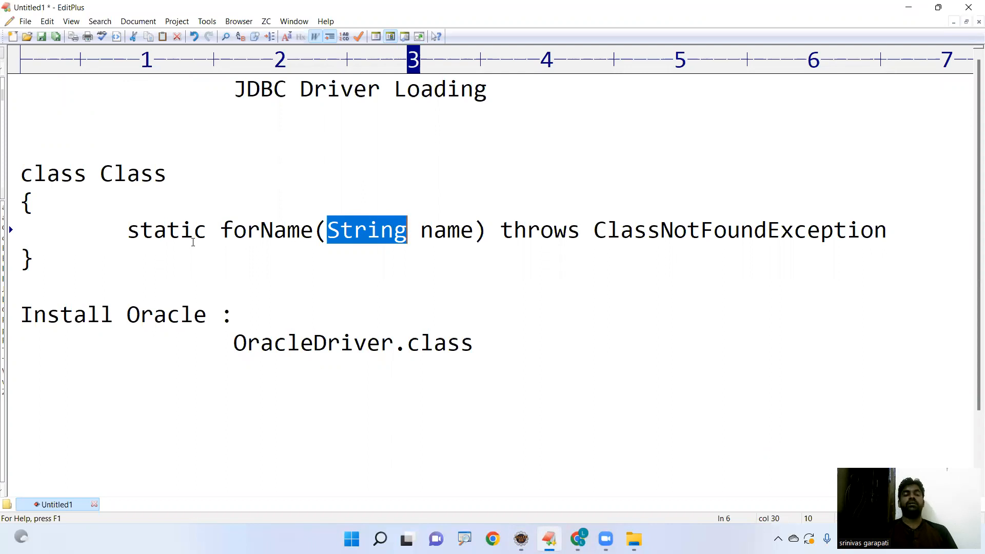
pyautogui.doubleClick(133, 174)
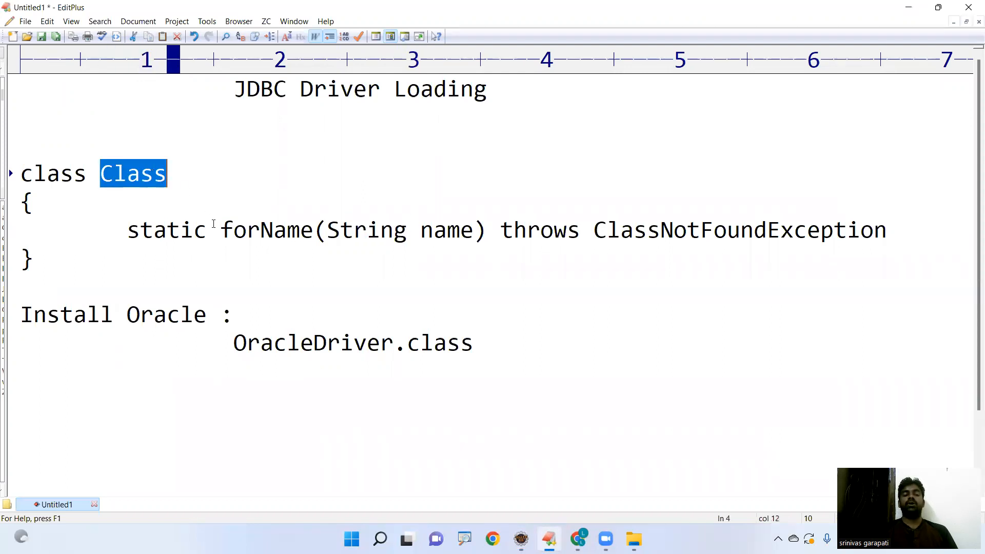
pyautogui.doubleClick(270, 230)
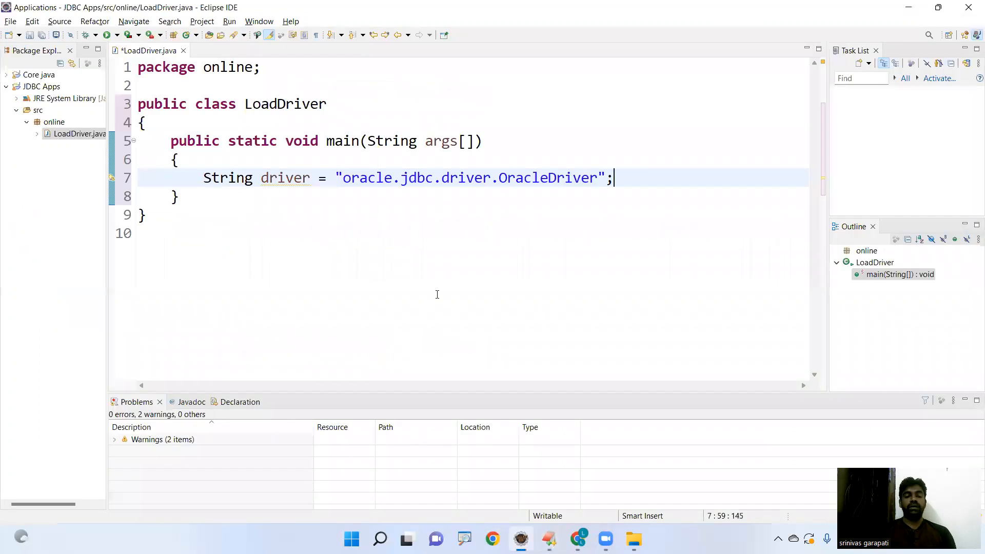
# Add Class.forName(driver); below the declaration and begin a try block for the unhandled exception.
pyautogui.write('Class.forName(driver);')
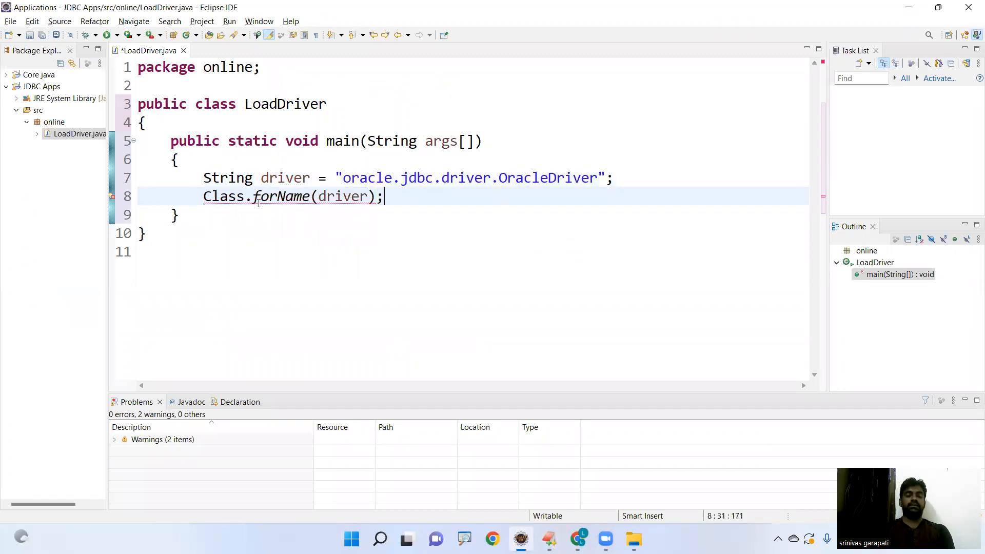
pyautogui.doubleClick(288, 177)
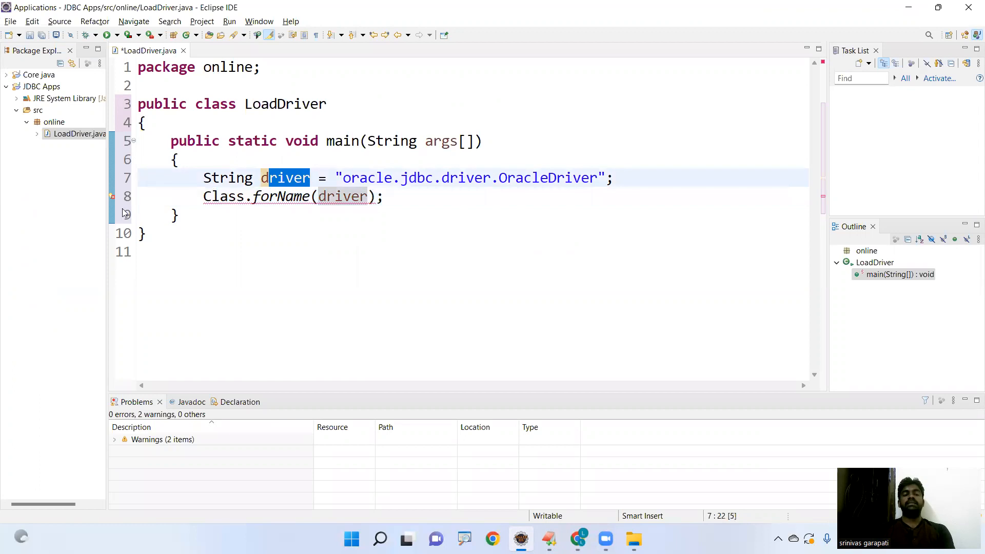
pyautogui.moveTo(113, 200)
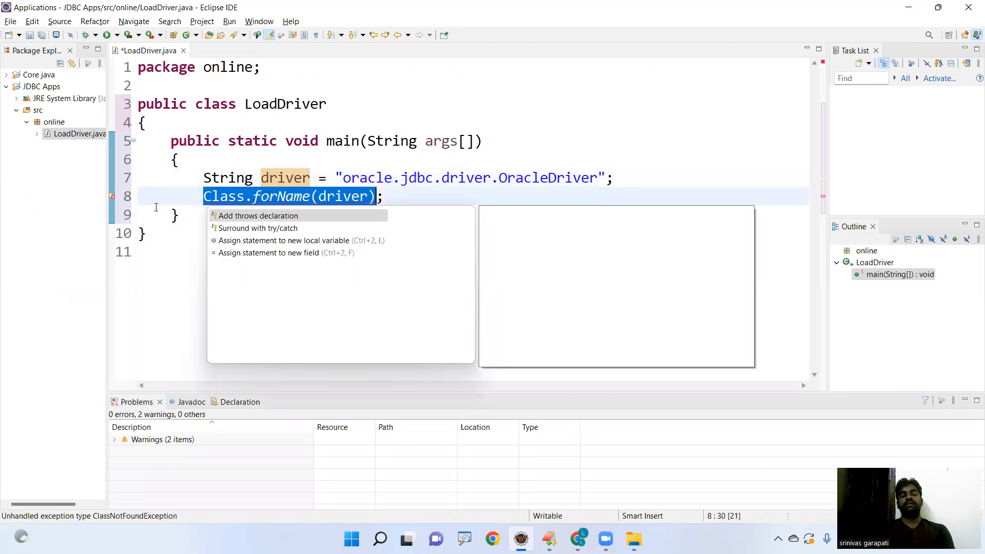
pyautogui.moveTo(258, 215)
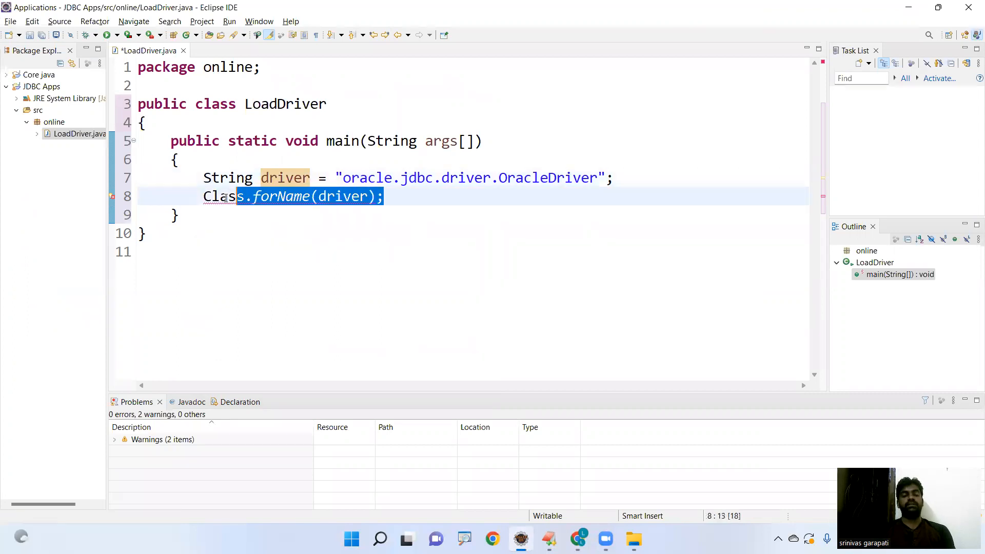
pyautogui.write('yty')
pyautogui.write('{')
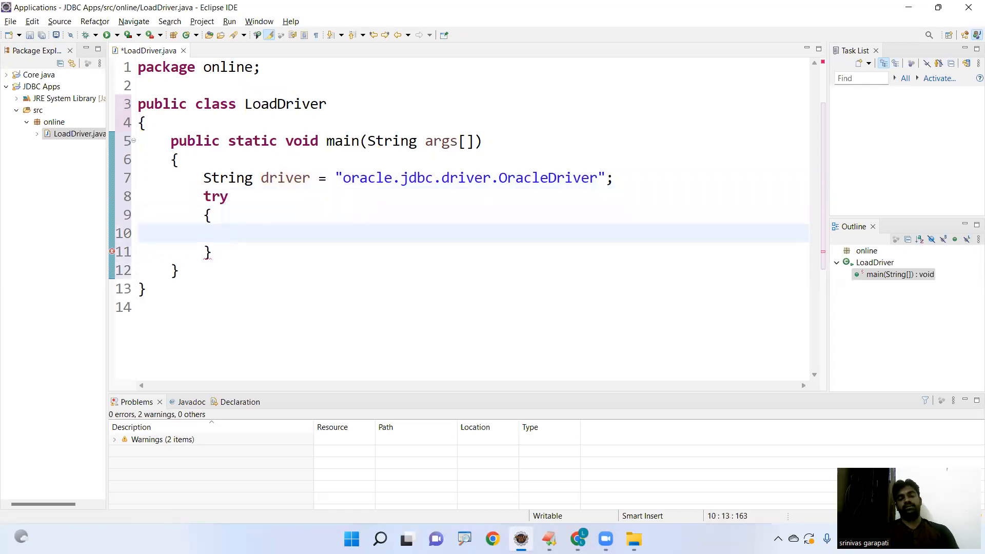
# Place Class.forName(driver); inside the try block and begin a catch(ClassNotFoundException ...) clause after it.
pyautogui.write('Class.forName(driver);')
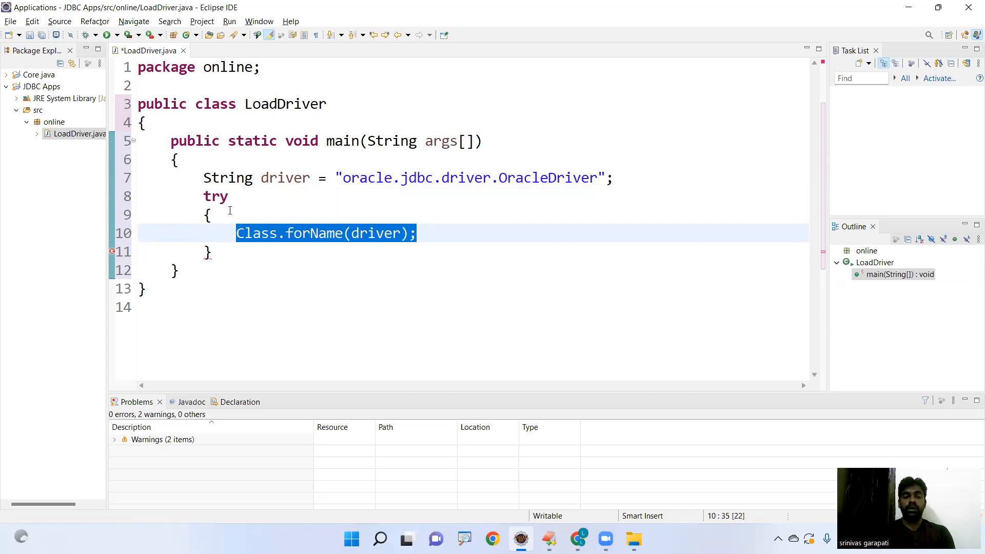
pyautogui.click(213, 252)
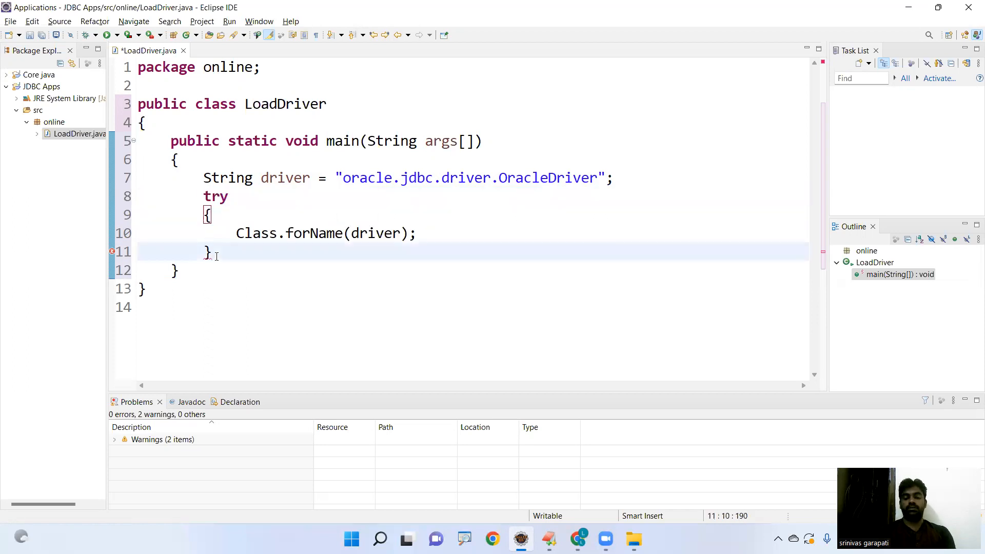
pyautogui.write('cathc()')
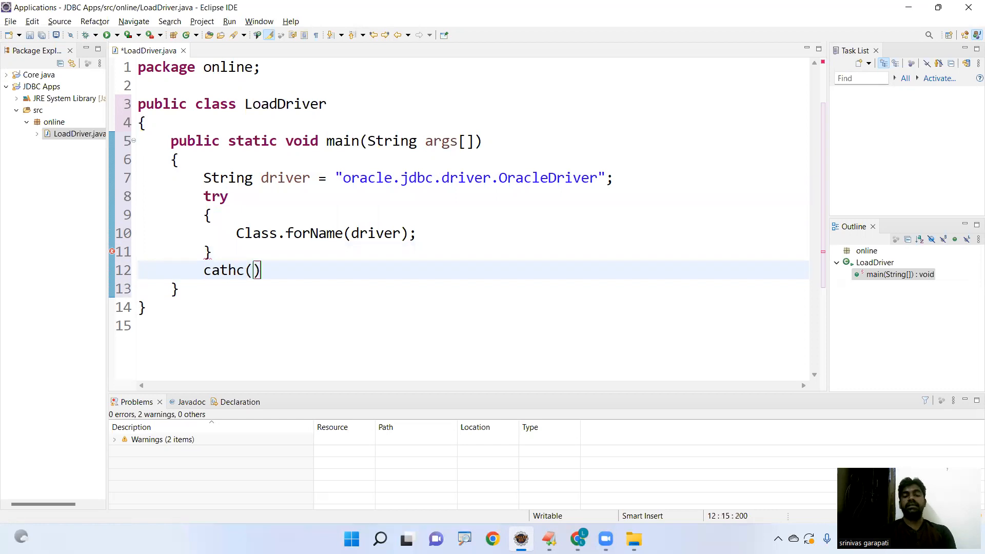
pyautogui.write('ClassNotFoun')
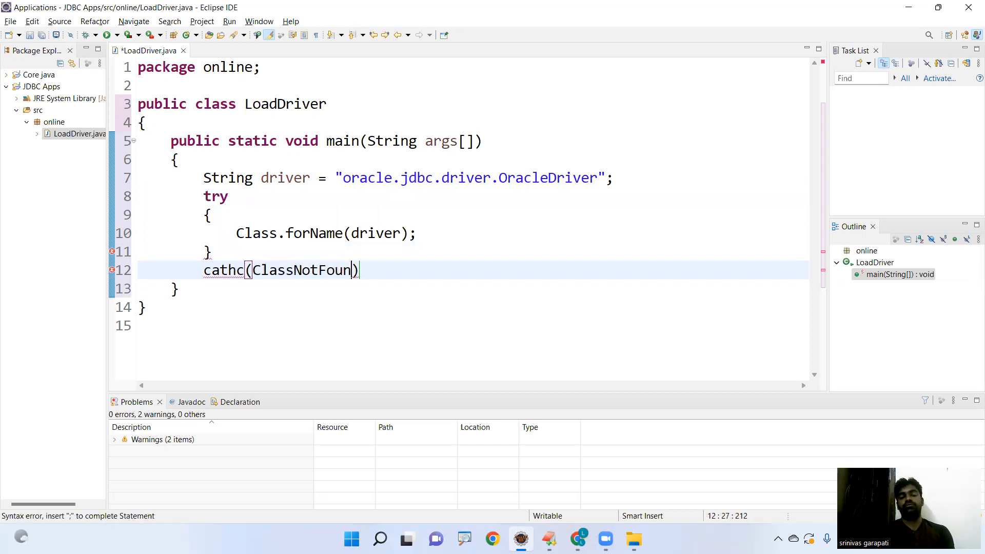
# Complete catch(ClassNotFoundException e) with System.out.println("Exception : No such driver to load"); and save.
pyautogui.write('Exception e')
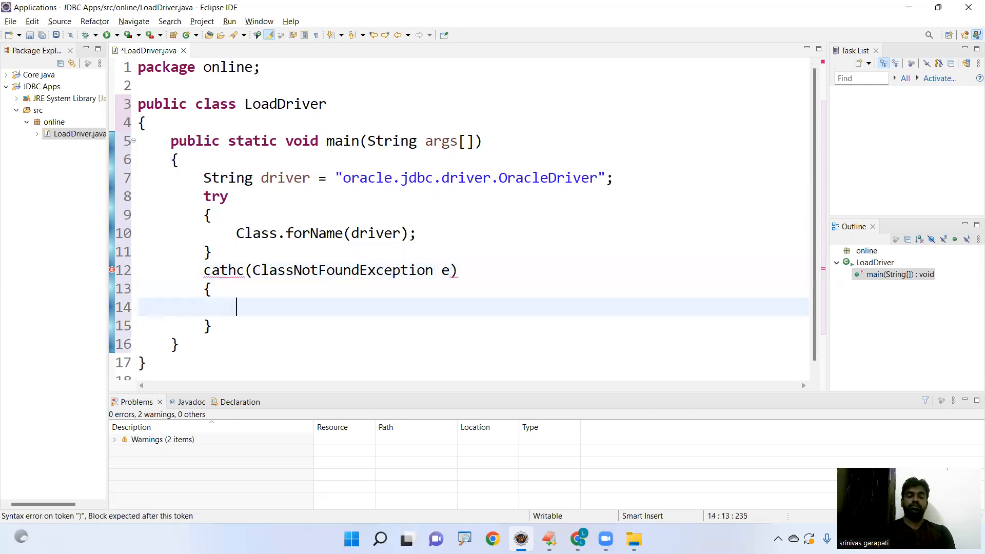
pyautogui.write('Sy')
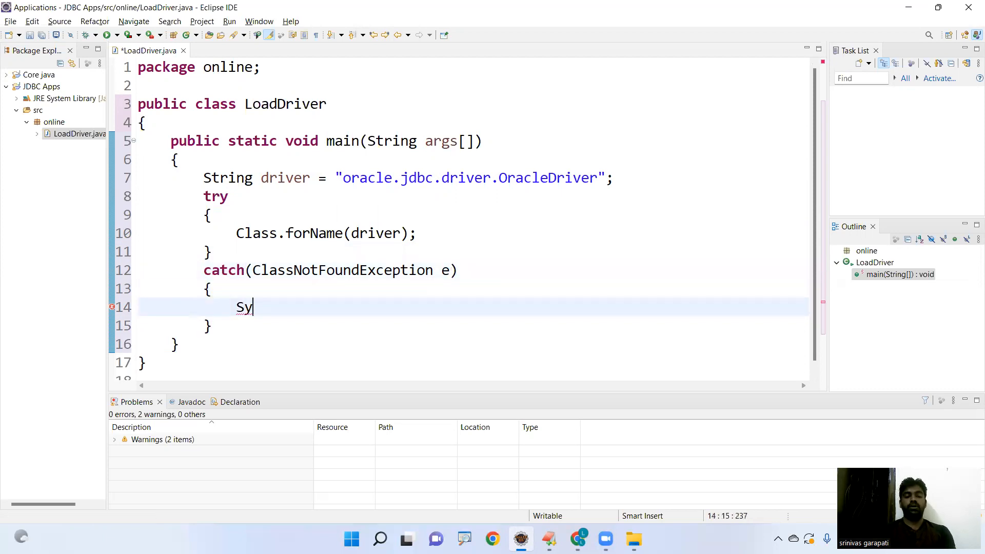
pyautogui.write('stem.out.')
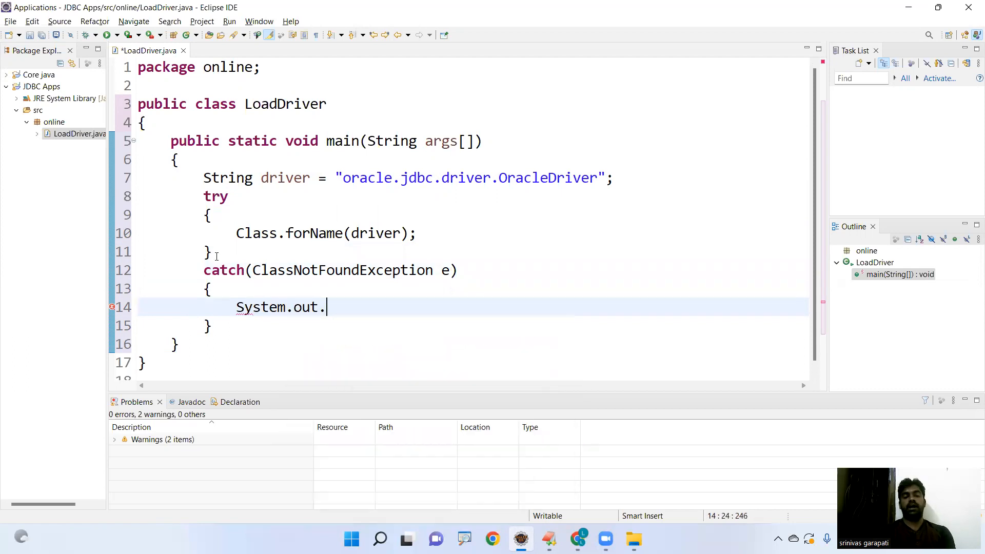
pyautogui.write('println("")')
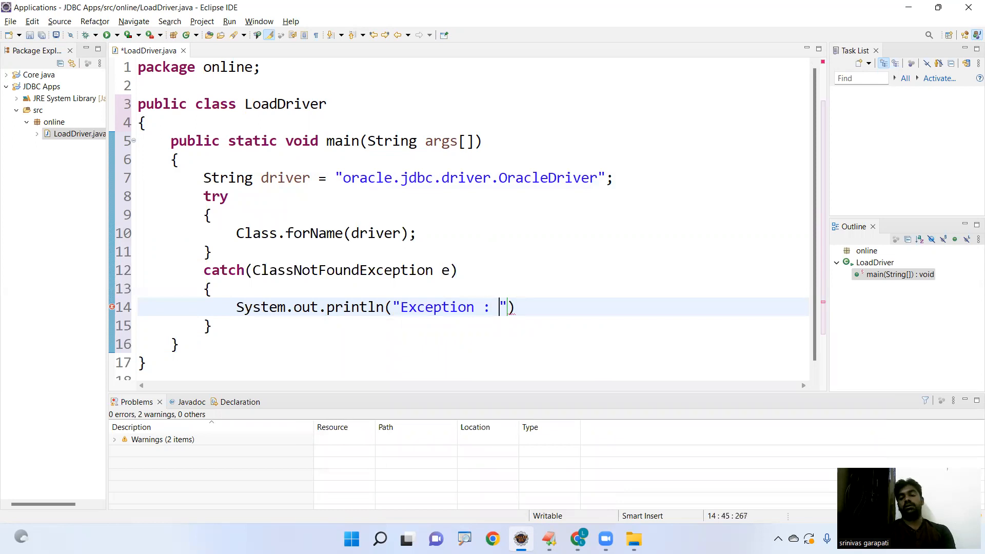
pyautogui.write('No such driver to load')
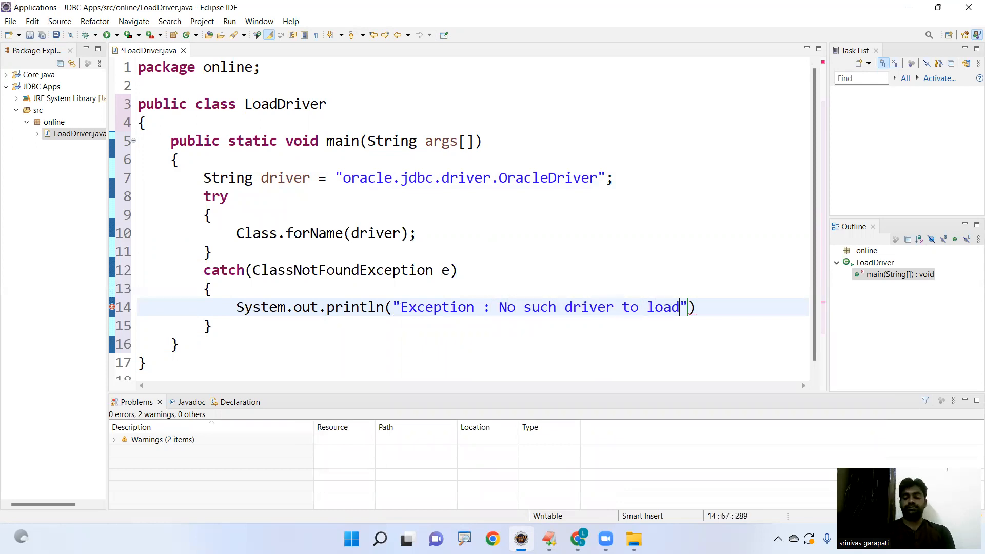
pyautogui.write(';')
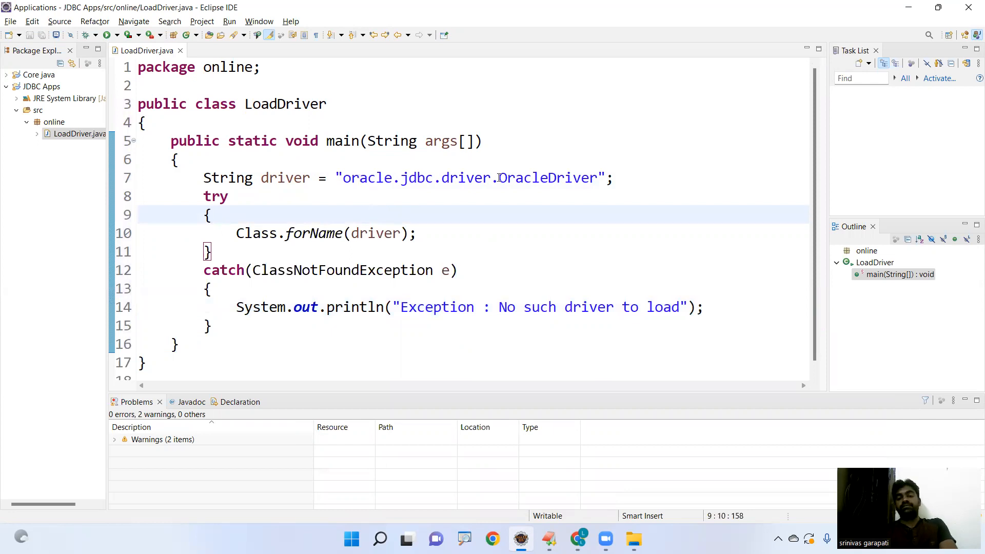
pyautogui.doubleClick(548, 177)
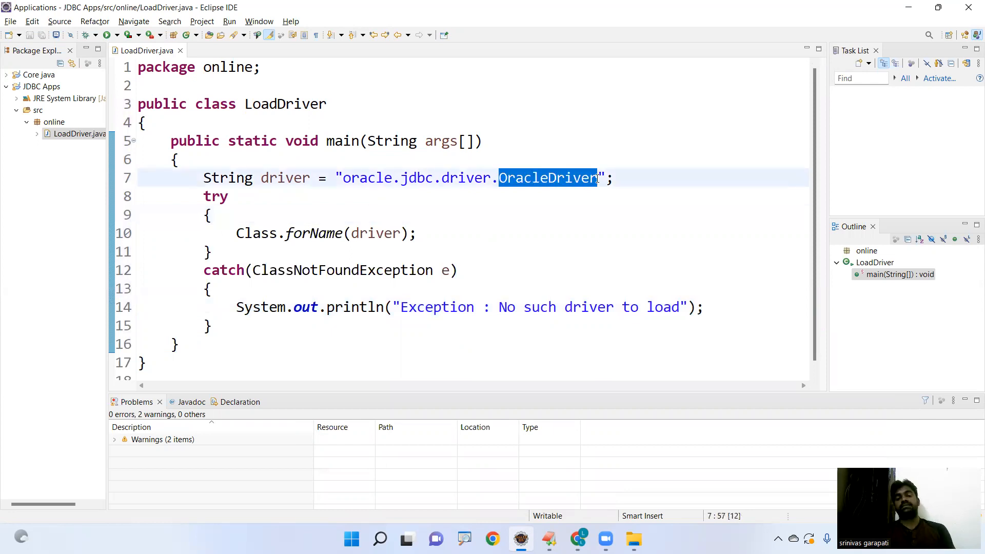
pyautogui.click(501, 178)
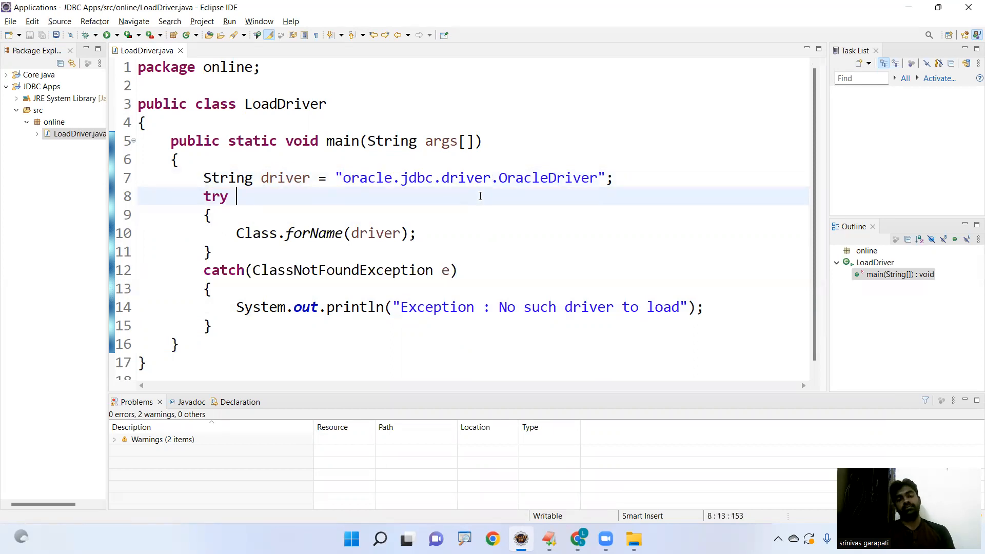
pyautogui.moveTo(343, 177); pyautogui.dragTo(477, 177)
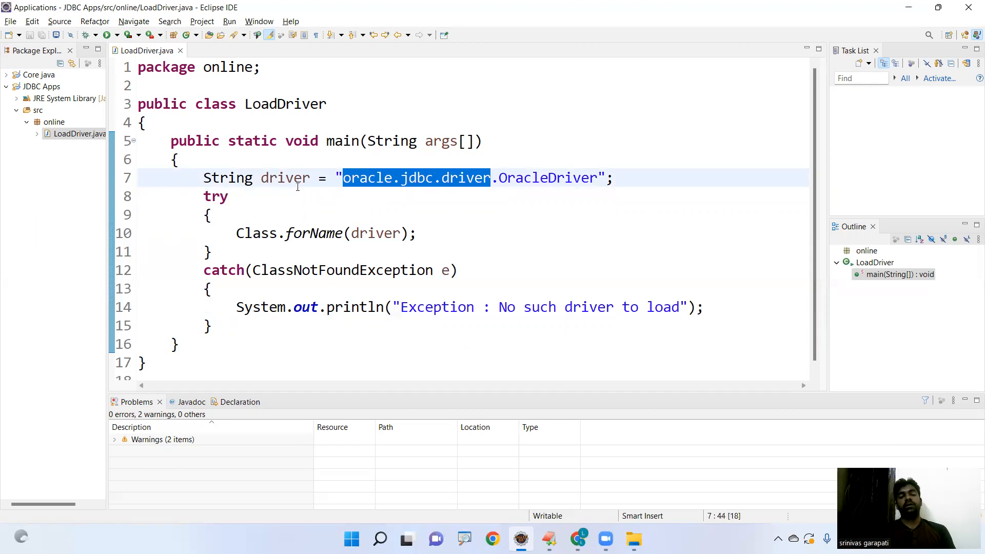
# Run LoadDriver as a Java application; the console shows "Exception : No such driver to load".
pyautogui.rightClick(284, 178)
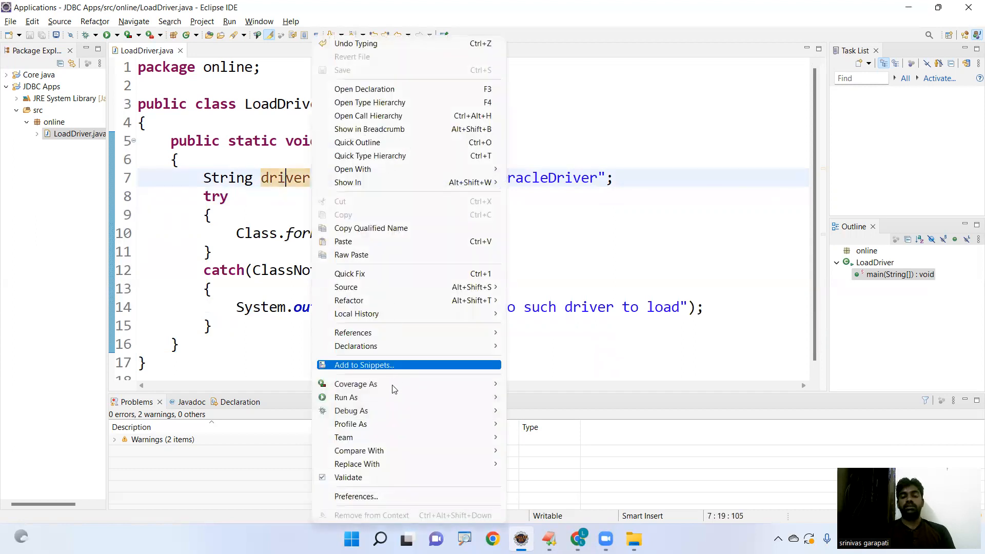
pyautogui.moveTo(346, 397)
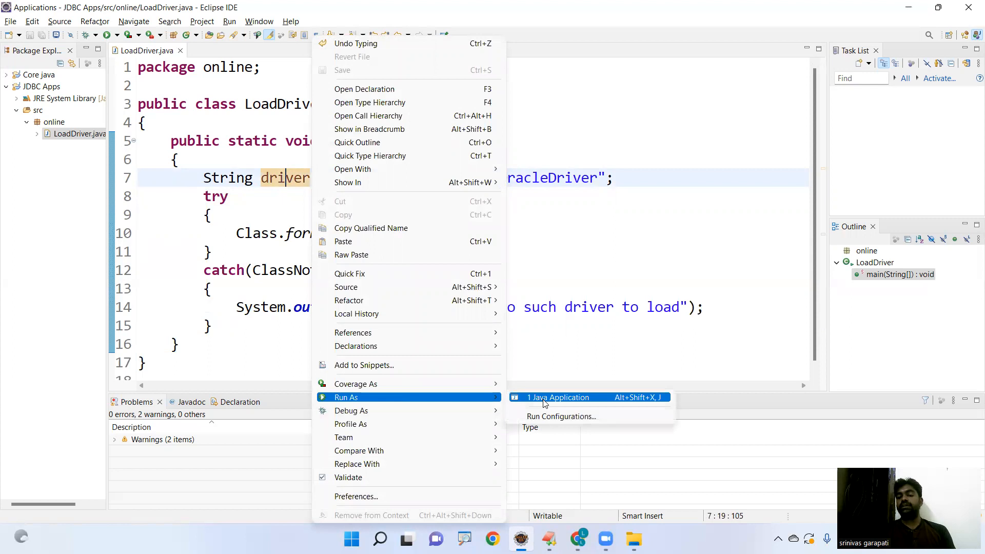
pyautogui.click(557, 397)
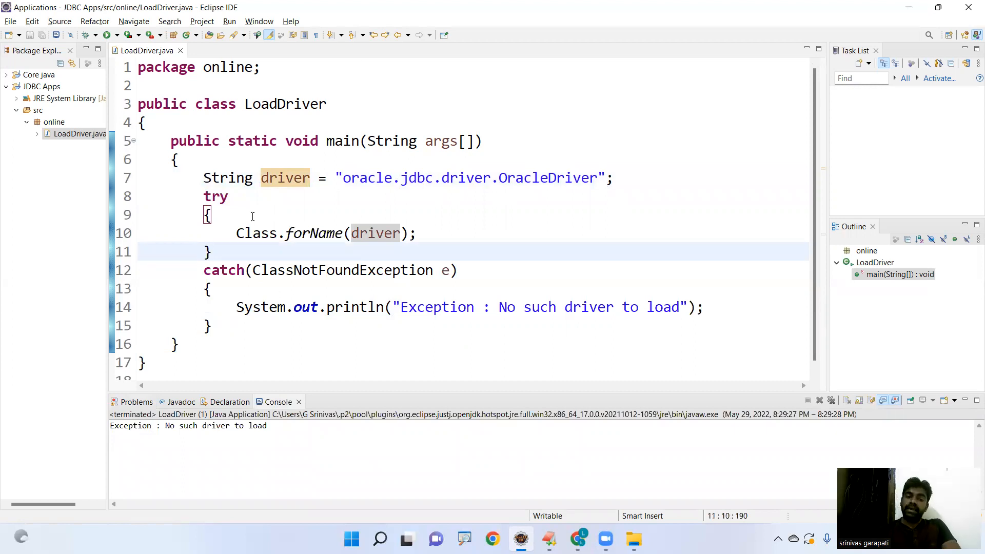
pyautogui.moveTo(338, 129)
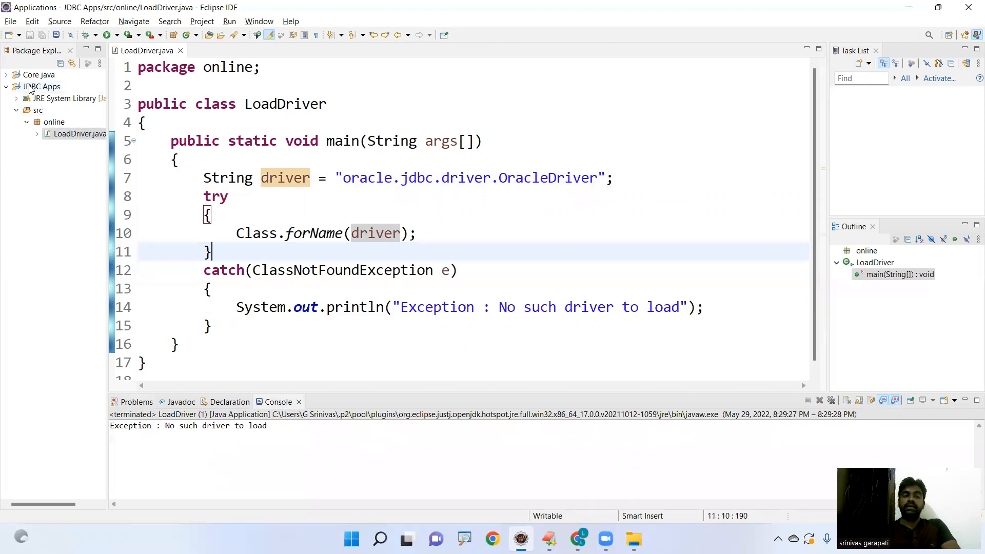
# Configure the JDBC Apps build path and start Add External JARs… onto the Modulepath.
pyautogui.rightClick(41, 86)
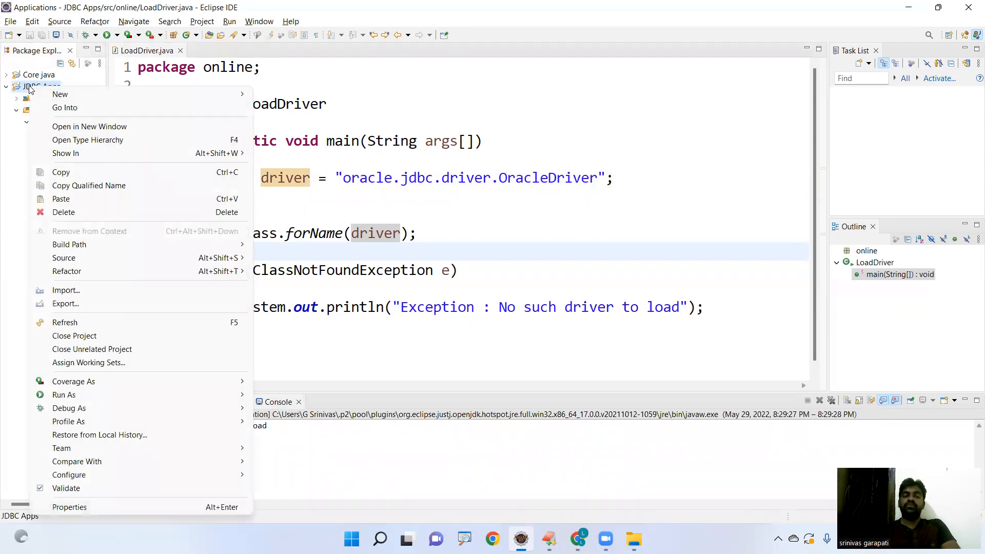
pyautogui.moveTo(69, 244)
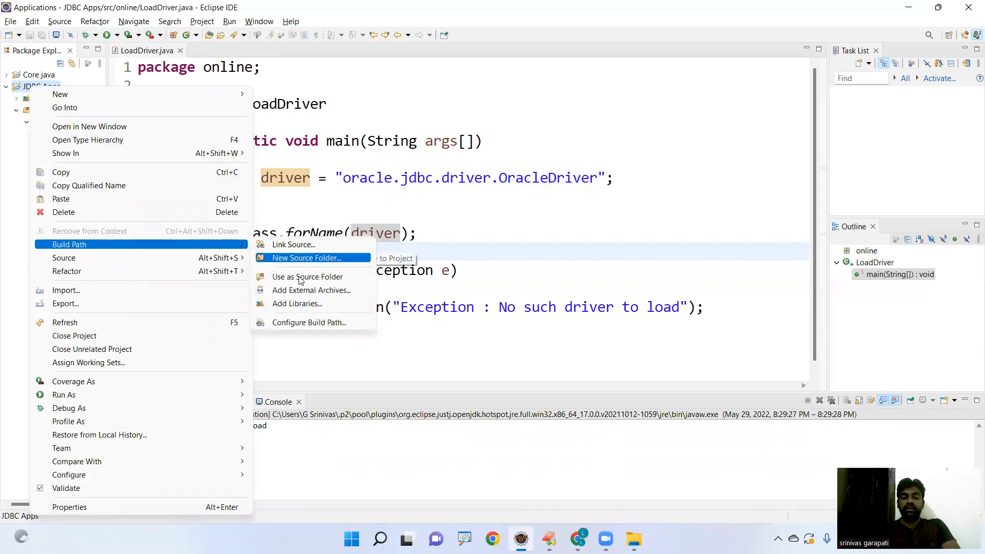
pyautogui.moveTo(307, 322)
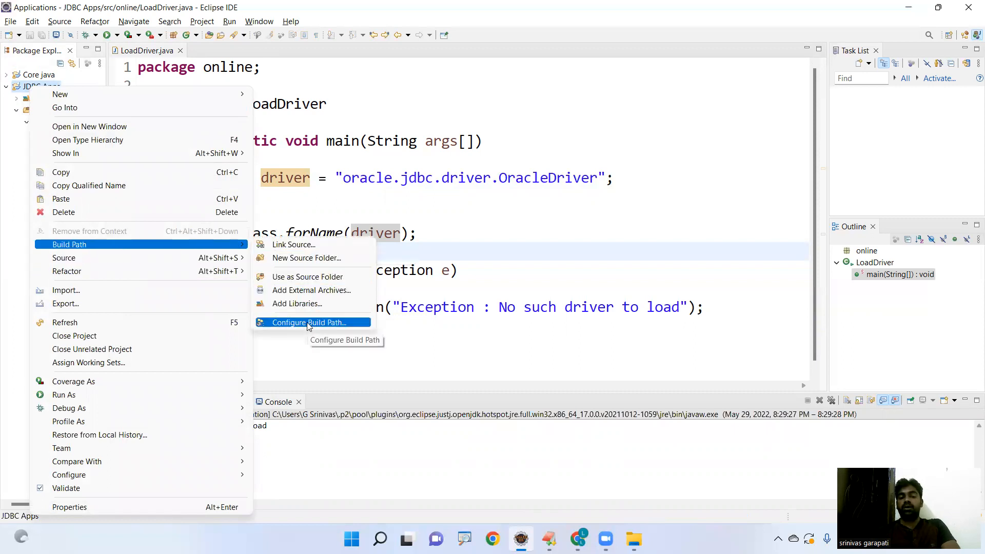
pyautogui.click(309, 322)
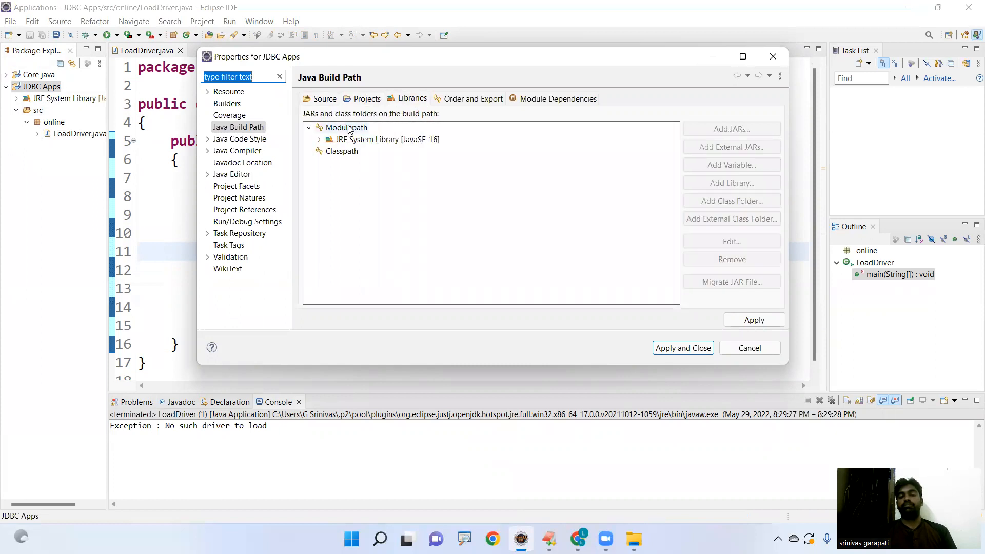
pyautogui.click(346, 127)
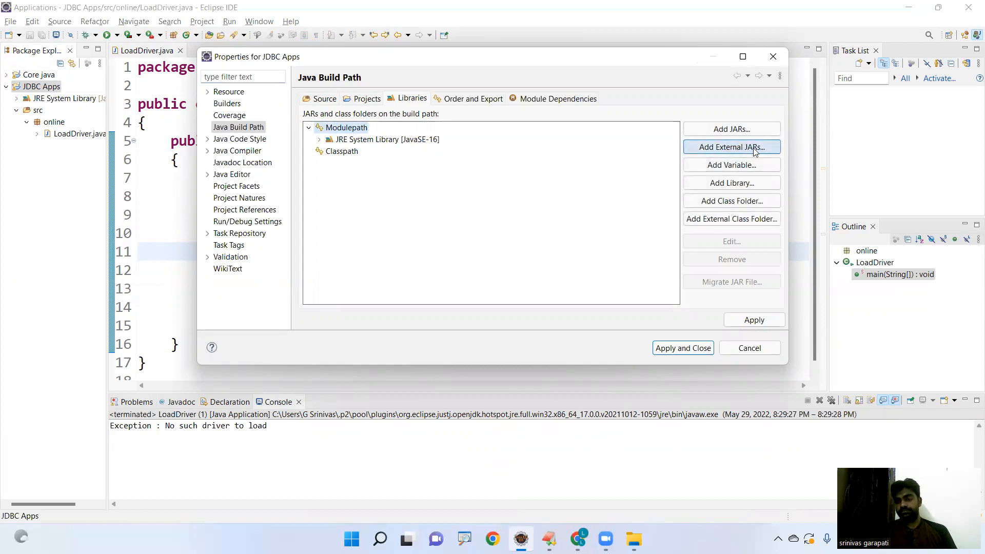
pyautogui.click(732, 147)
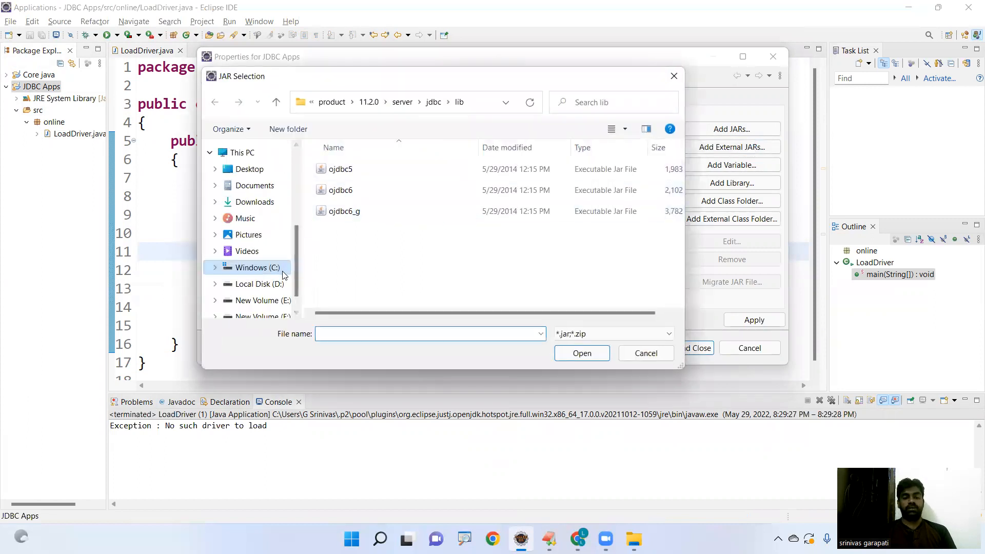
# Browse into C:\oraclexe\app\oracle\product\11.2.0\server toward the jdbc lib folder's ojdbc files.
pyautogui.click(255, 267)
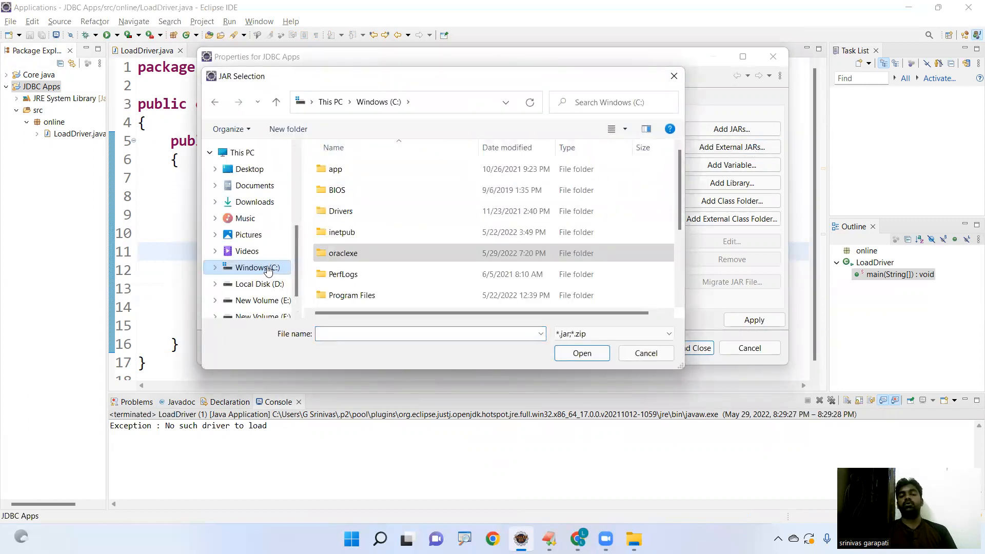
pyautogui.click(343, 252)
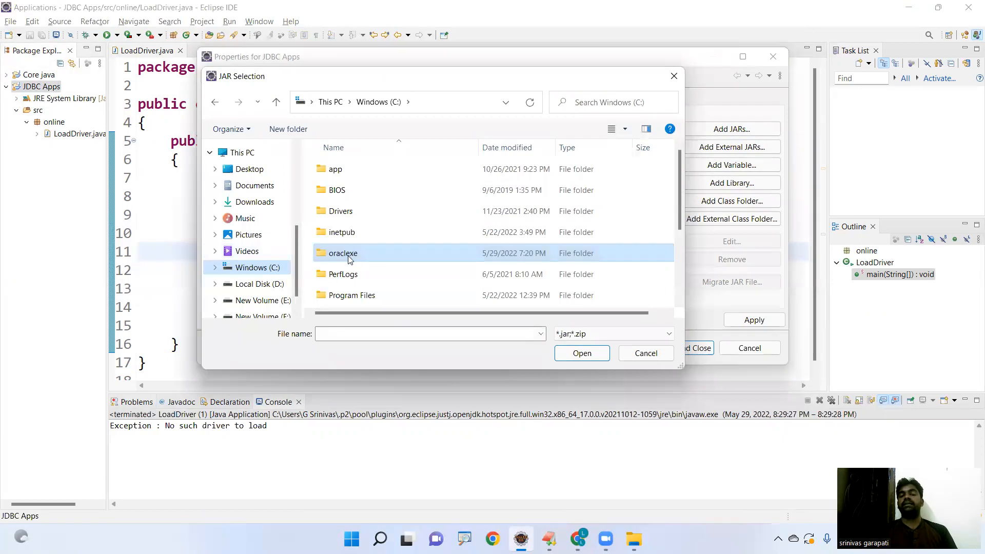
pyautogui.doubleClick(343, 252)
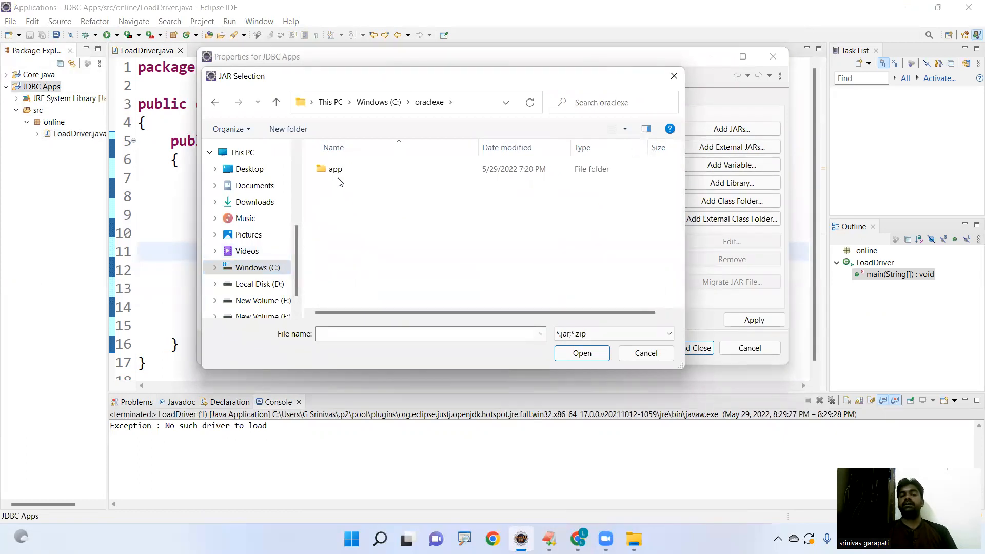
pyautogui.doubleClick(335, 169)
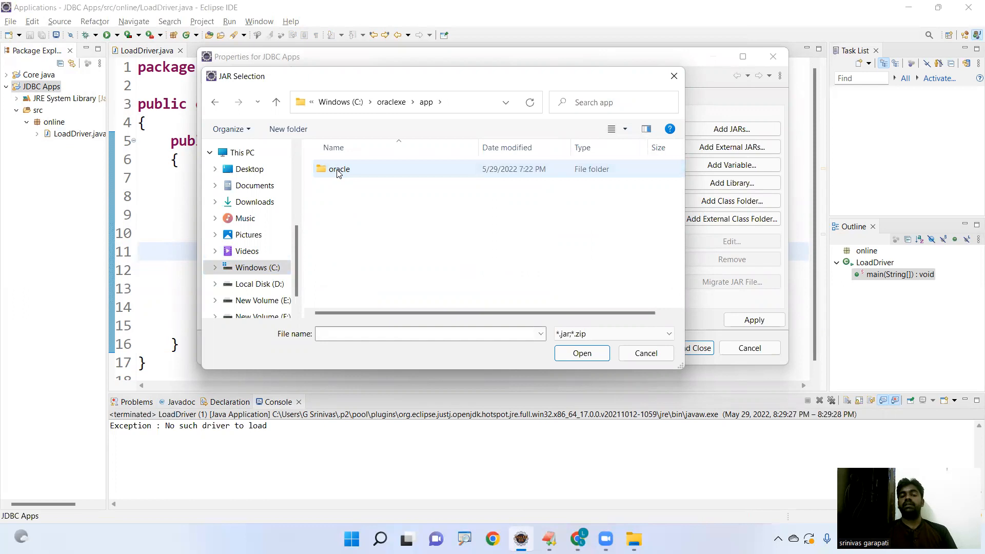
pyautogui.doubleClick(340, 168)
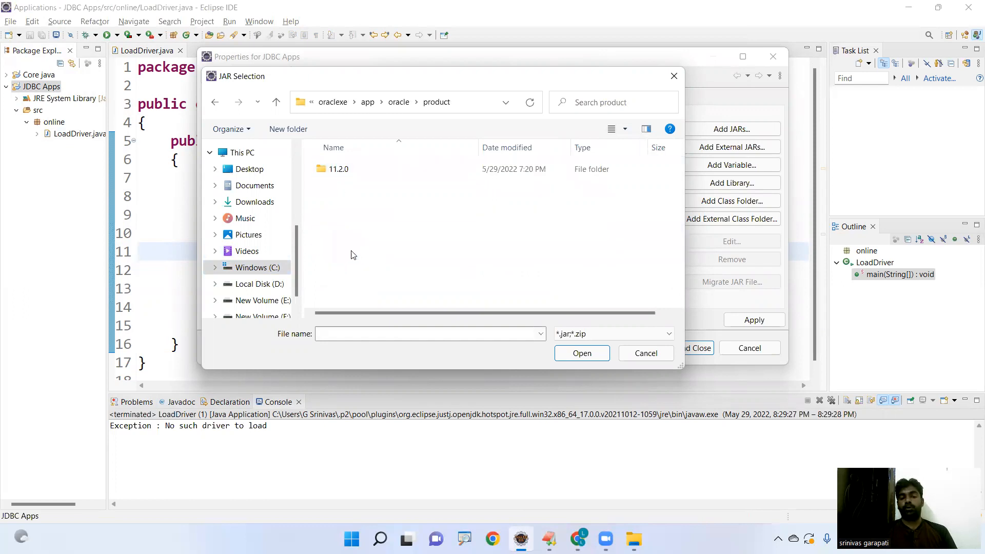
pyautogui.doubleClick(337, 169)
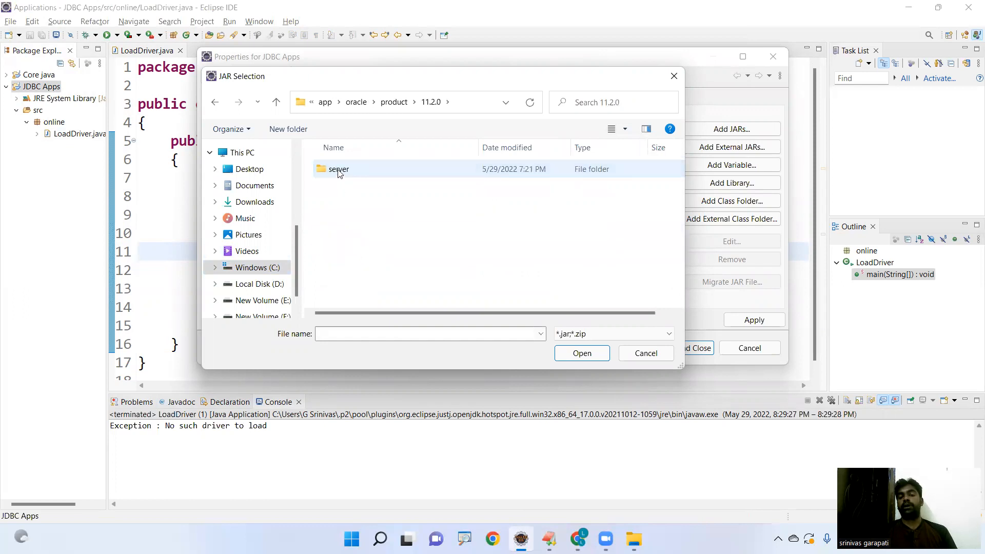
pyautogui.doubleClick(340, 170)
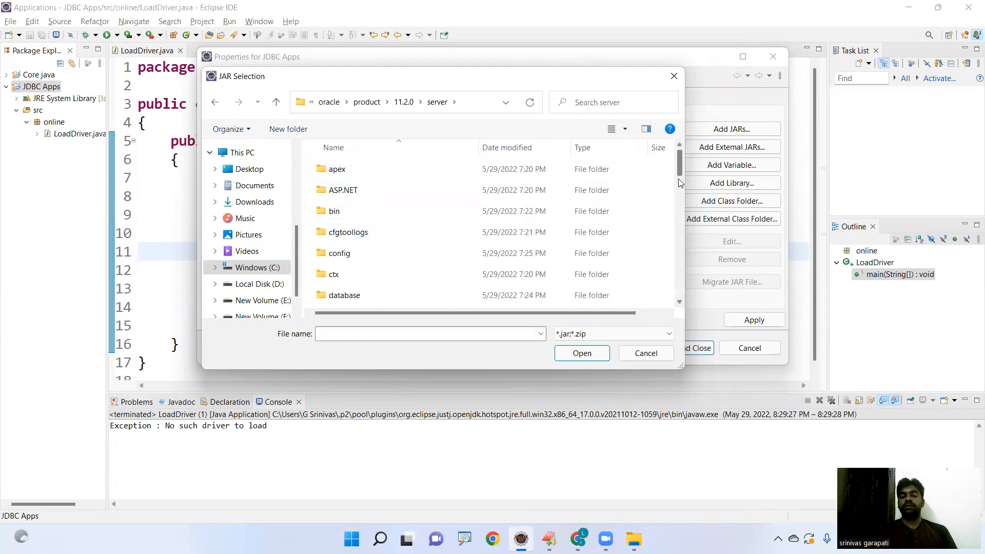
pyautogui.scroll(-3)
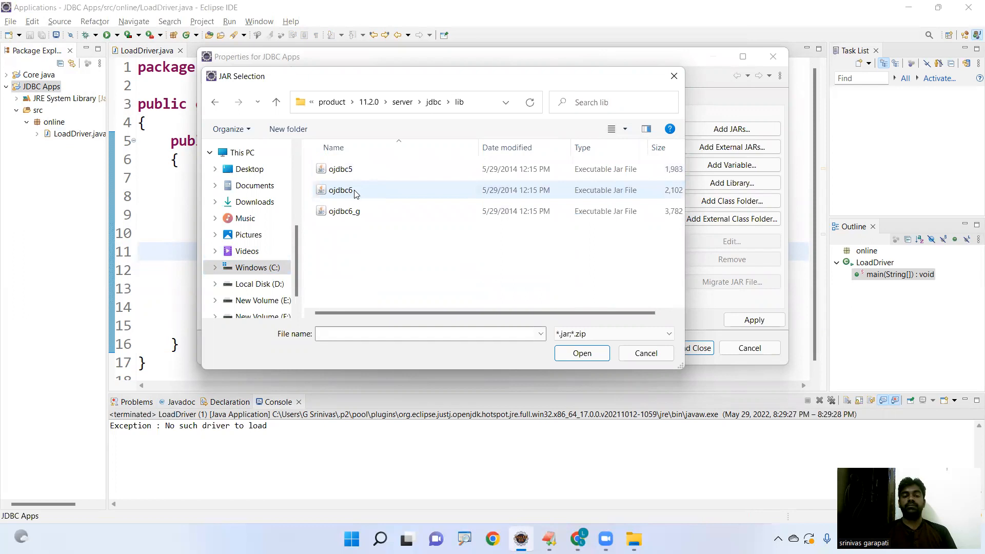
pyautogui.click(341, 168)
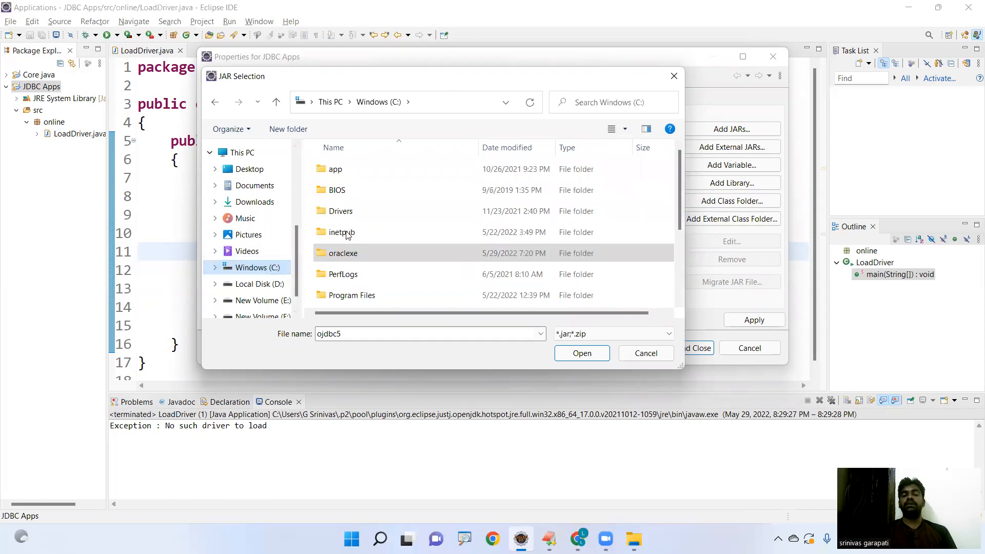
# Search oraclexe for 'ojdbc', select ojdbc5.jar and add it to the build path.
pyautogui.doubleClick(343, 252)
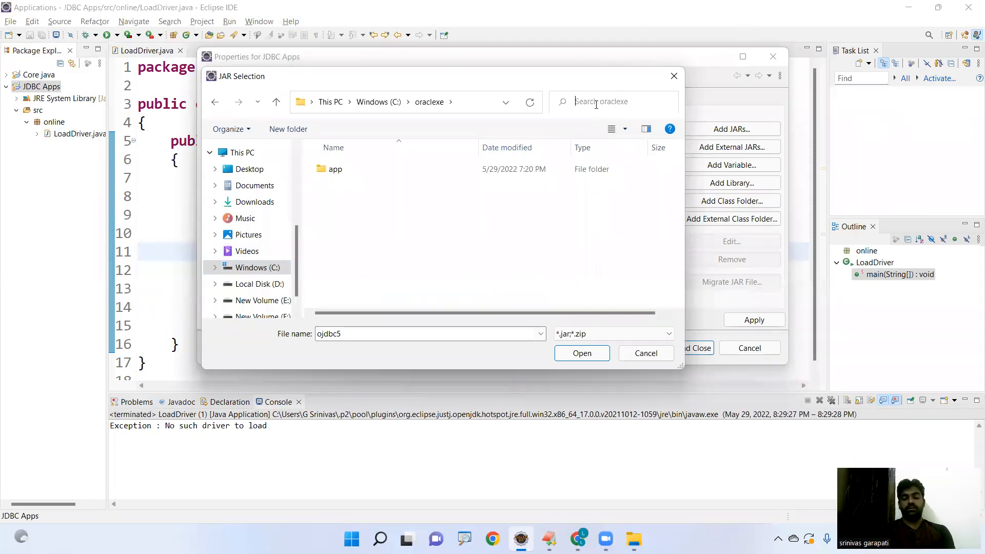
pyautogui.write('ojdbc')
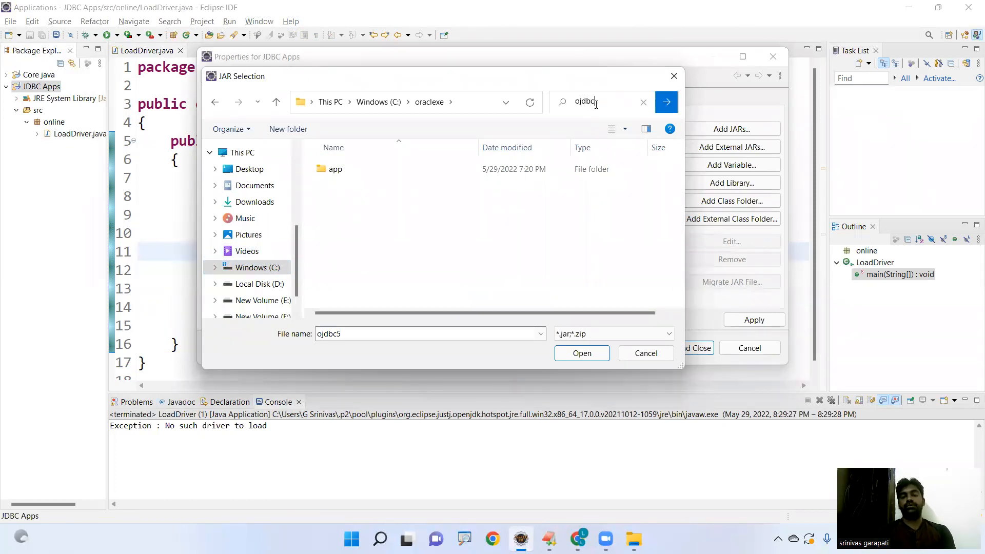
pyautogui.click(335, 169)
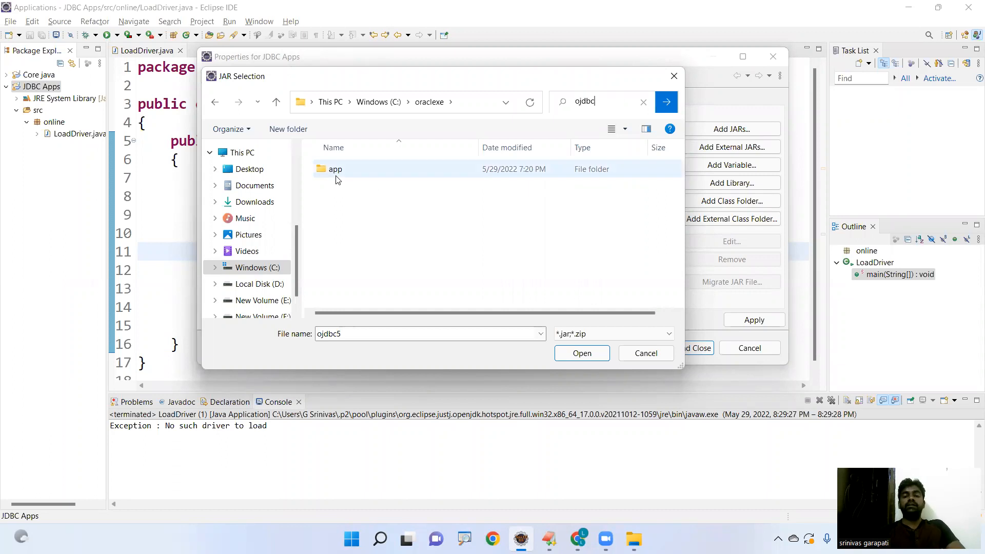
pyautogui.moveTo(335, 169)
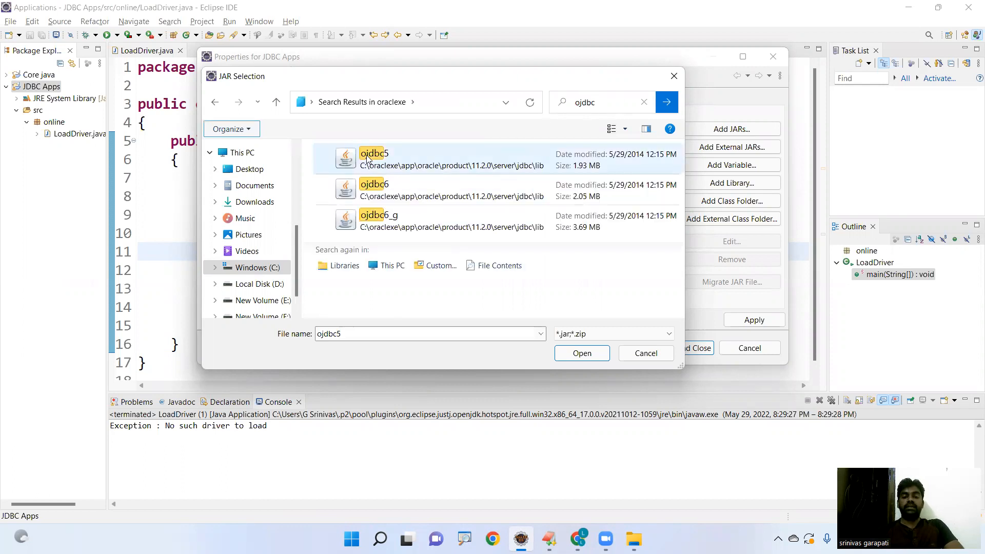
pyautogui.click(373, 159)
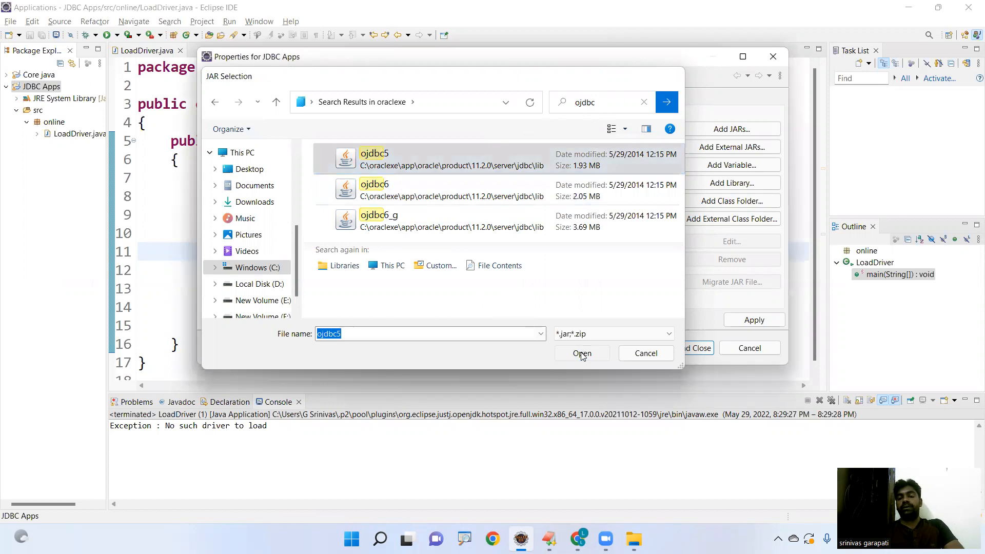
pyautogui.click(581, 353)
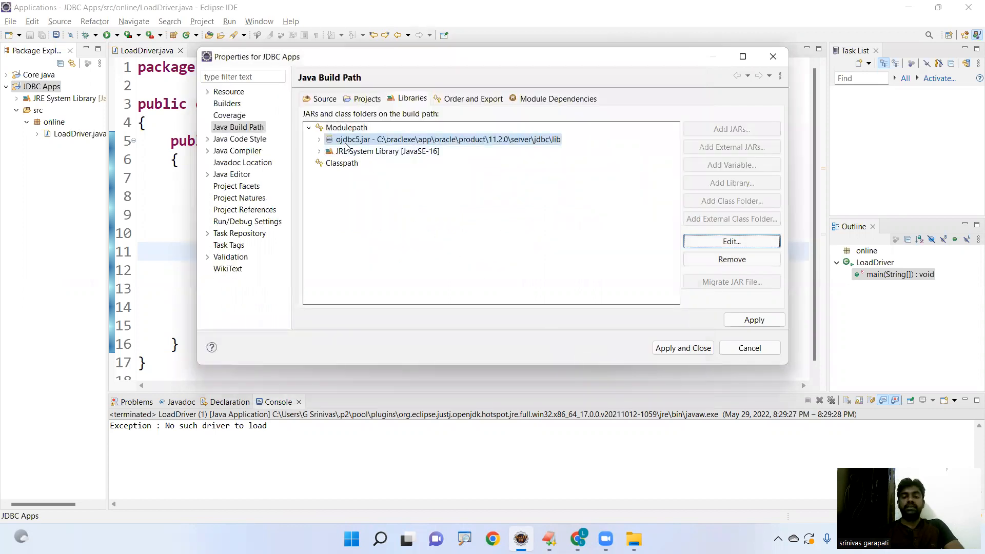
pyautogui.moveTo(372, 144)
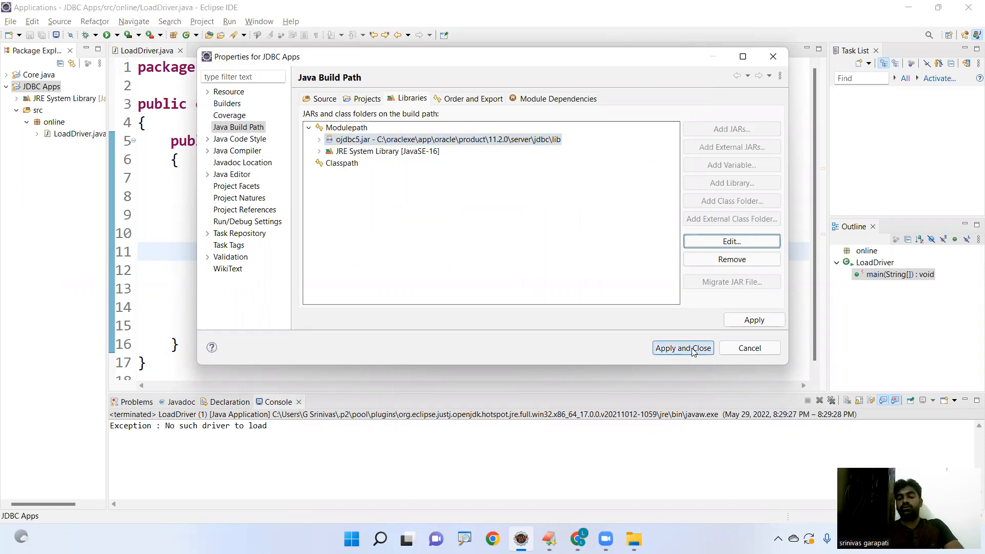
# Apply the build path and close the JDBC Apps properties, leaving Referenced Libraries in the project.
pyautogui.click(683, 348)
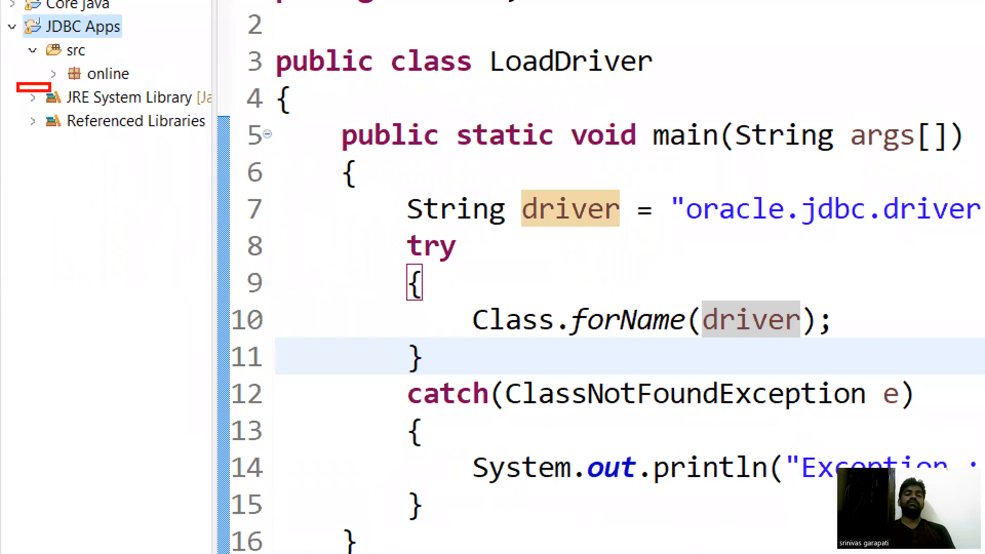
# Expand Referenced Libraries > ojdbc5.jar to browse the oracle.jdbc.driver package classes.
pyautogui.click(125, 97)
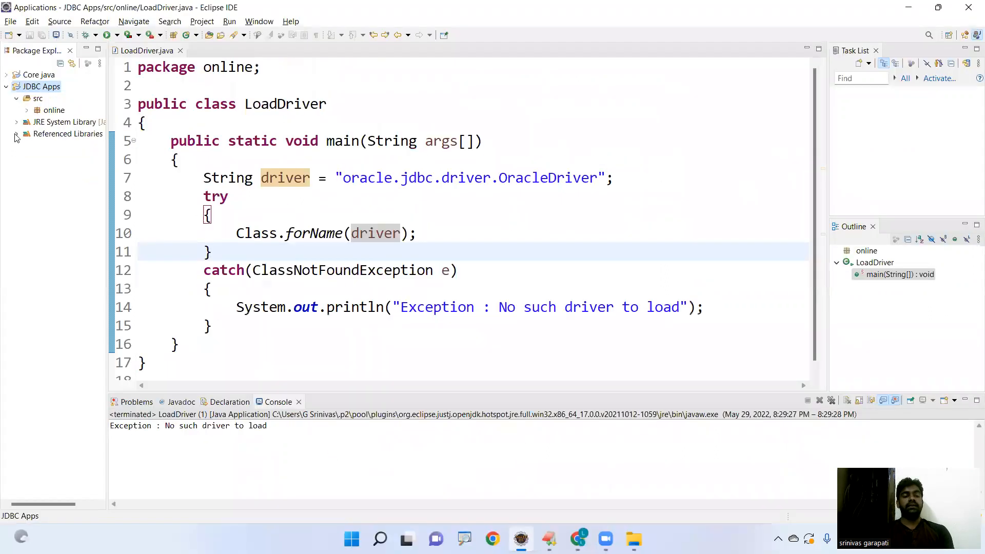
pyautogui.click(15, 133)
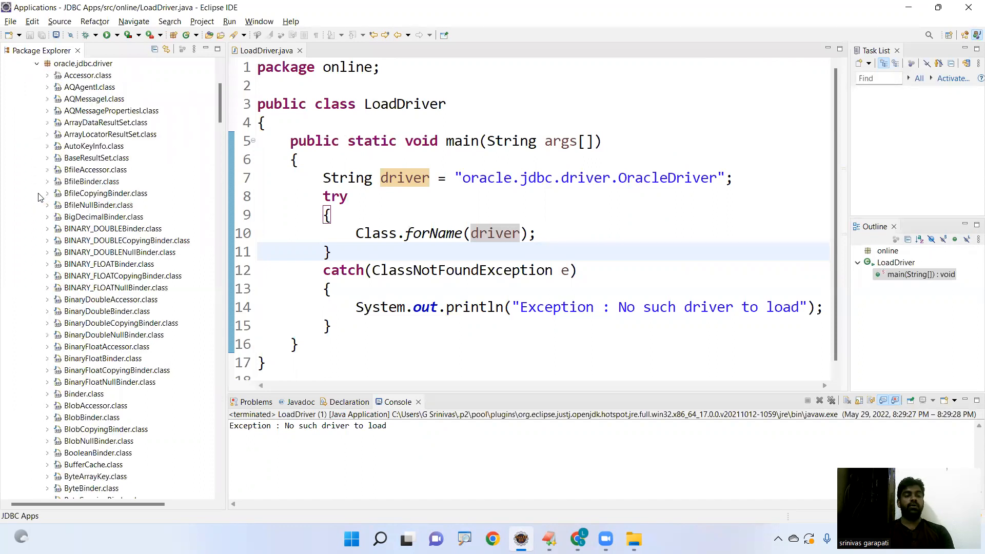
pyautogui.moveTo(221, 100)
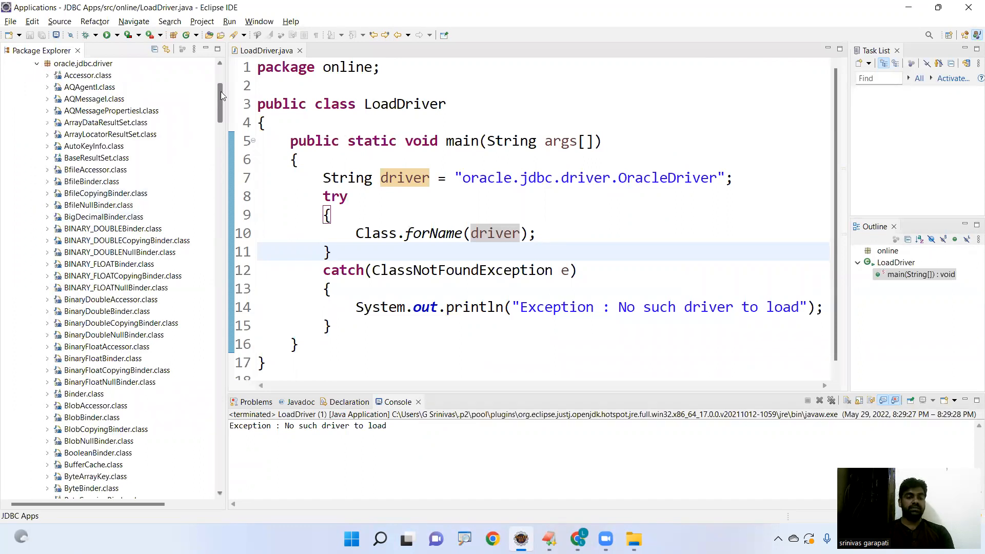
pyautogui.scroll(-3)
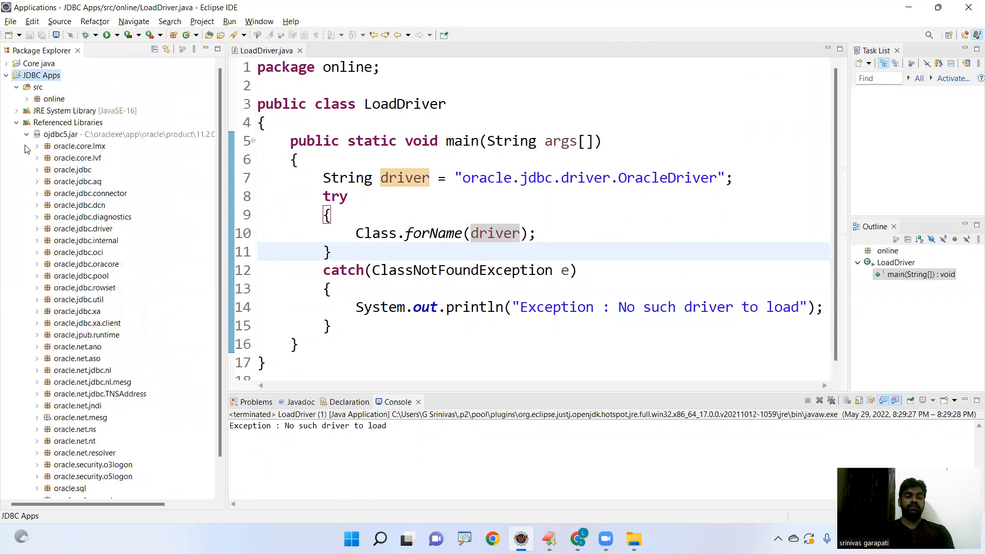
# Collapse the library tree and add System.out.println("Driver loaded...."); after Class.forName(driver) in the try block.
pyautogui.click(27, 122)
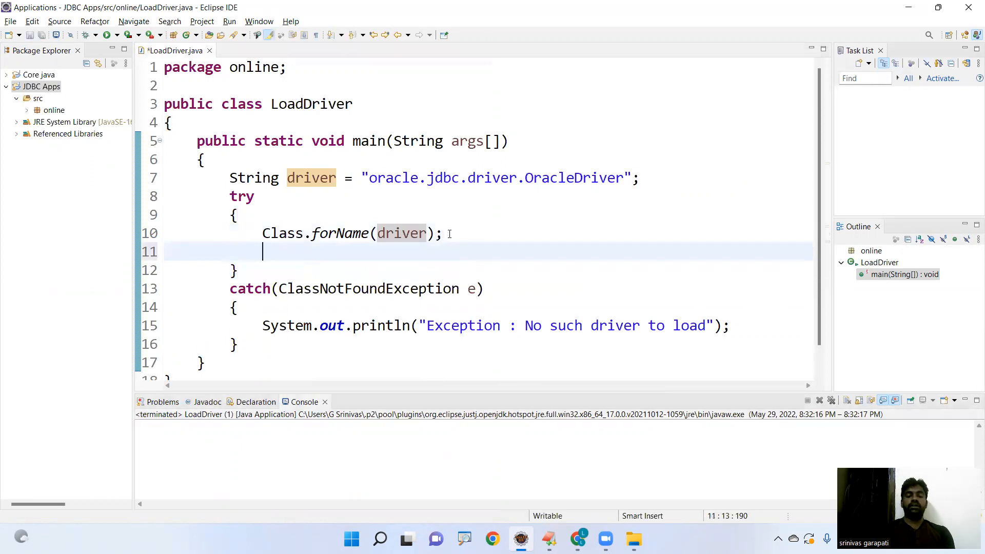
pyautogui.write('System.out.println("Driver')
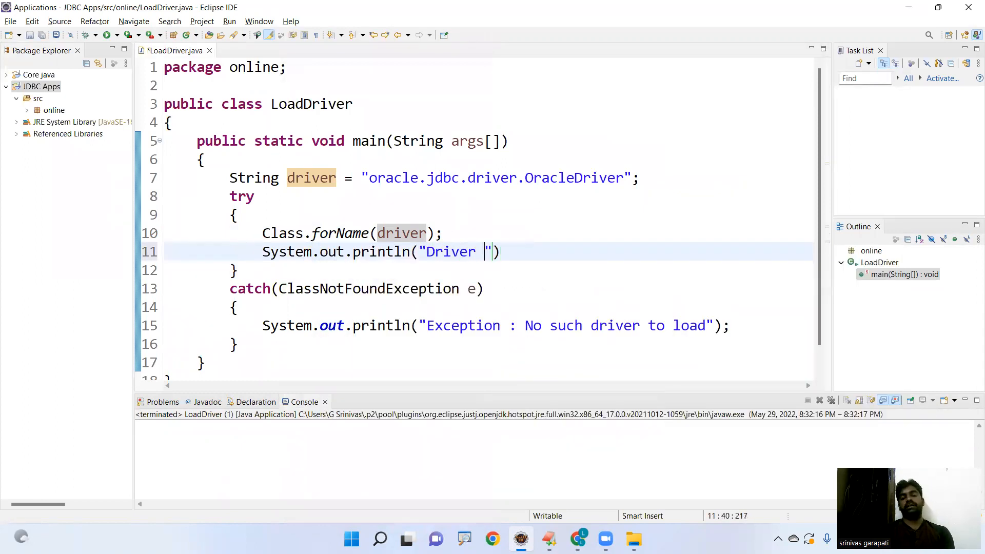
pyautogui.write('loaded....')
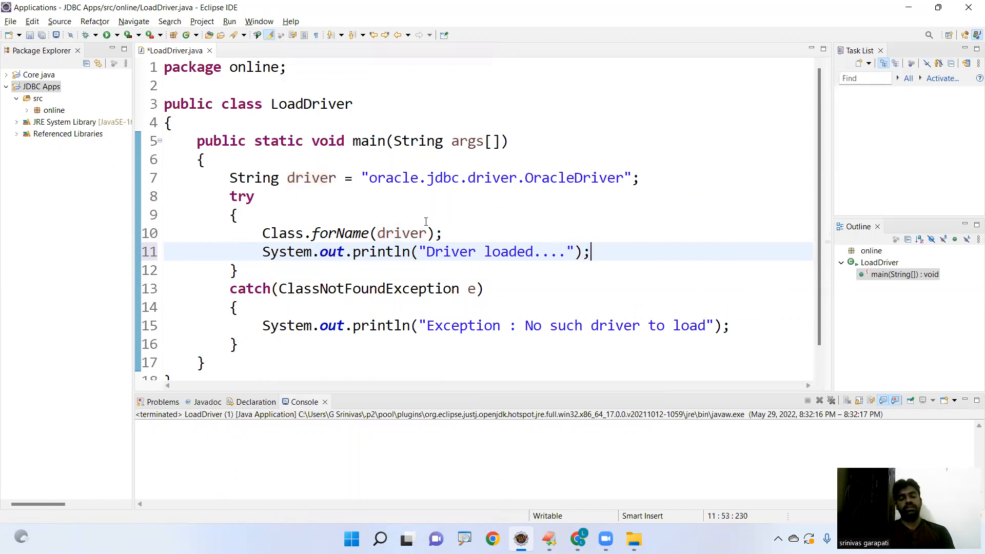
pyautogui.rightClick(425, 221)
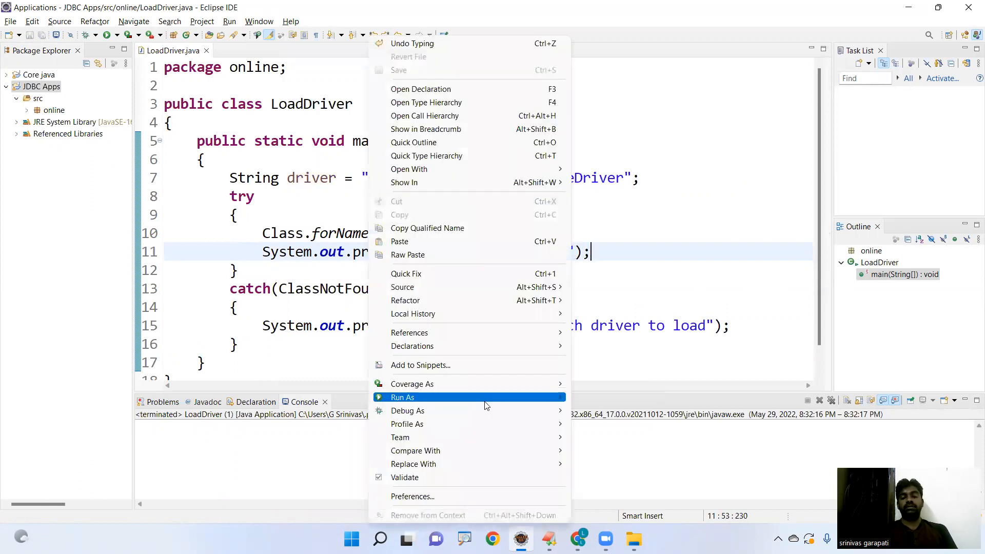